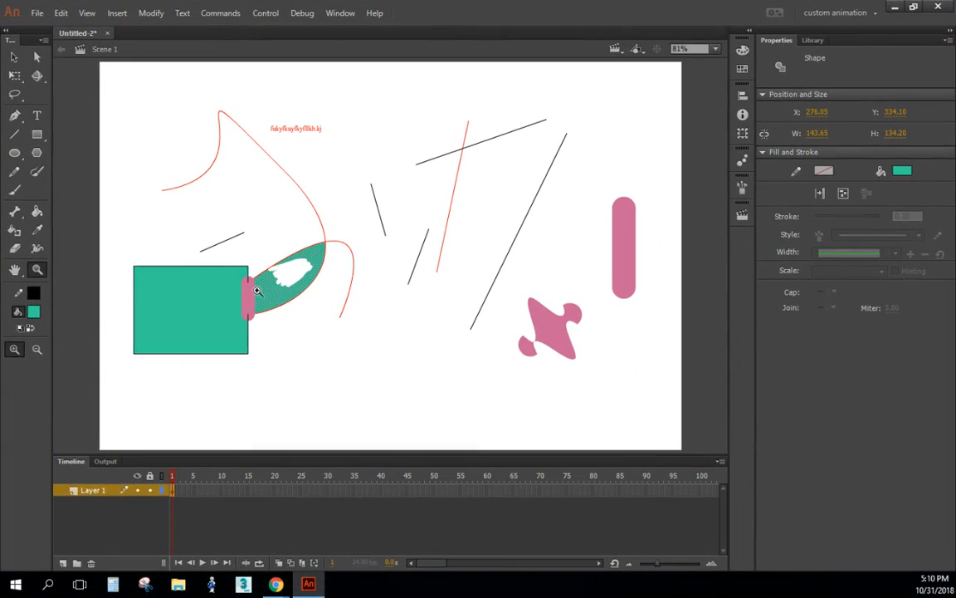
{"action": "mouse_move", "coordinate": [343, 139]}
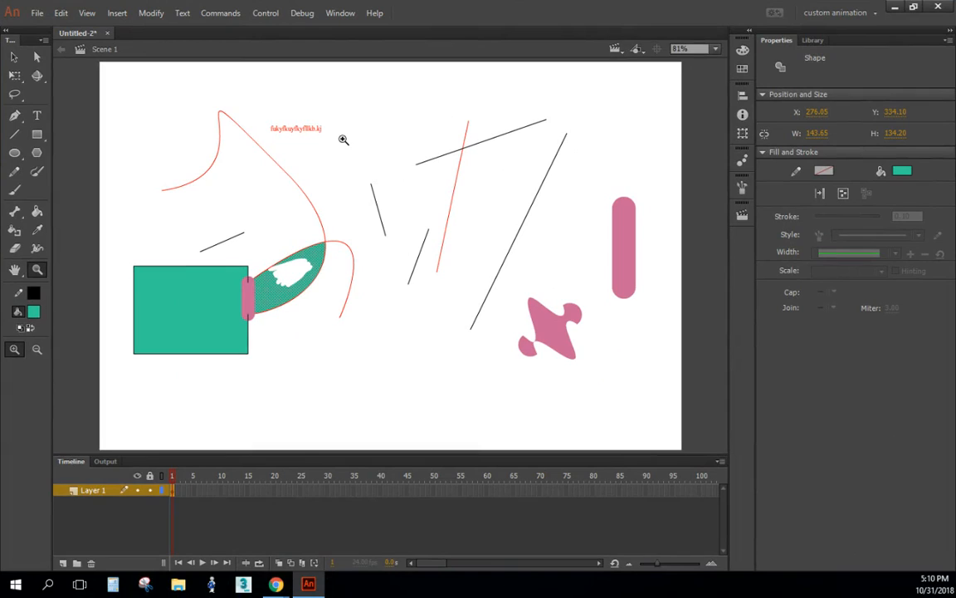
{"action": "mouse_move", "coordinate": [134, 230]}
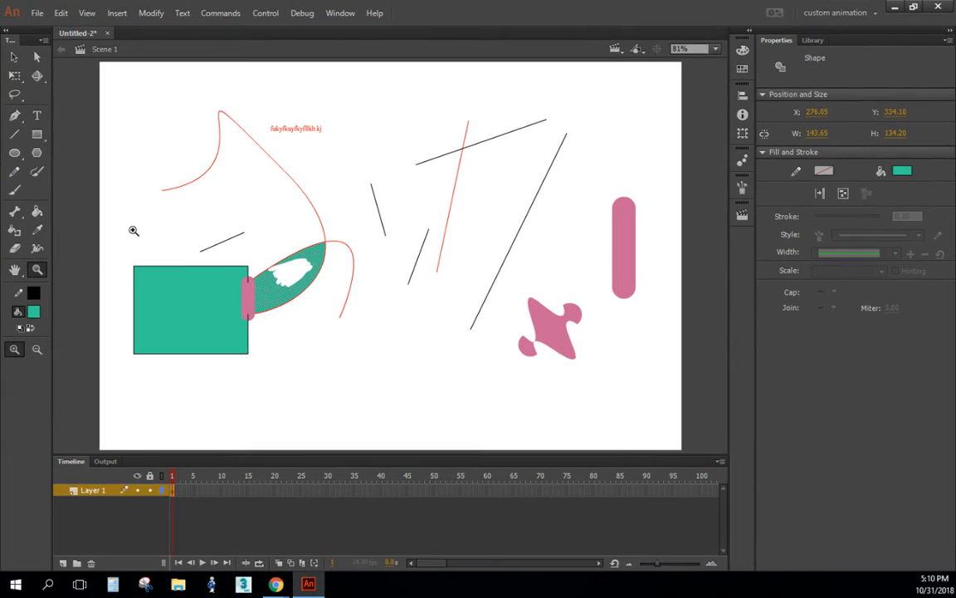
{"action": "mouse_move", "coordinate": [192, 215]}
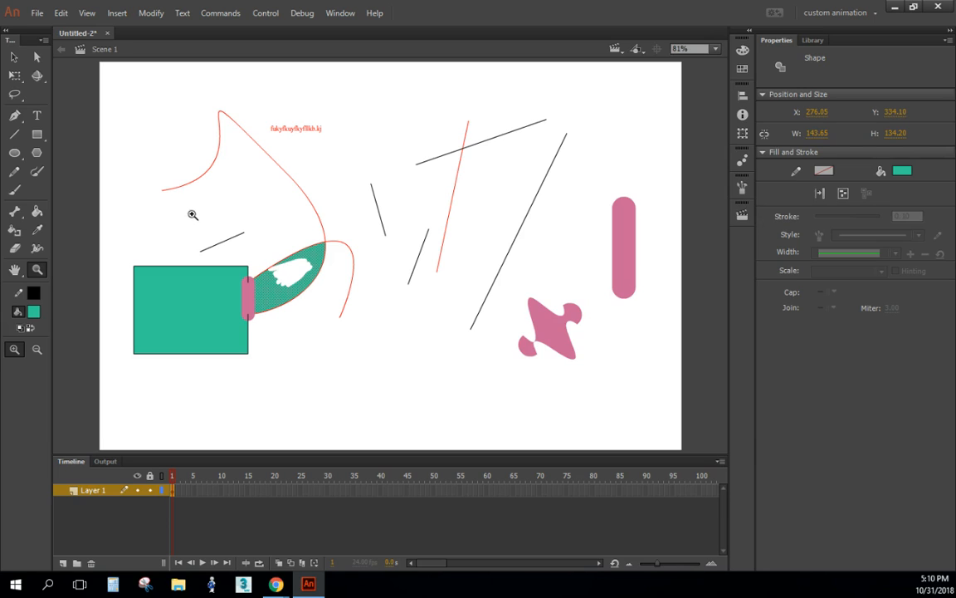
{"action": "mouse_move", "coordinate": [100, 113]}
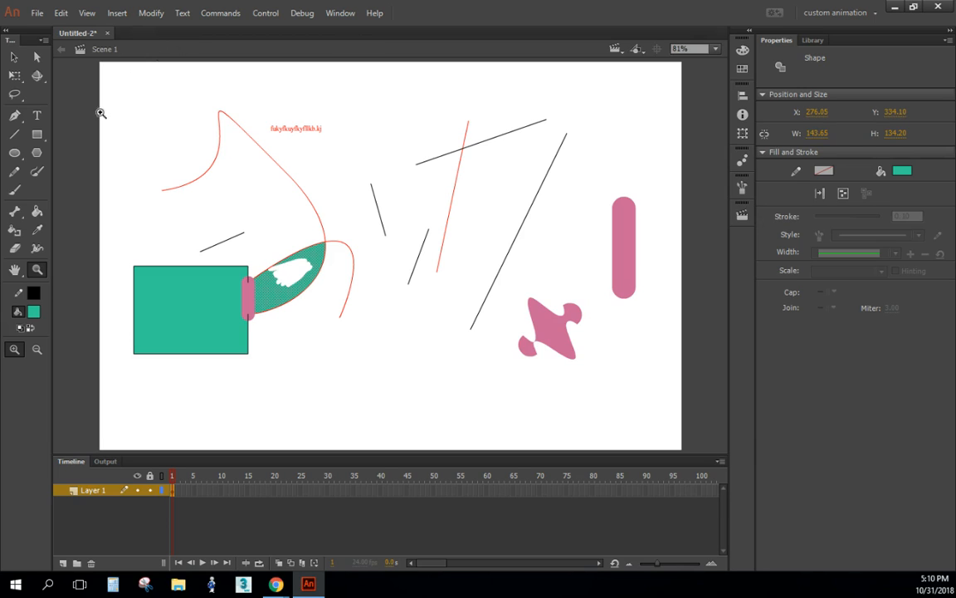
{"action": "mouse_move", "coordinate": [384, 300]}
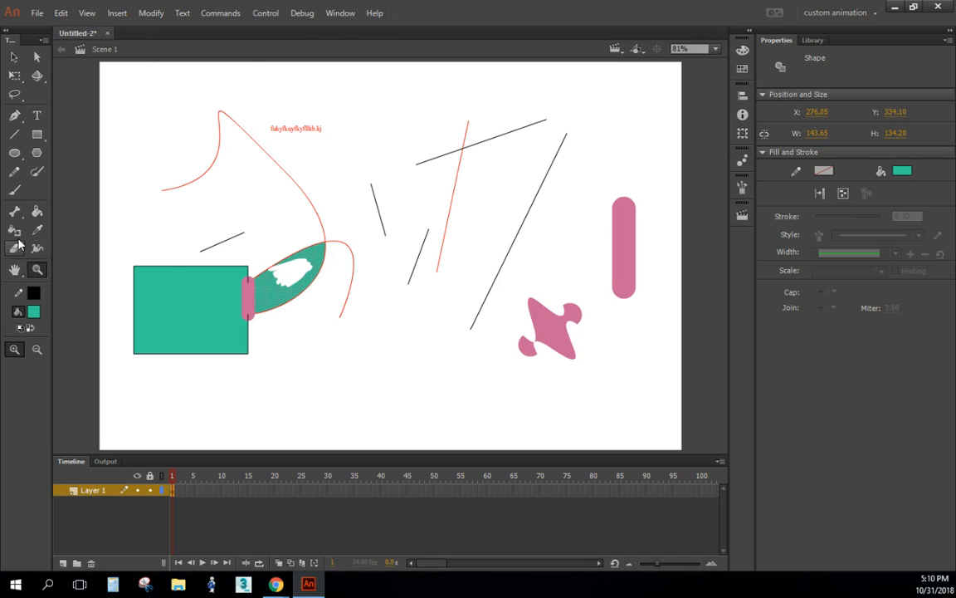
{"action": "mouse_move", "coordinate": [50, 256]}
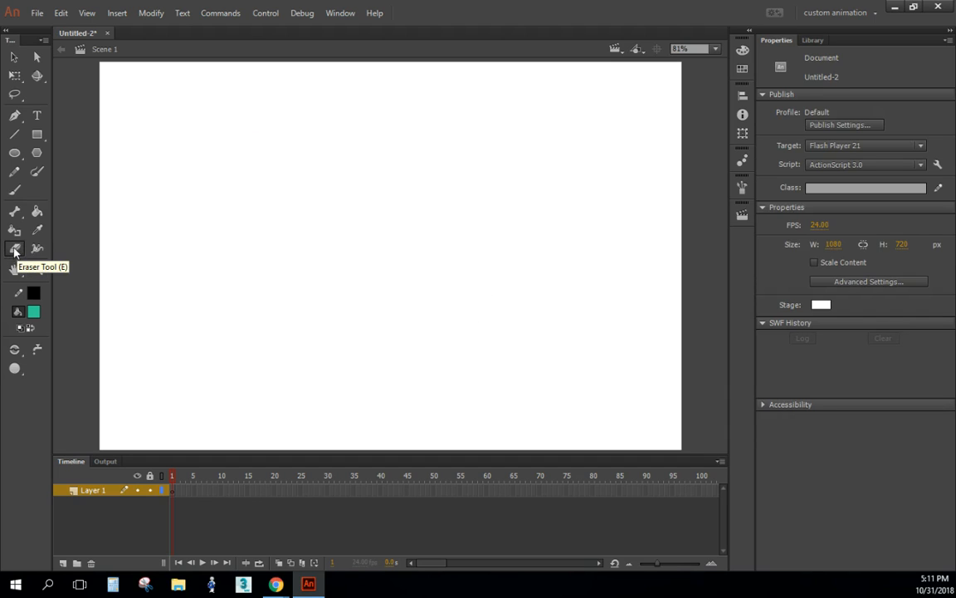
{"action": "mouse_move", "coordinate": [189, 357]}
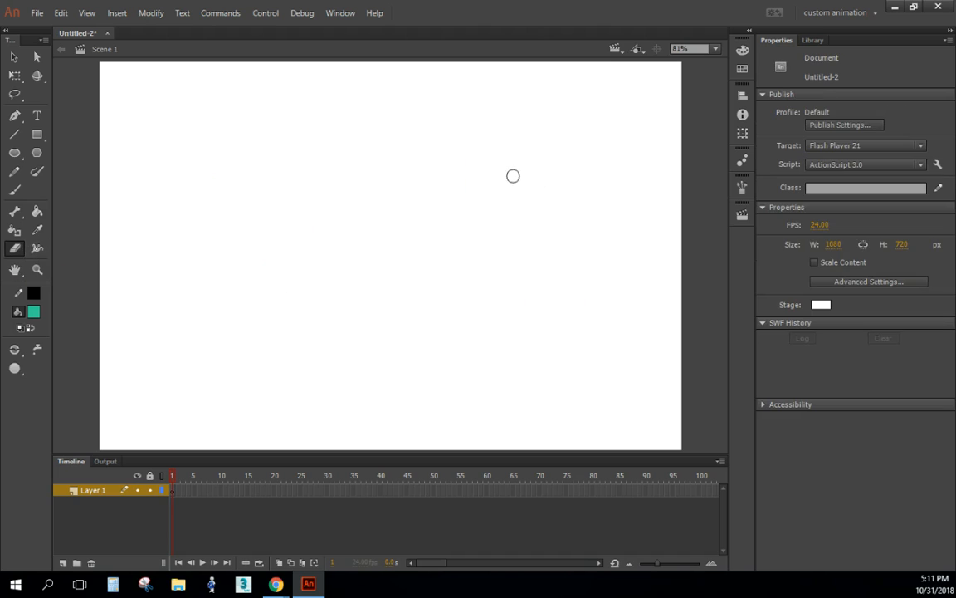
{"action": "mouse_move", "coordinate": [407, 109]}
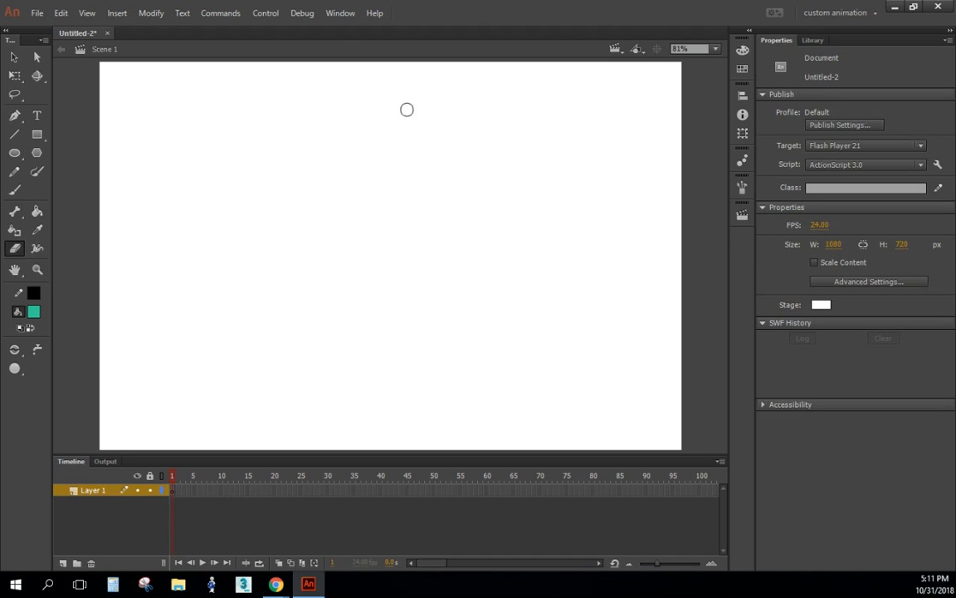
{"action": "mouse_move", "coordinate": [337, 182]}
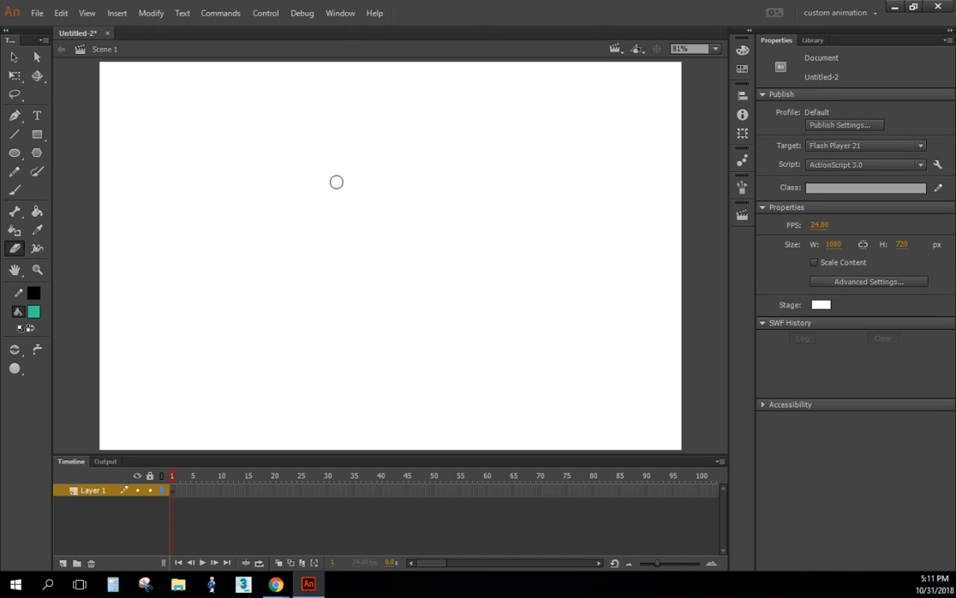
{"action": "mouse_move", "coordinate": [450, 166]}
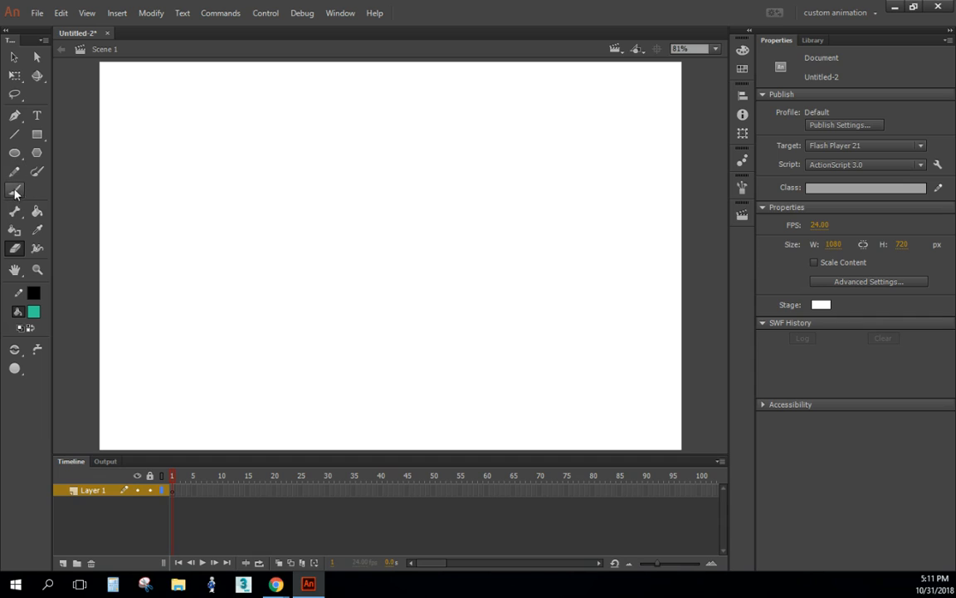
- Select the Brush tool and show the Scene panel from the Window menu
{"action": "left_click", "coordinate": [14, 191]}
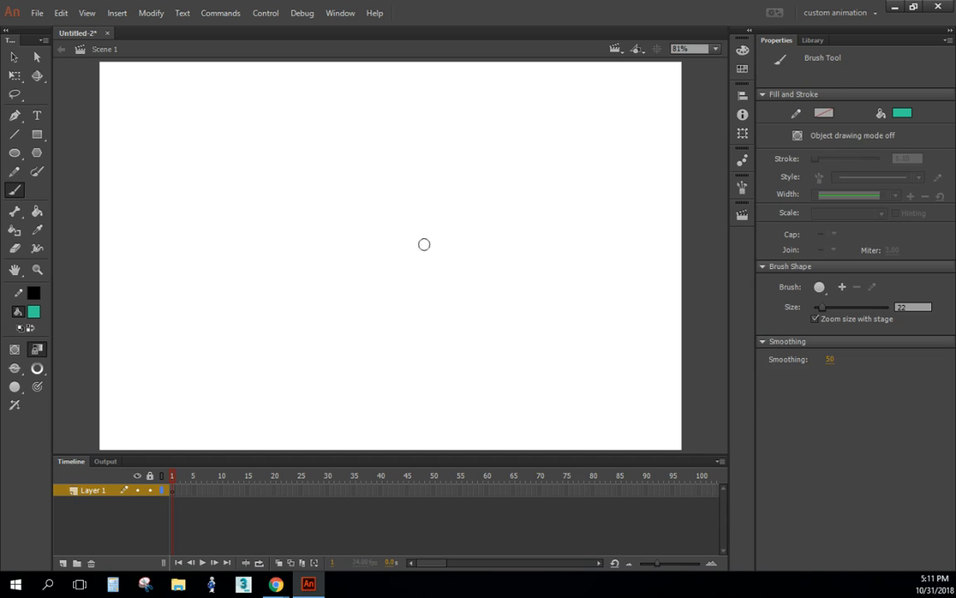
{"action": "mouse_move", "coordinate": [109, 116]}
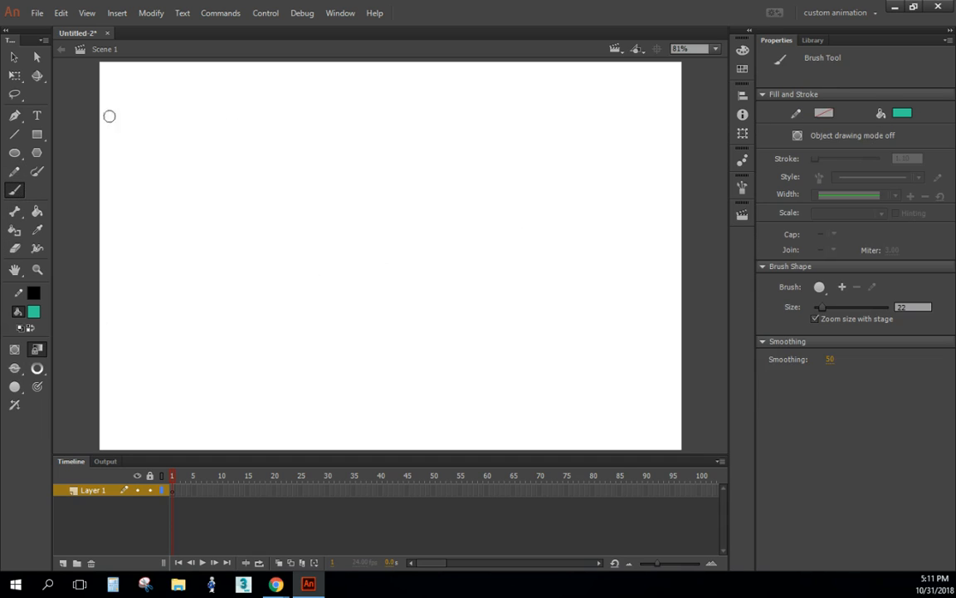
{"action": "mouse_move", "coordinate": [105, 370]}
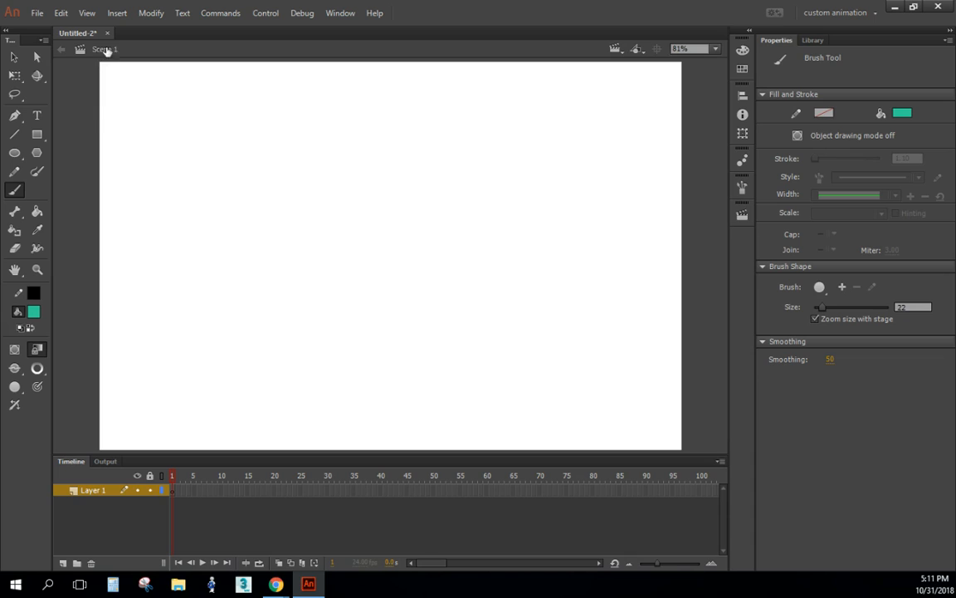
{"action": "mouse_move", "coordinate": [739, 268]}
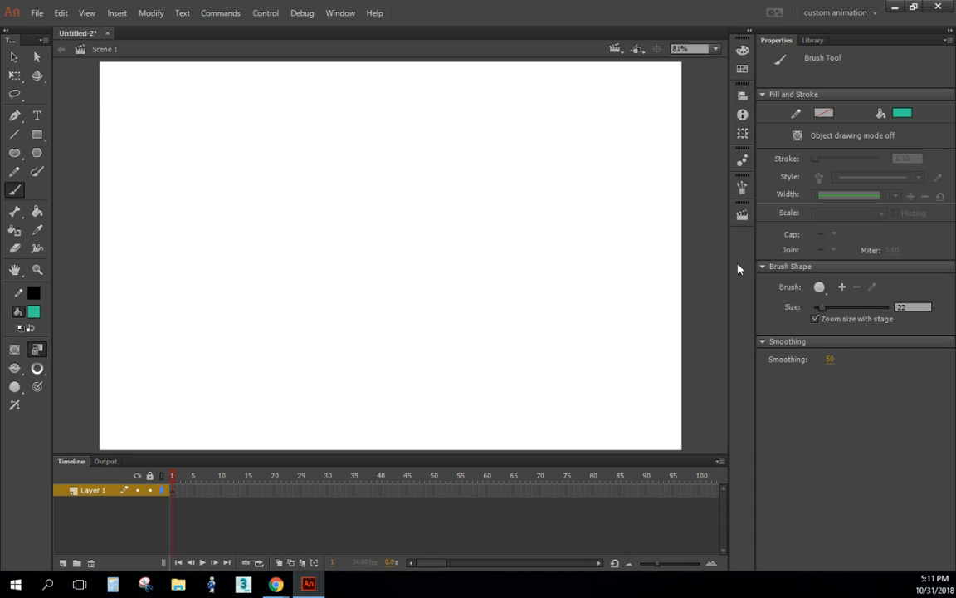
{"action": "mouse_move", "coordinate": [742, 216]}
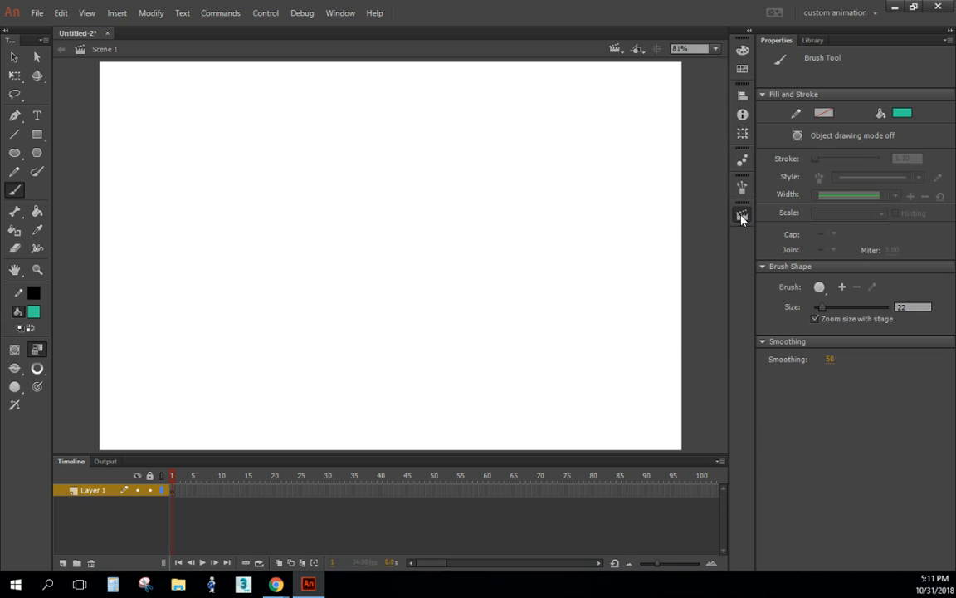
{"action": "mouse_move", "coordinate": [738, 214]}
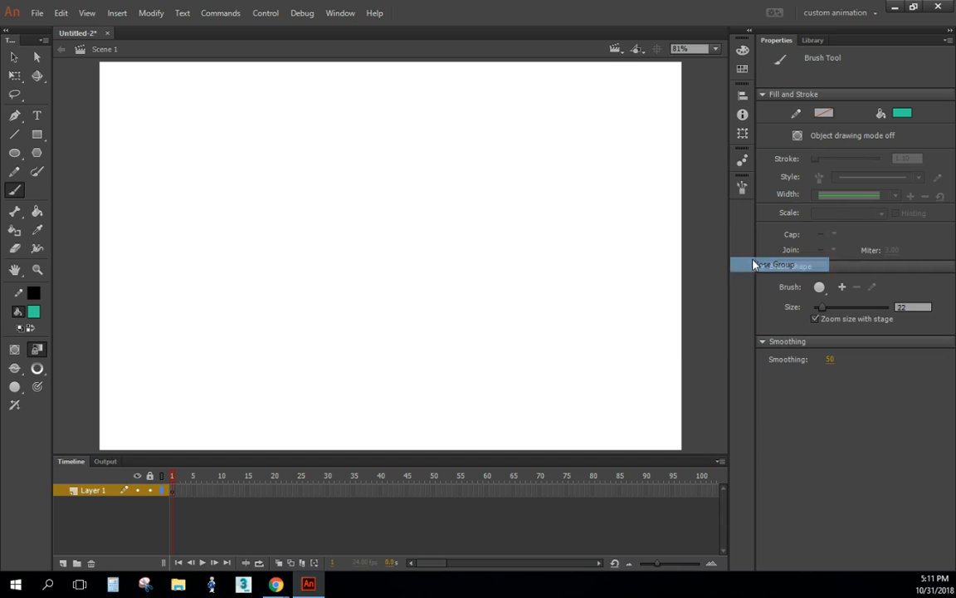
{"action": "left_click", "coordinate": [340, 12]}
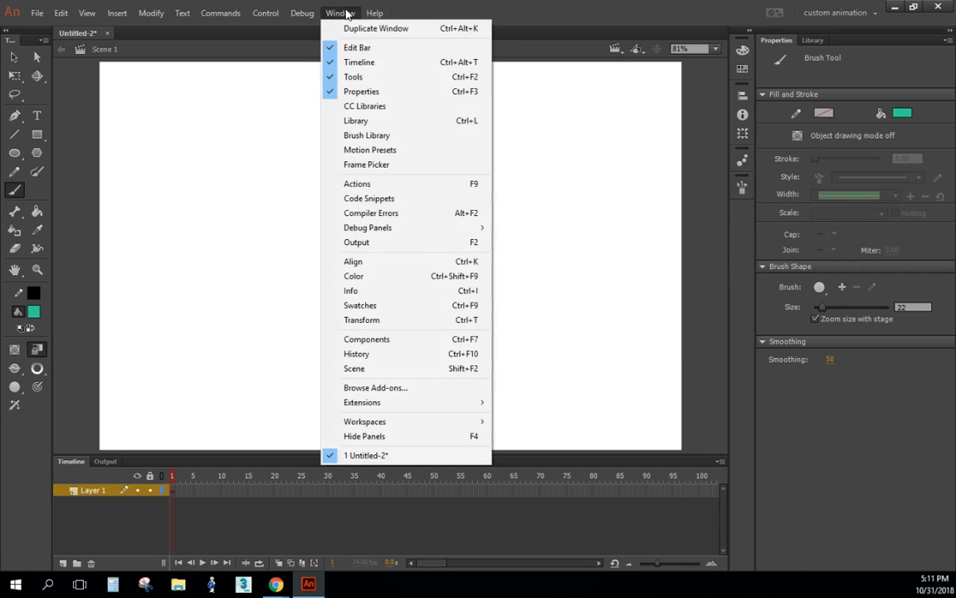
{"action": "mouse_move", "coordinate": [353, 367]}
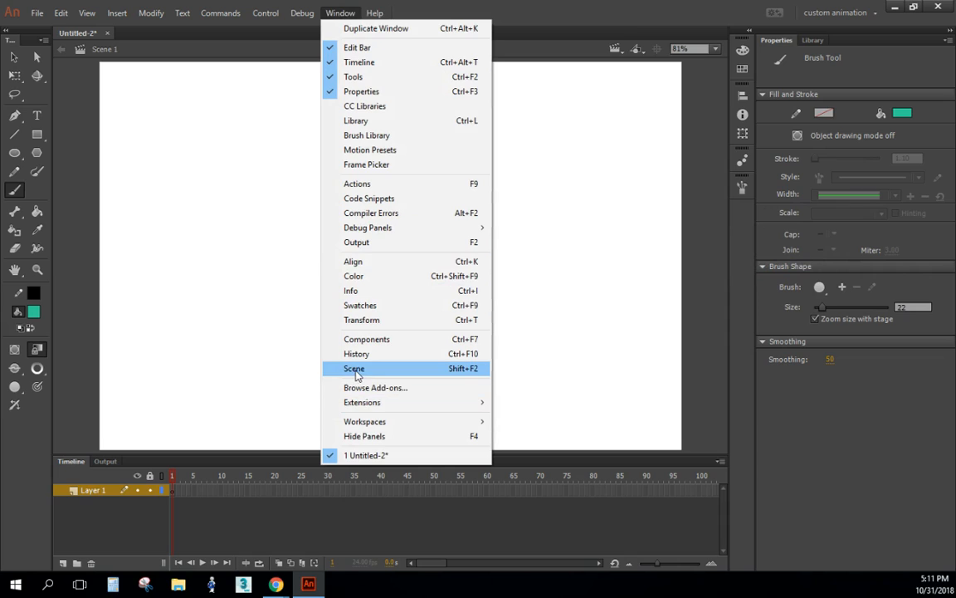
{"action": "left_click", "coordinate": [354, 368]}
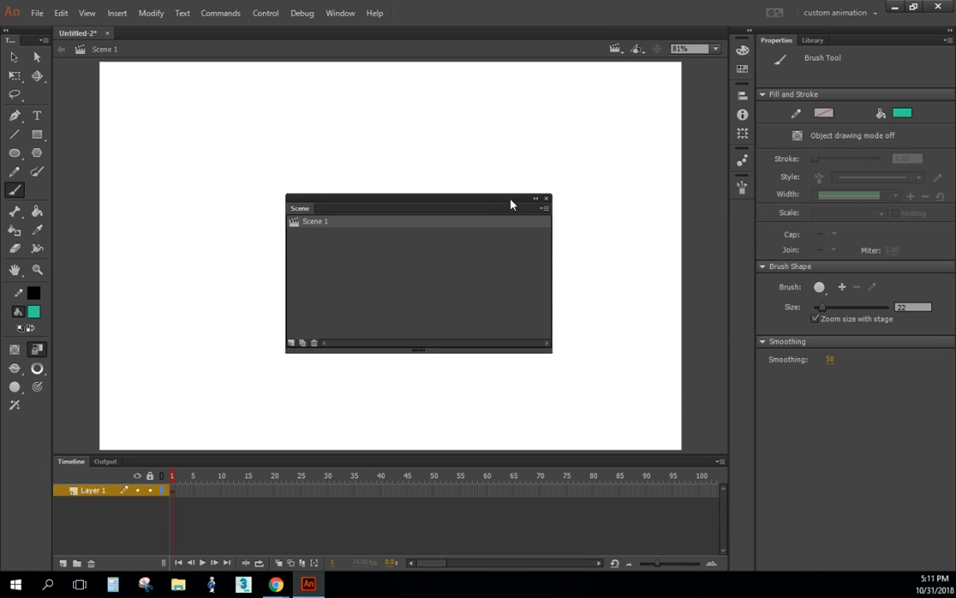
- Rename Scene 1 to Title and add a second scene named Straight Ahead
{"action": "left_click", "coordinate": [546, 199]}
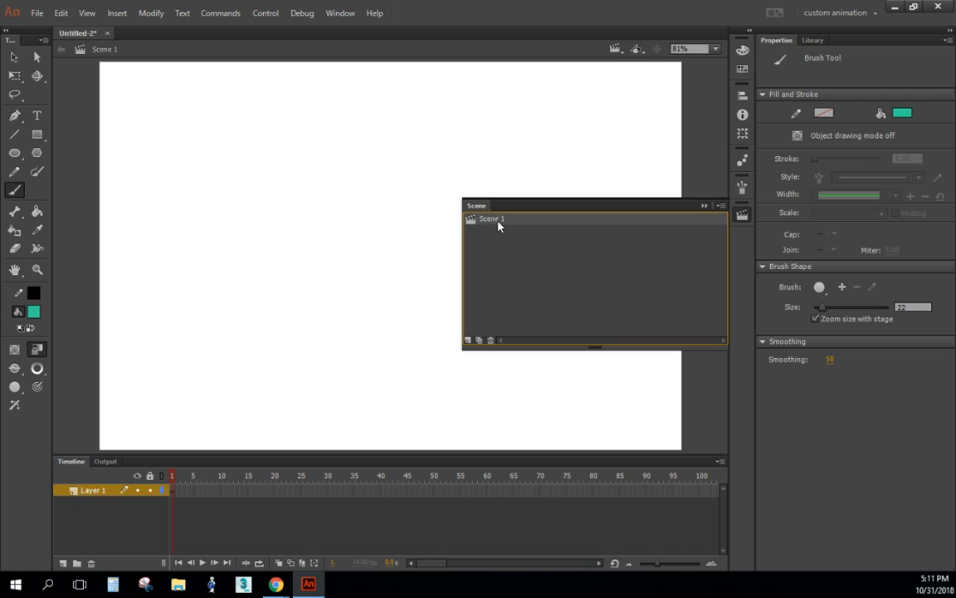
{"action": "double_click", "coordinate": [491, 218]}
{"action": "type", "text": "Title"}
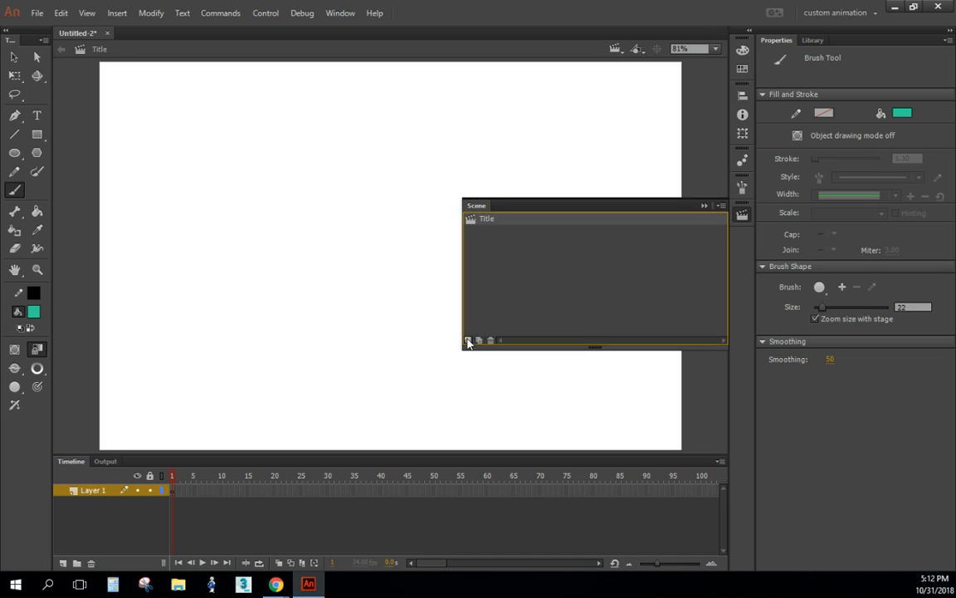
{"action": "left_click", "coordinate": [468, 340]}
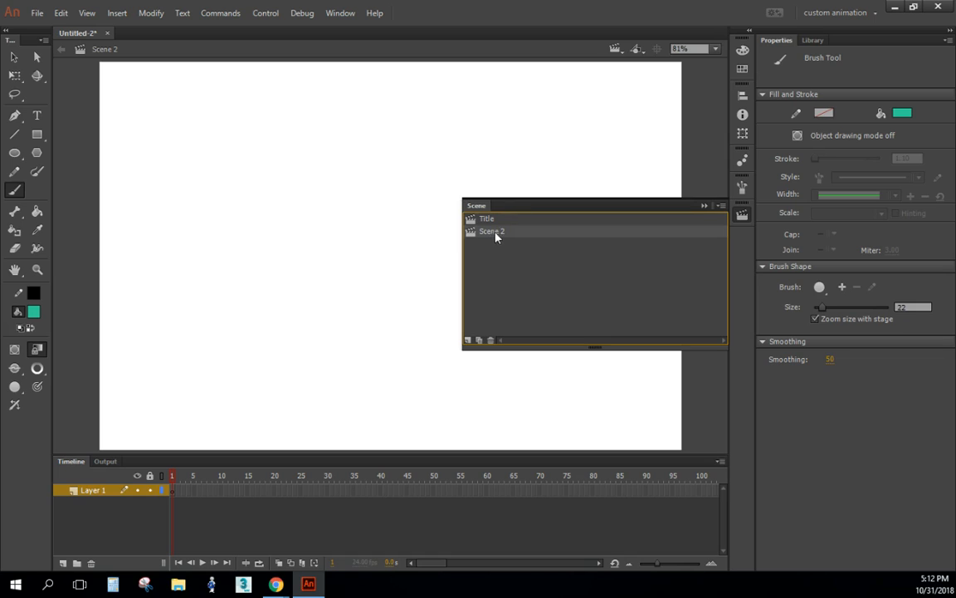
{"action": "double_click", "coordinate": [492, 231]}
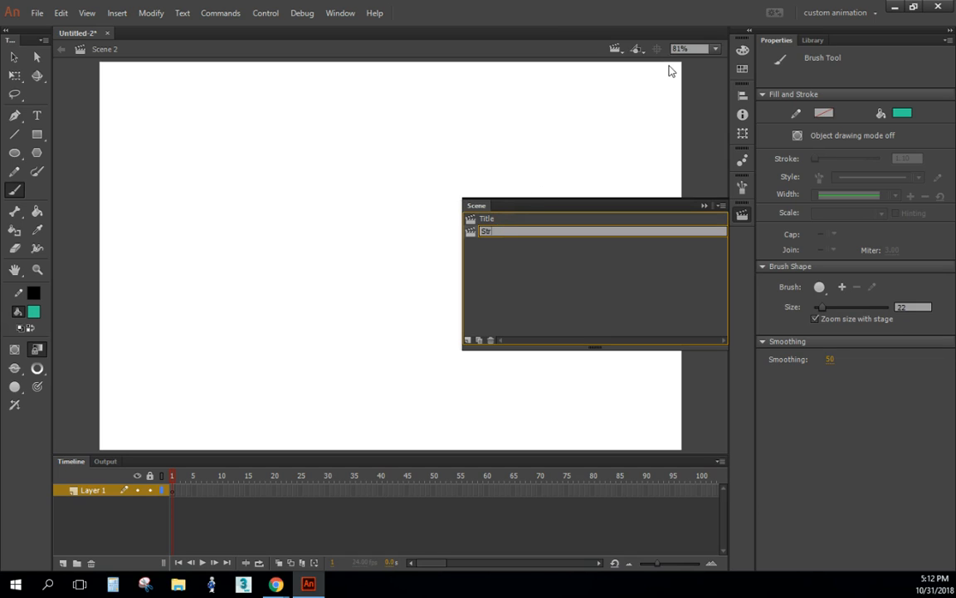
{"action": "type", "text": "Straight Ahead"}
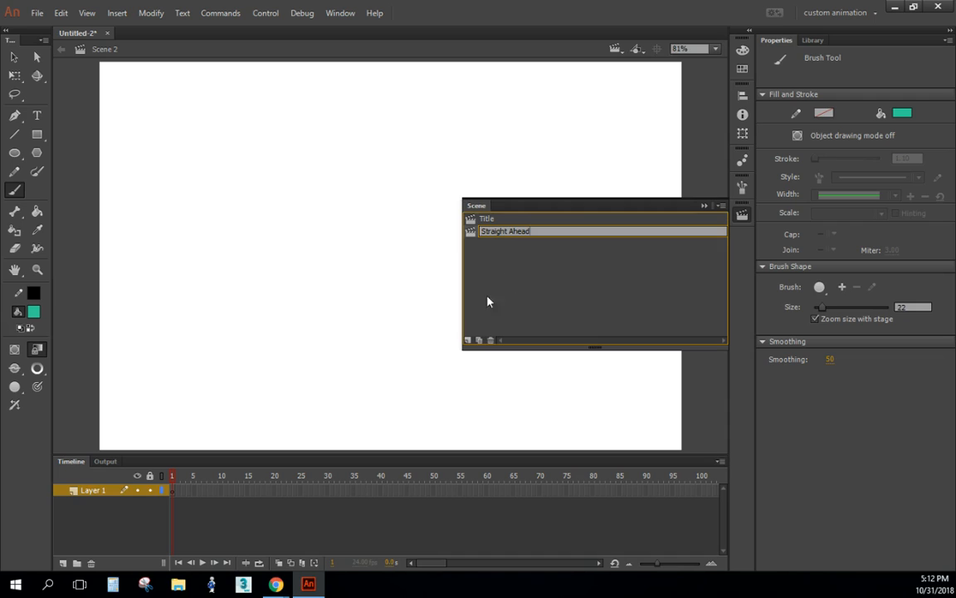
- Add a third scene named Pose to Pose and return to the stage
{"action": "left_click", "coordinate": [468, 340]}
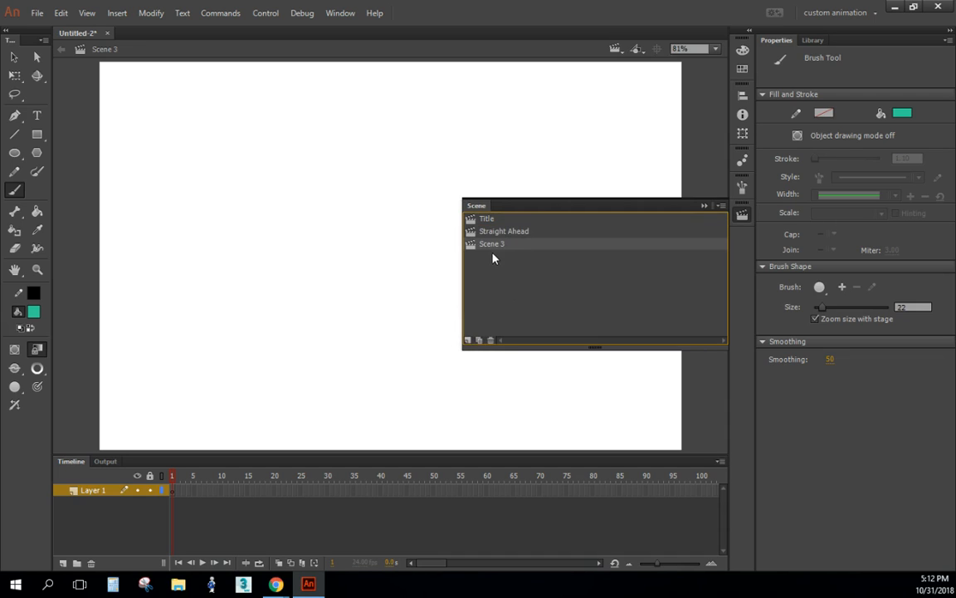
{"action": "double_click", "coordinate": [491, 243]}
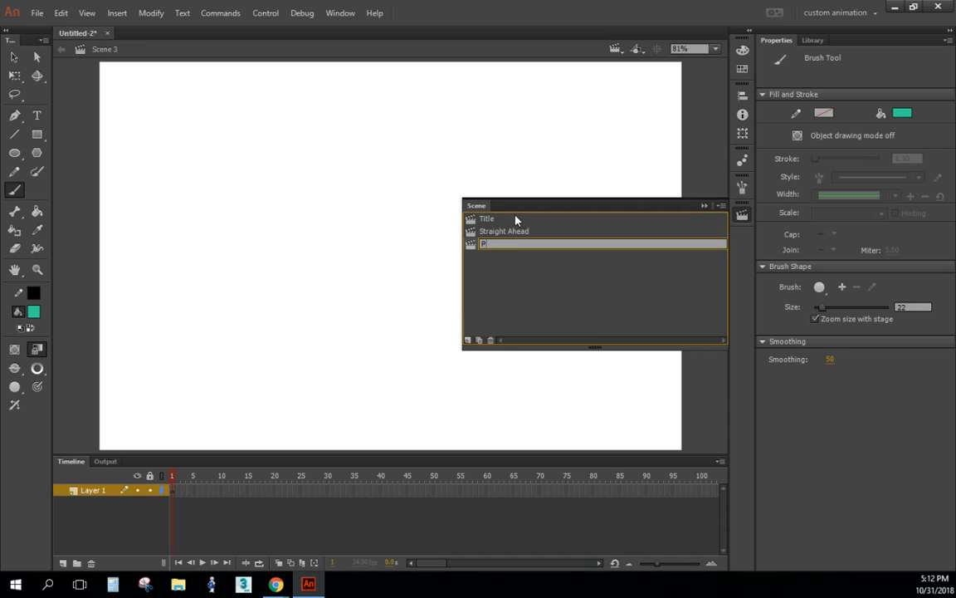
{"action": "type", "text": "Pose to Pose"}
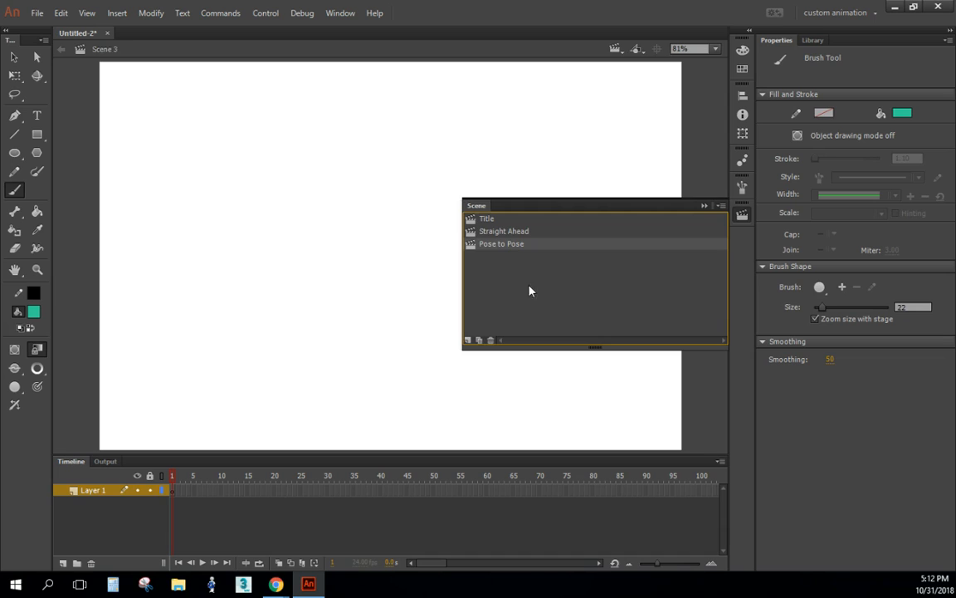
{"action": "left_click", "coordinate": [501, 243]}
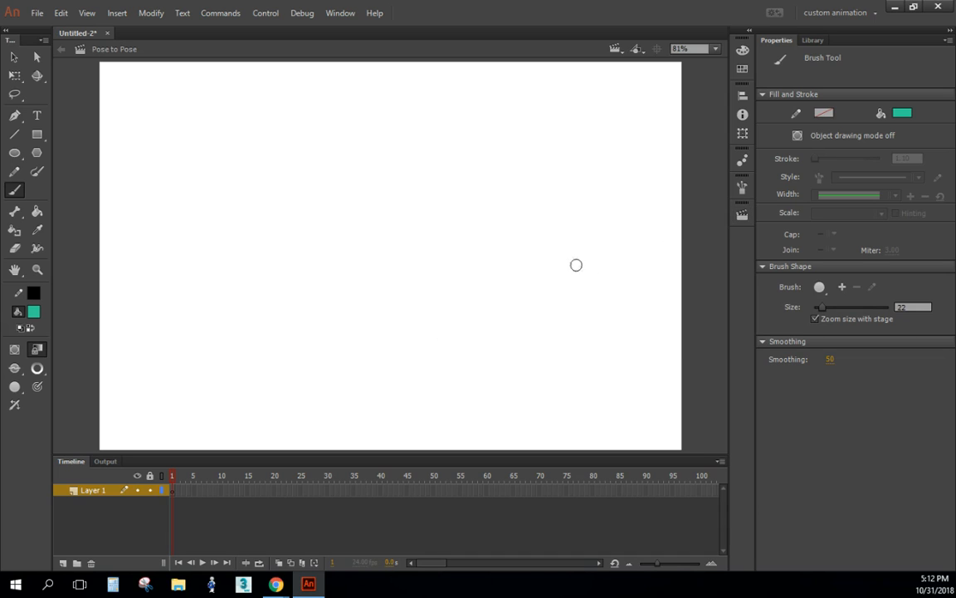
{"action": "mouse_move", "coordinate": [241, 277]}
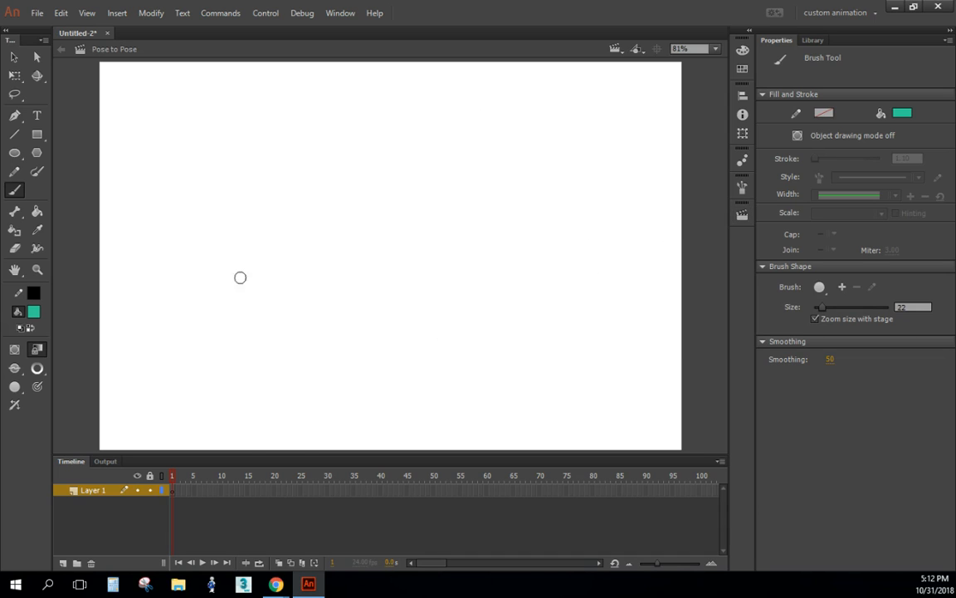
{"action": "mouse_move", "coordinate": [116, 92]}
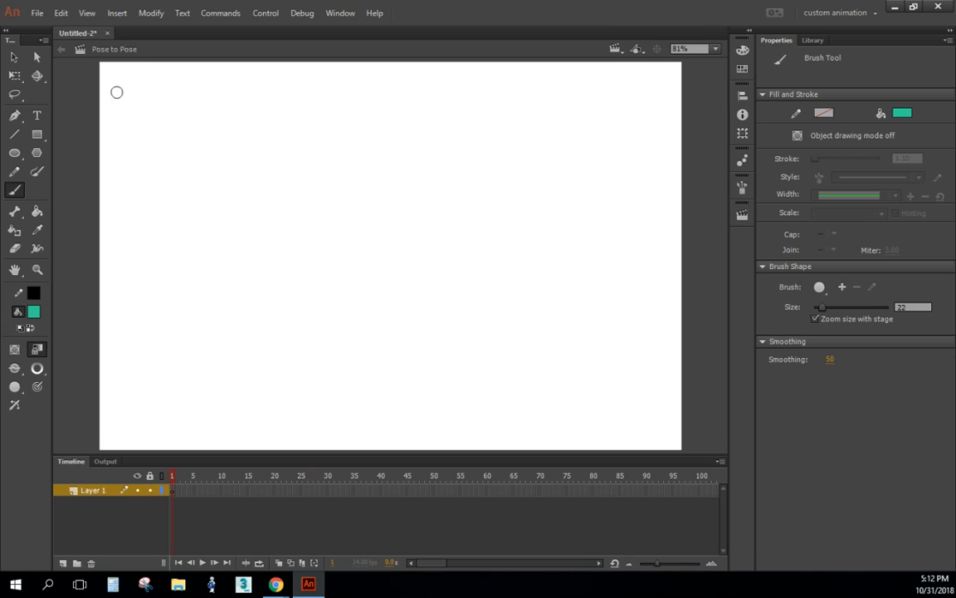
{"action": "mouse_move", "coordinate": [148, 114]}
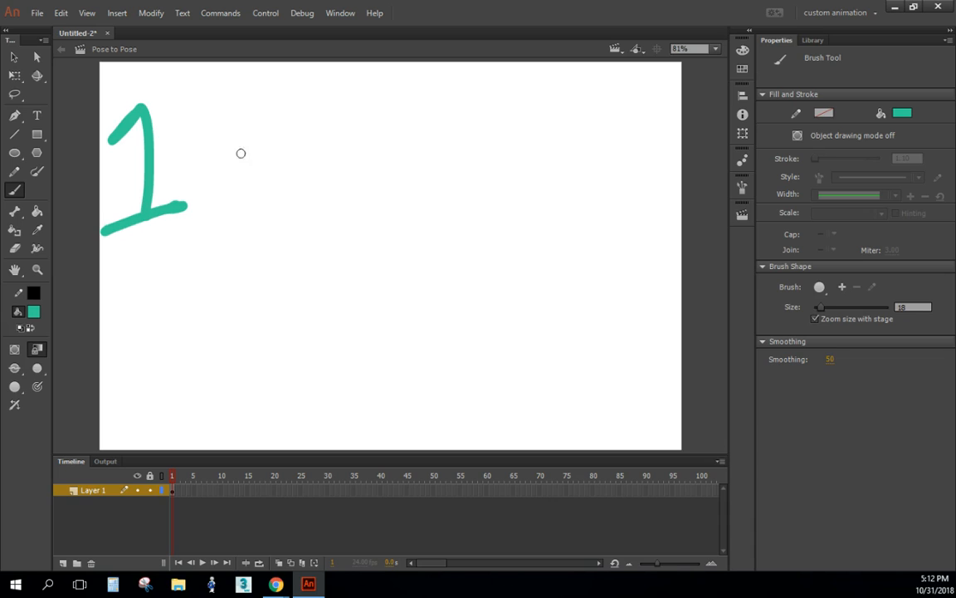
- Brush-paint a teal 12 at the top-left of the stage and rename its layer 12
{"action": "left_click_drag", "start_coordinate": [179, 108], "coordinate": [282, 199]}
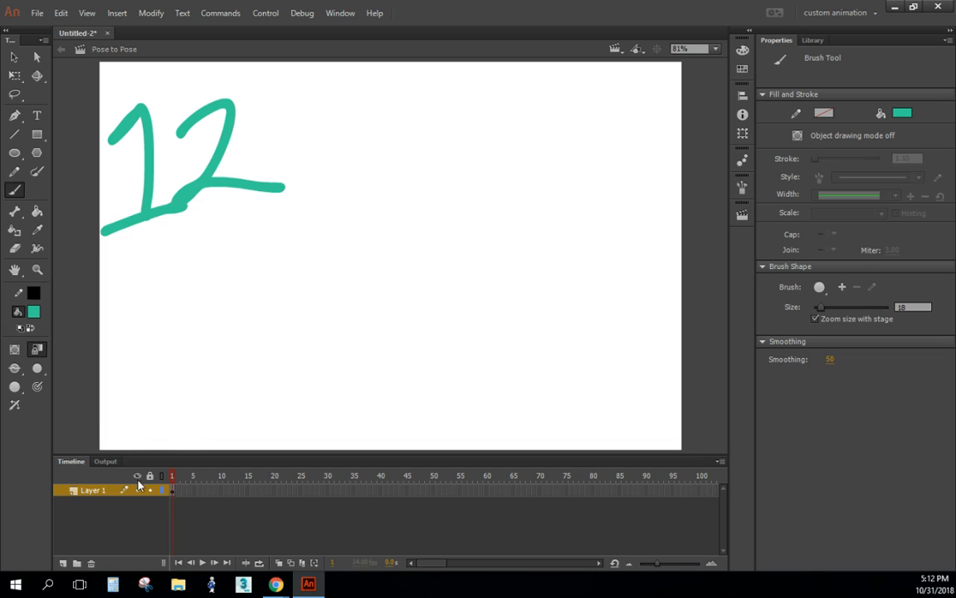
{"action": "double_click", "coordinate": [92, 490]}
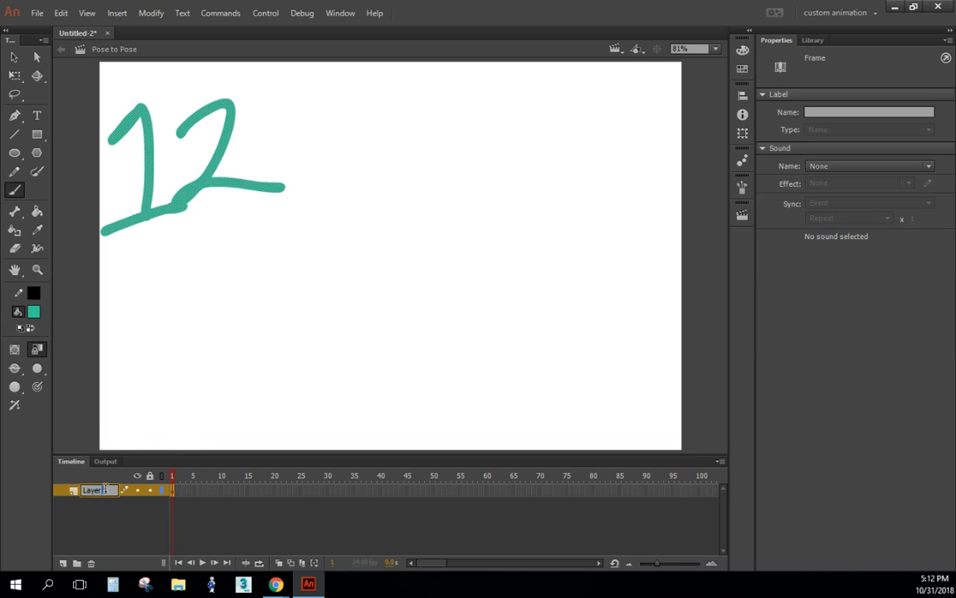
{"action": "type", "text": "12"}
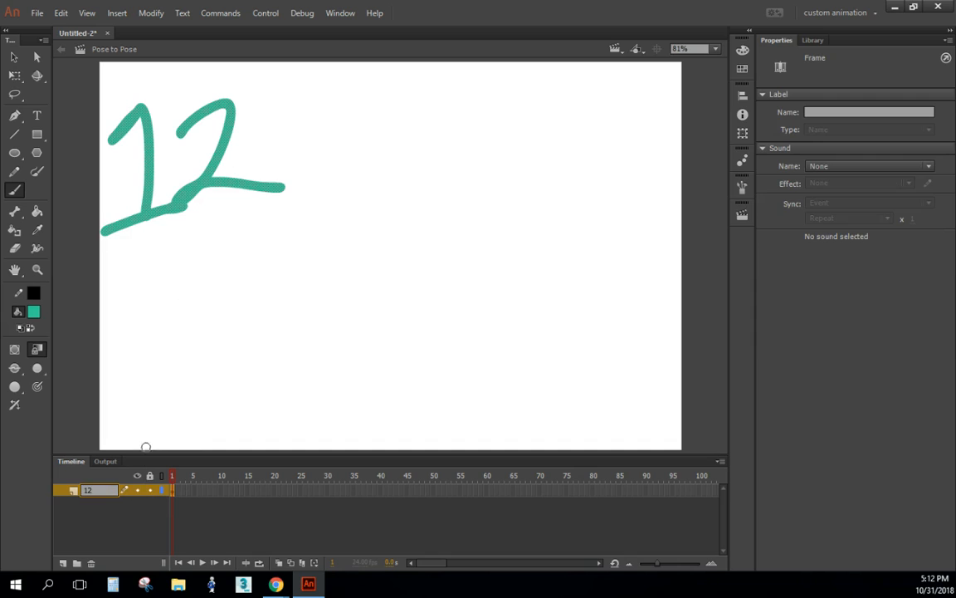
{"action": "mouse_move", "coordinate": [656, 147]}
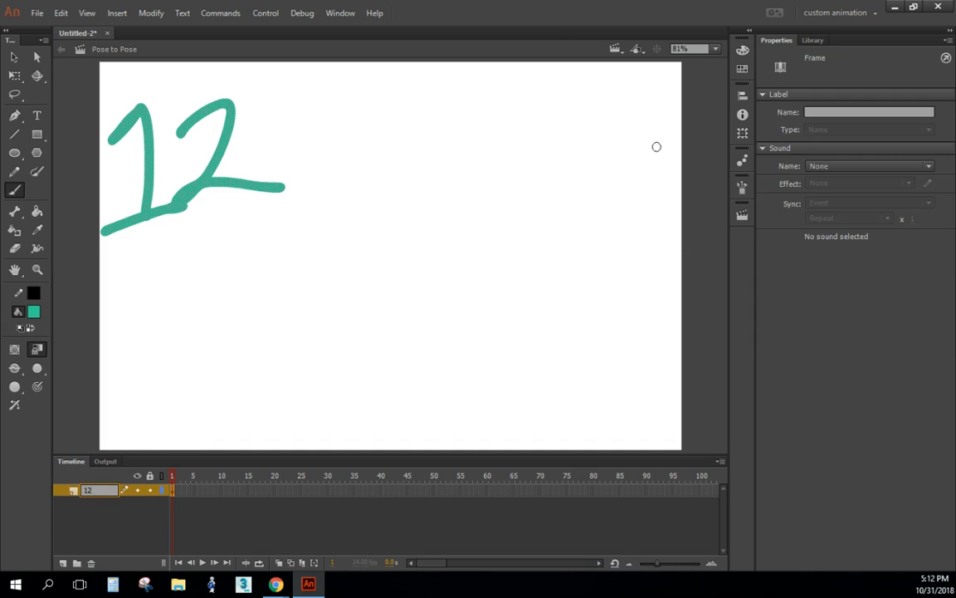
{"action": "mouse_move", "coordinate": [162, 337]}
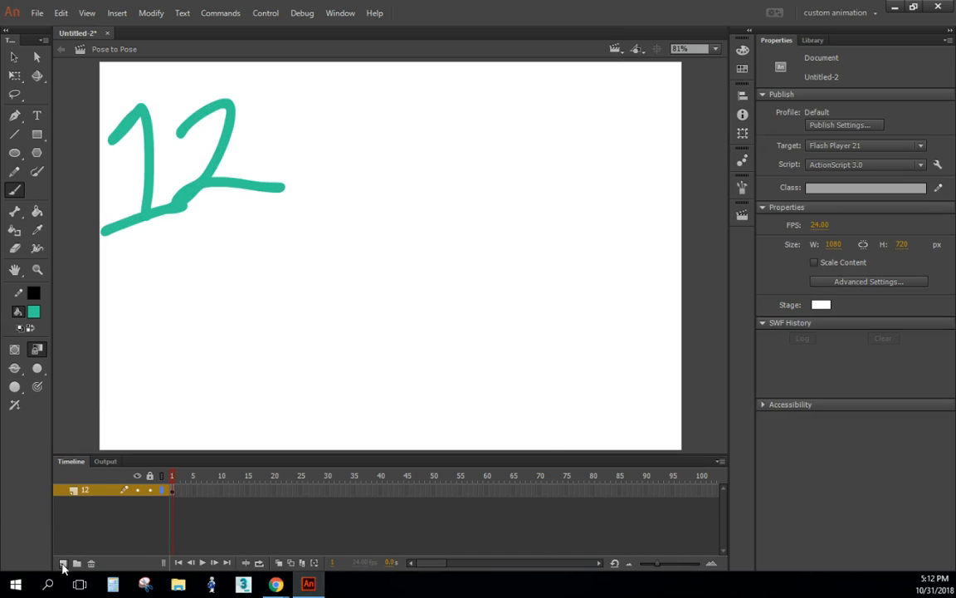
- Add a layer named Principles and brush-paint the word Principles on it
{"action": "left_click", "coordinate": [63, 563]}
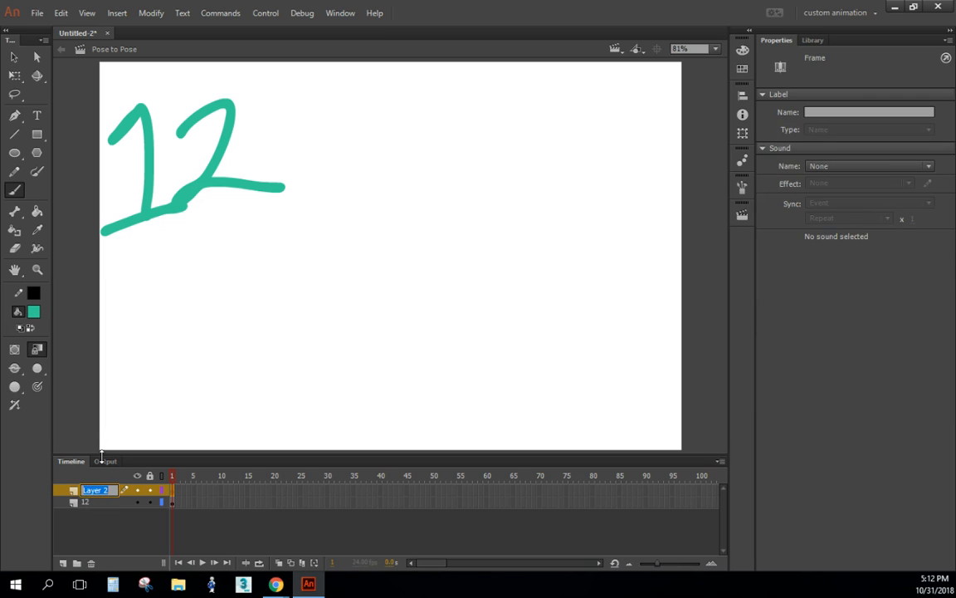
{"action": "type", "text": "Principles"}
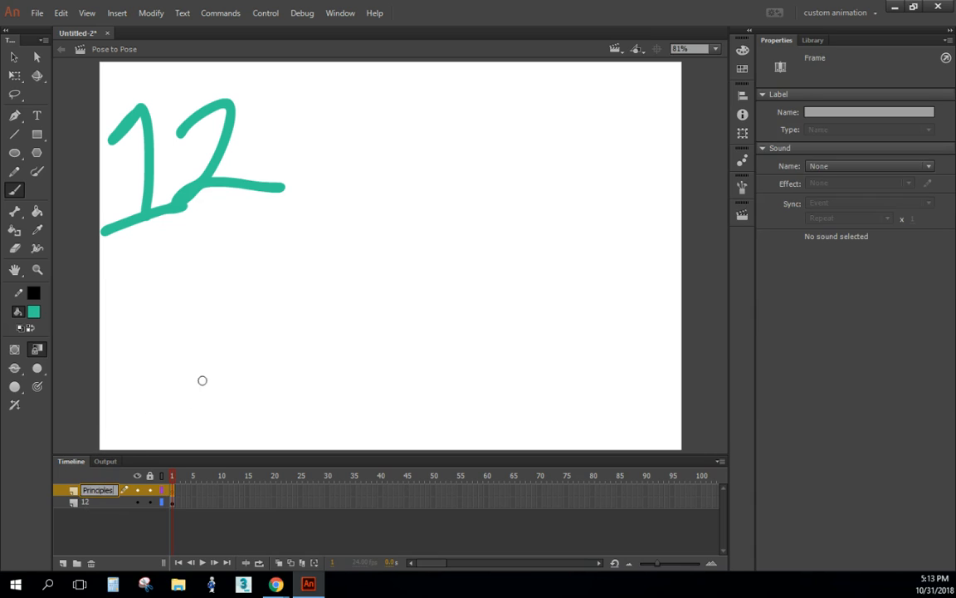
{"action": "mouse_move", "coordinate": [315, 130]}
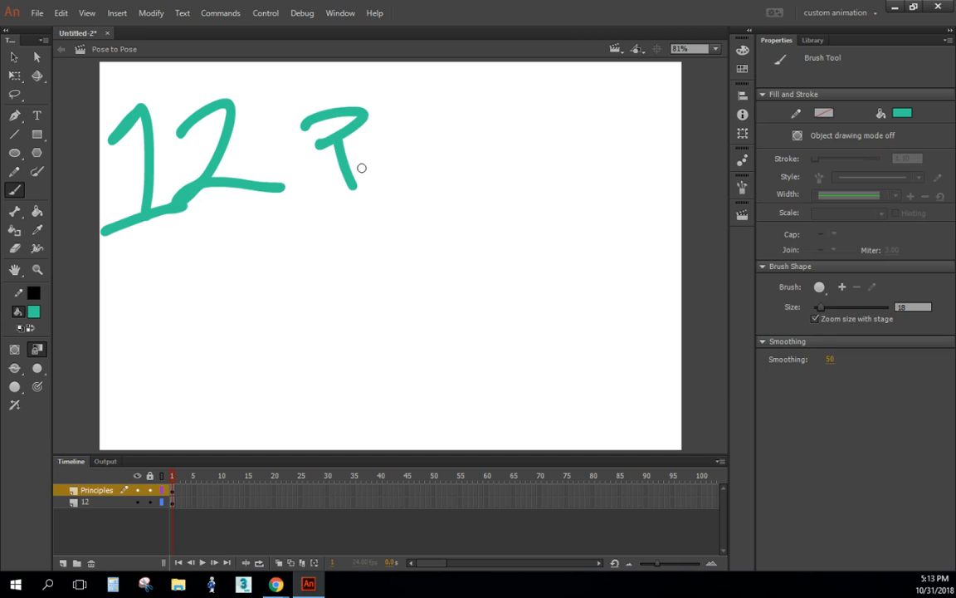
{"action": "left_click_drag", "start_coordinate": [361, 168], "coordinate": [473, 137]}
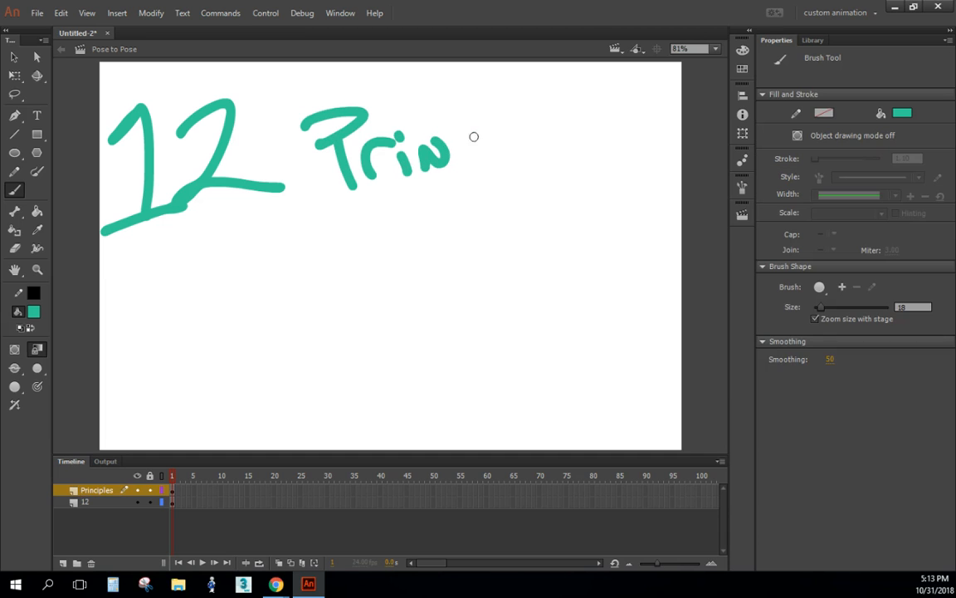
{"action": "left_click_drag", "start_coordinate": [469, 142], "coordinate": [606, 137]}
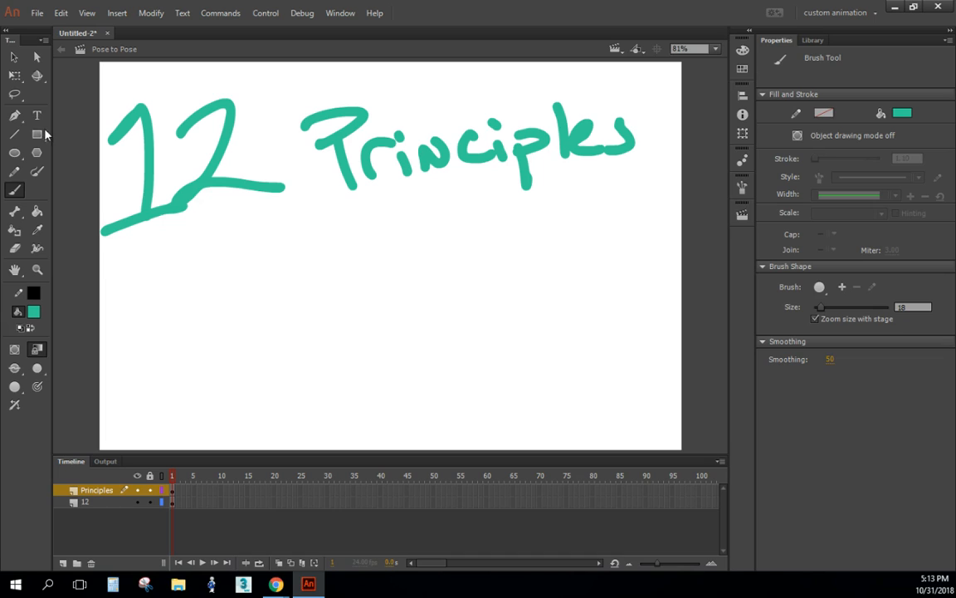
{"action": "mouse_move", "coordinate": [671, 176]}
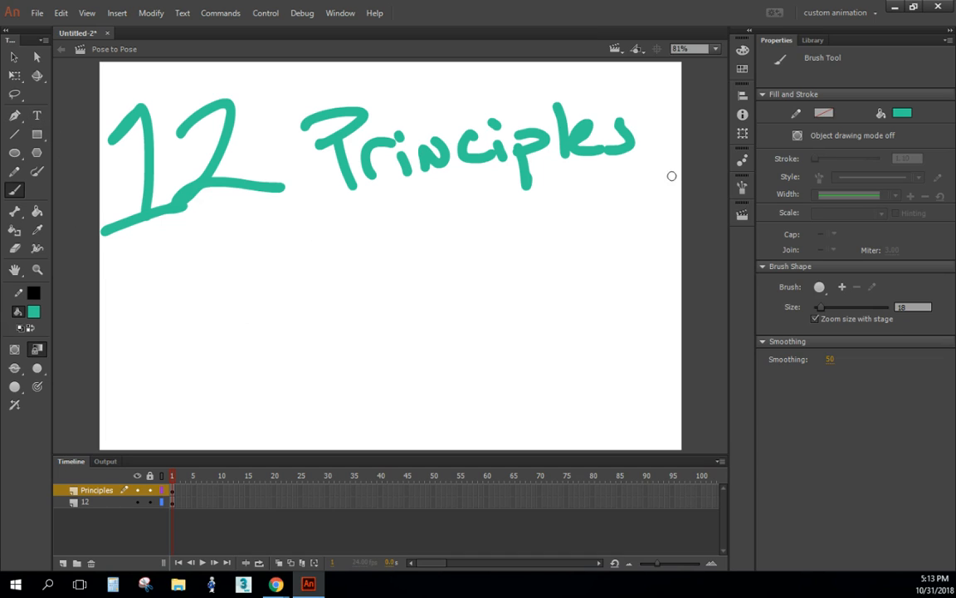
{"action": "mouse_move", "coordinate": [893, 139]}
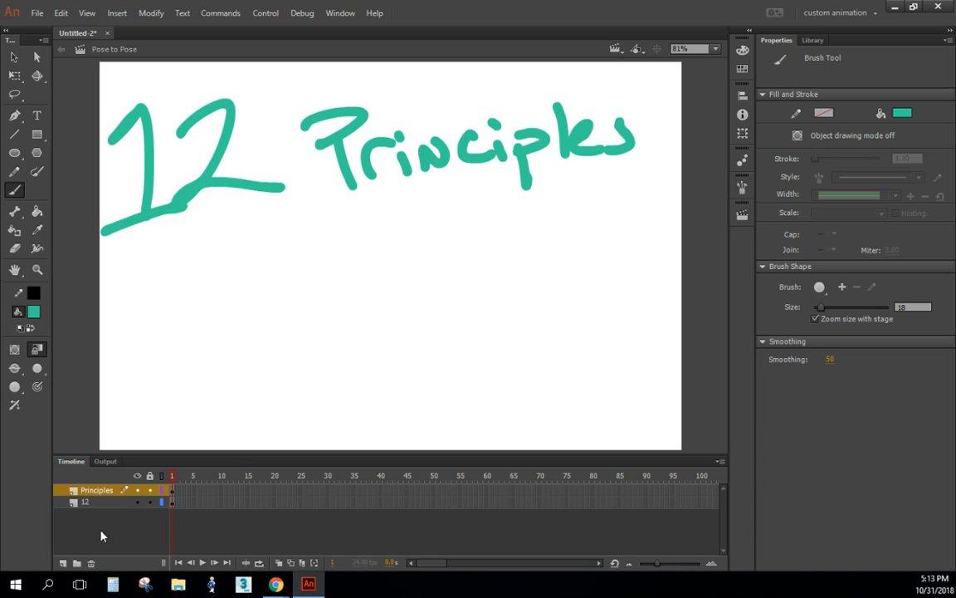
- Add layers named of and Animation, and paint the word Animation
{"action": "left_click", "coordinate": [63, 563]}
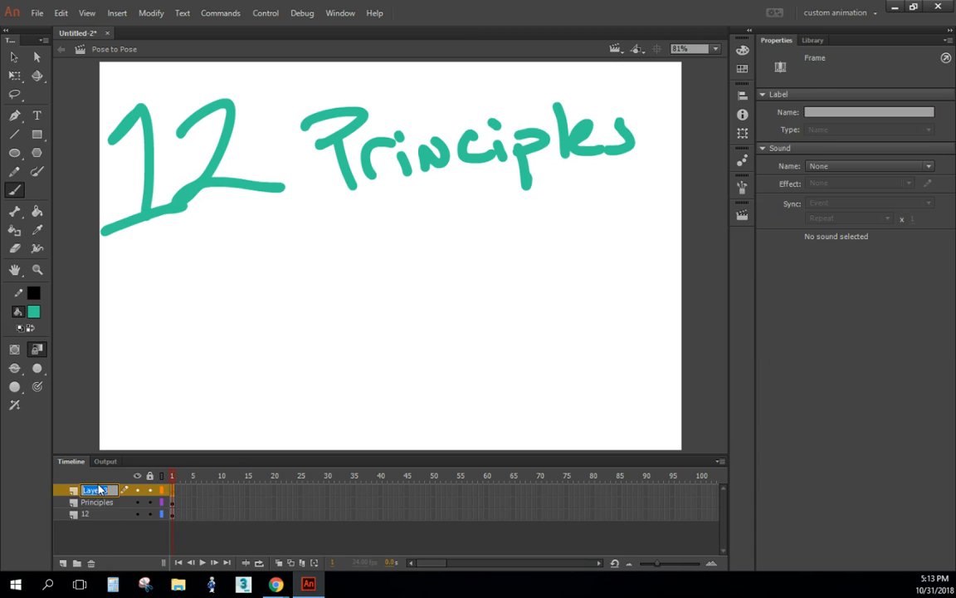
{"action": "type", "text": "of"}
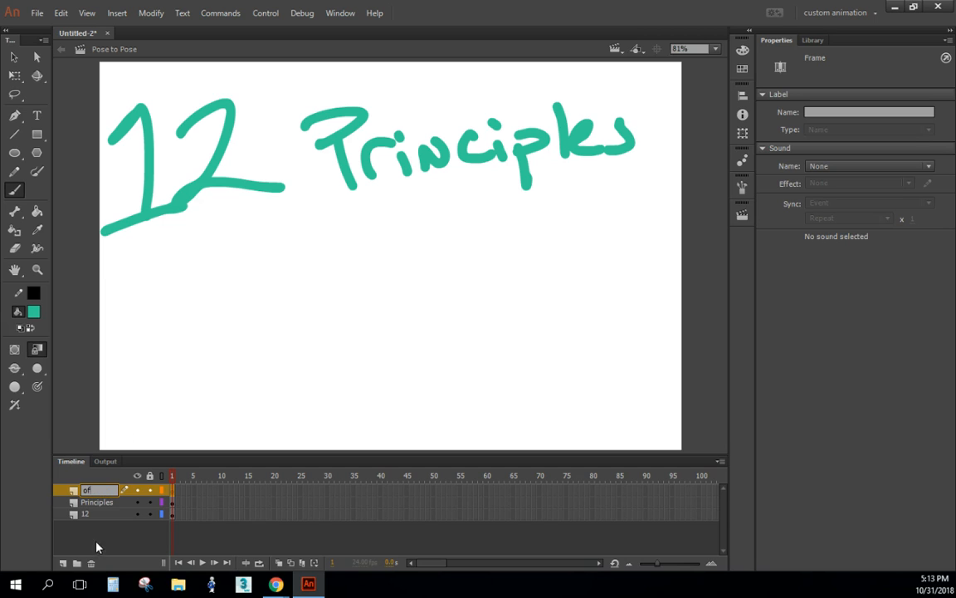
{"action": "mouse_move", "coordinate": [170, 360]}
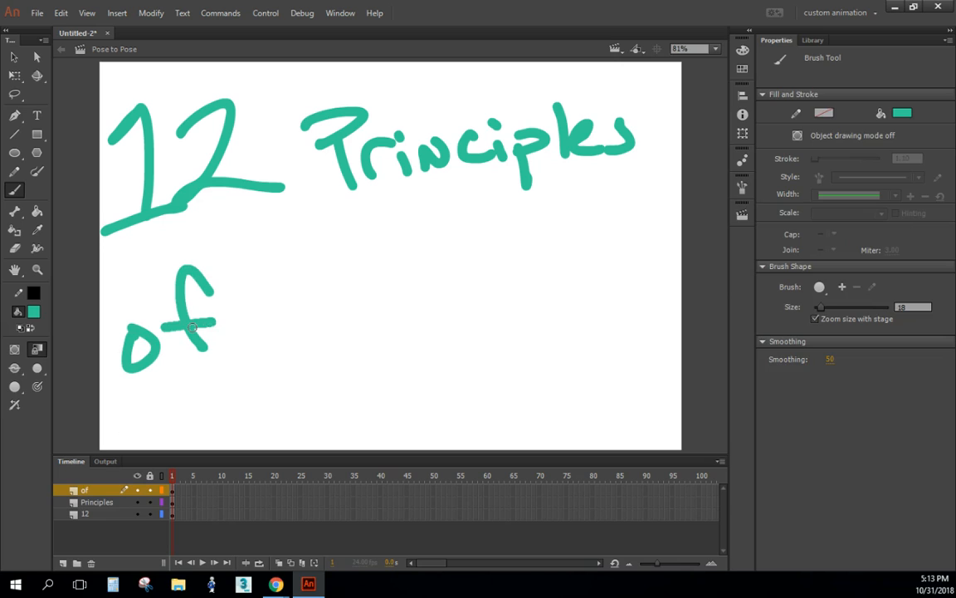
{"action": "left_click", "coordinate": [75, 563]}
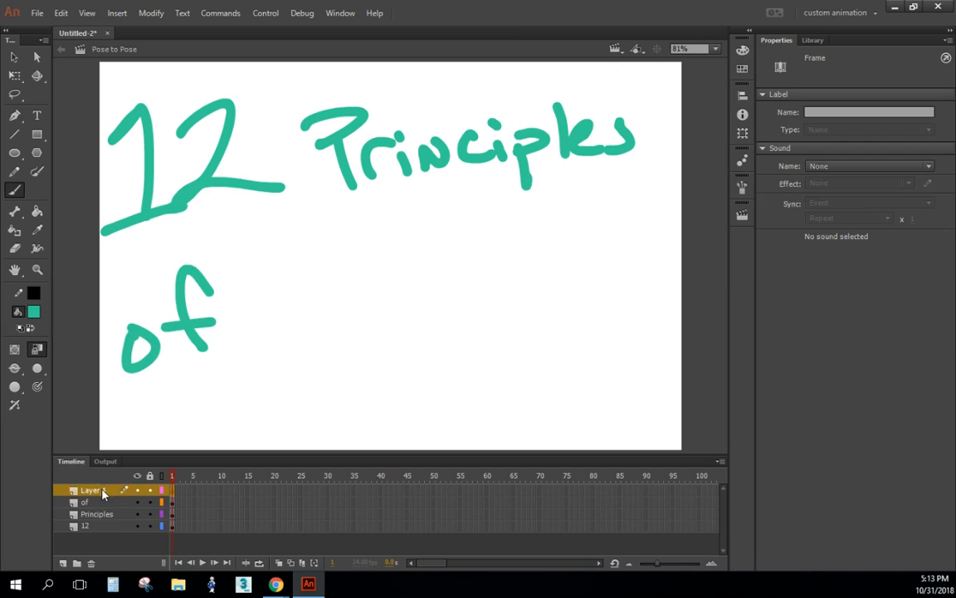
{"action": "double_click", "coordinate": [92, 489]}
{"action": "type", "text": "Animation"}
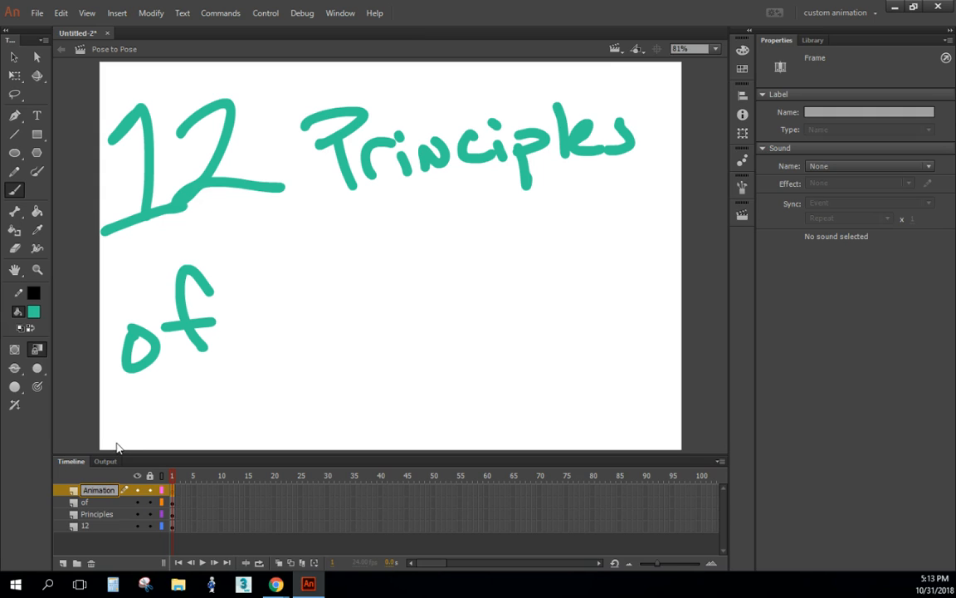
{"action": "left_click_drag", "start_coordinate": [307, 224], "coordinate": [286, 332]}
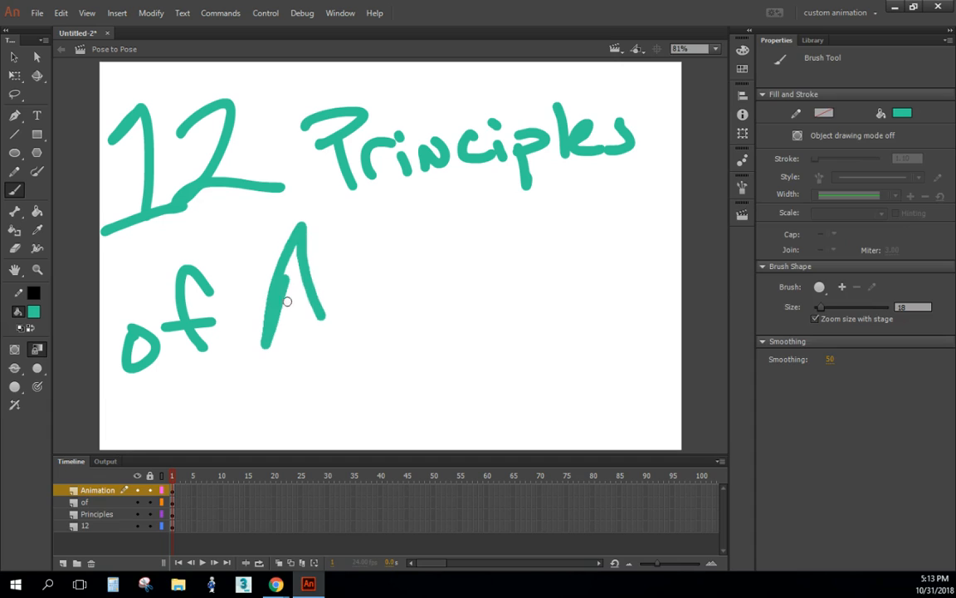
{"action": "left_click_drag", "start_coordinate": [299, 299], "coordinate": [448, 290]}
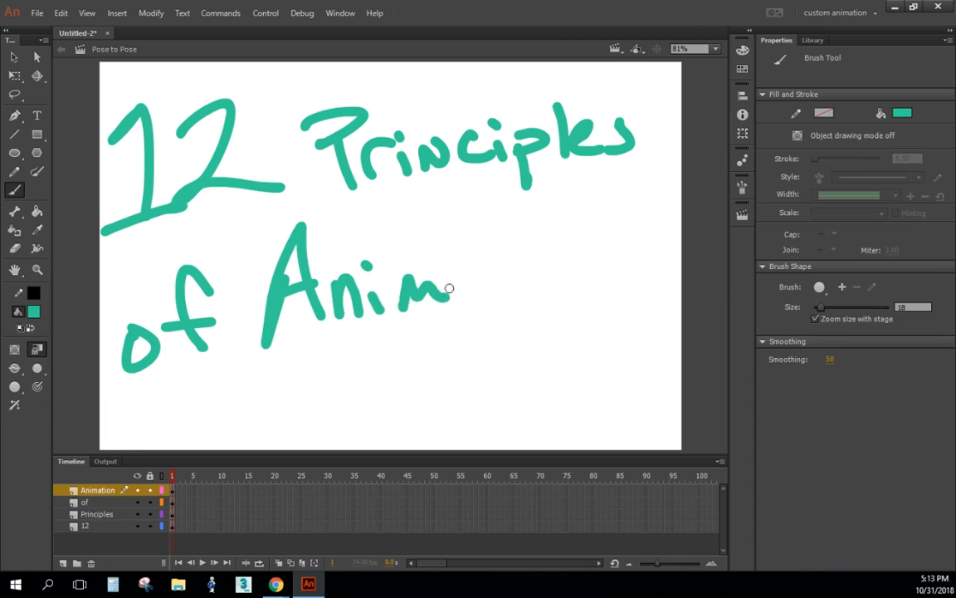
{"action": "left_click_drag", "start_coordinate": [448, 288], "coordinate": [544, 270]}
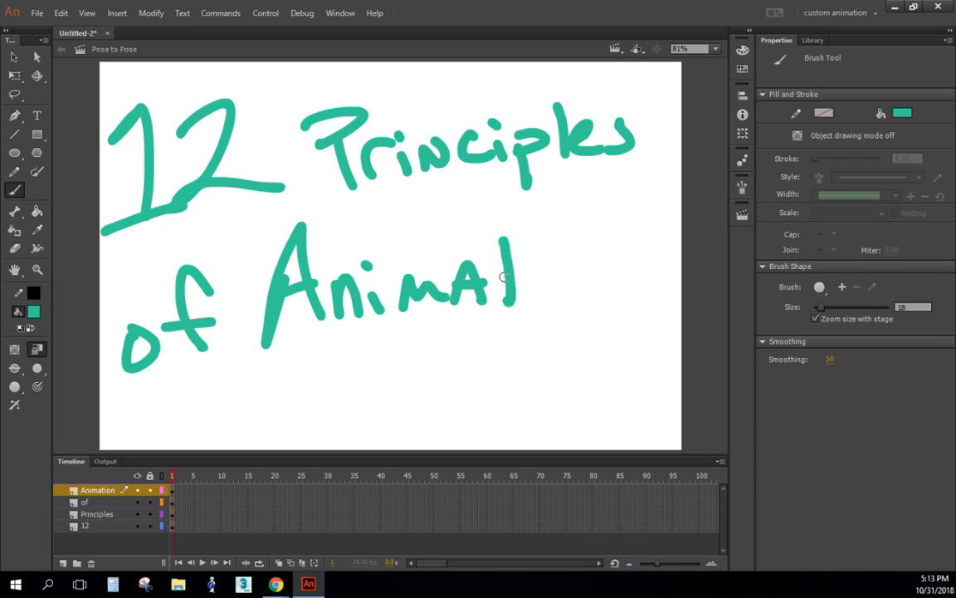
{"action": "left_click_drag", "start_coordinate": [507, 283], "coordinate": [602, 282]}
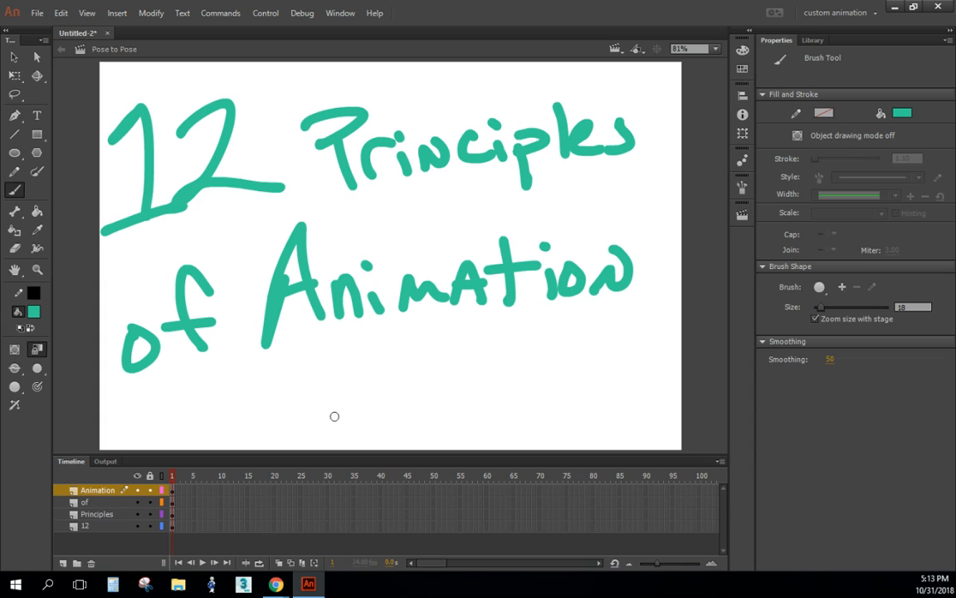
{"action": "mouse_move", "coordinate": [71, 555]}
{"action": "type", "text": "name"}
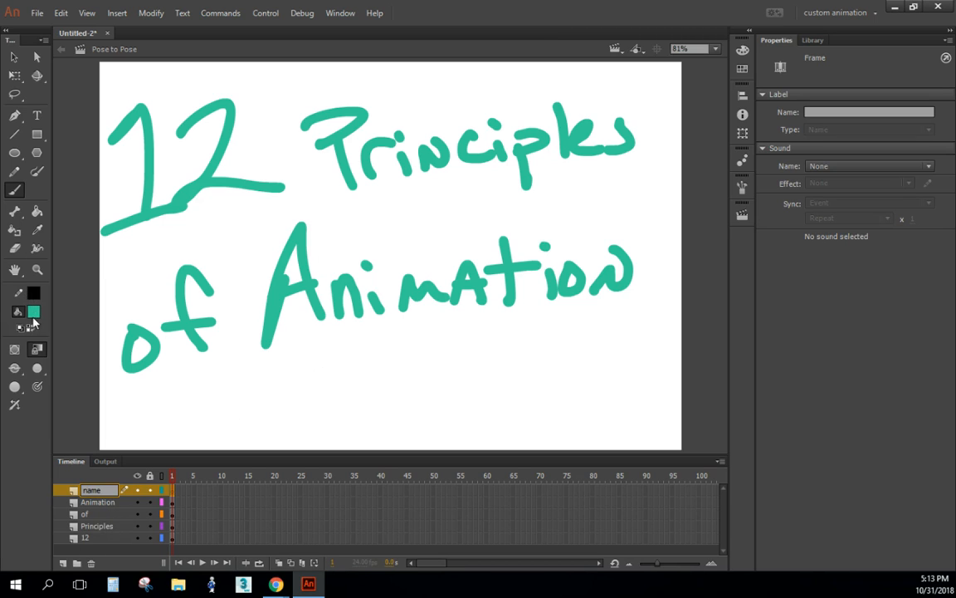
{"action": "mouse_move", "coordinate": [33, 311]}
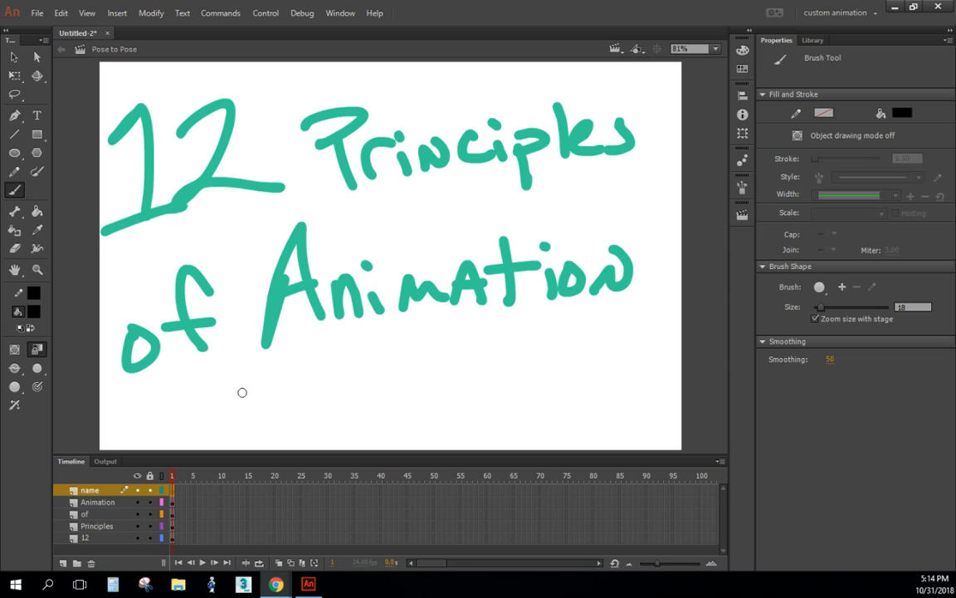
{"action": "mouse_move", "coordinate": [238, 402]}
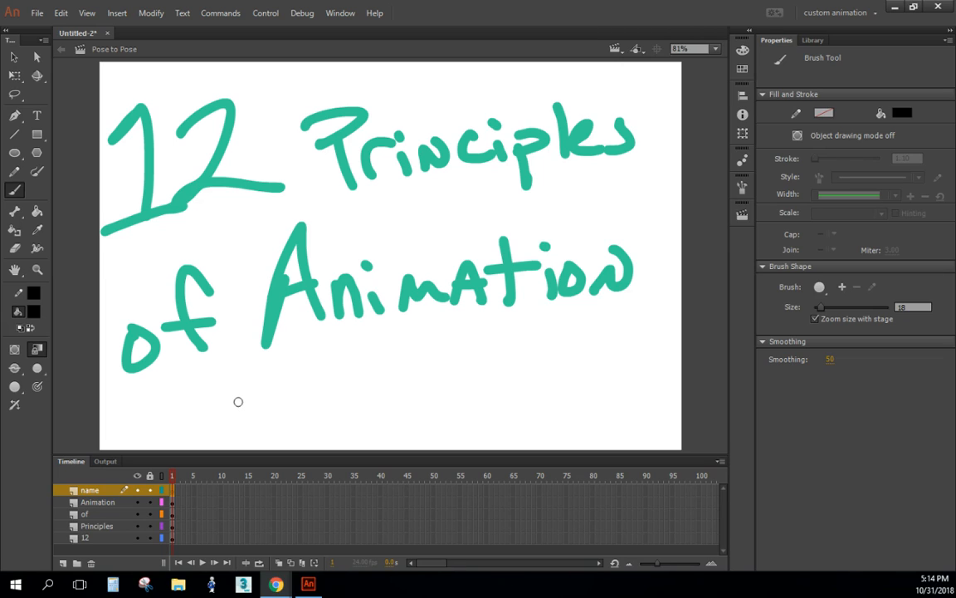
{"action": "mouse_move", "coordinate": [260, 389]}
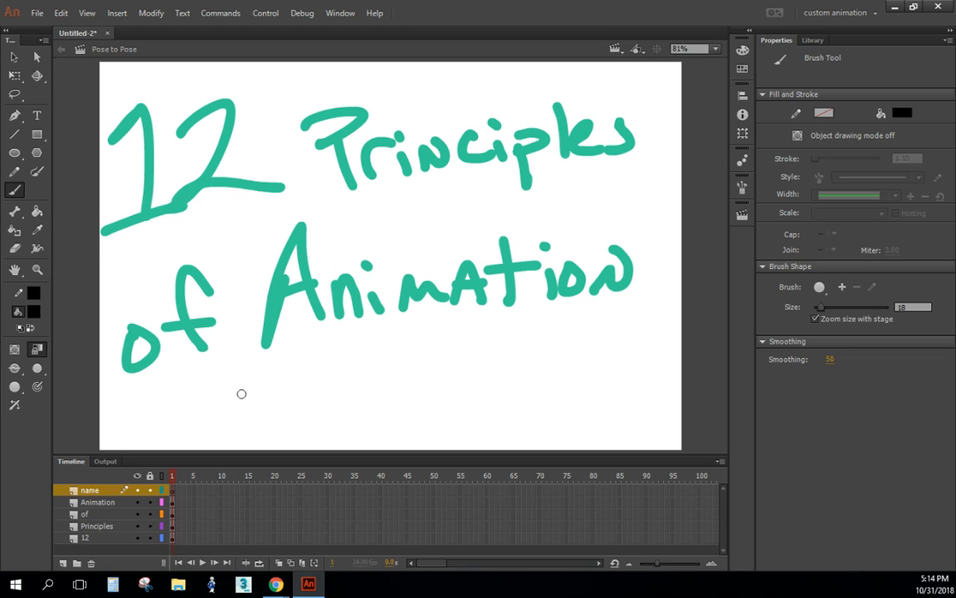
{"action": "left_click_drag", "start_coordinate": [203, 386], "coordinate": [270, 436]}
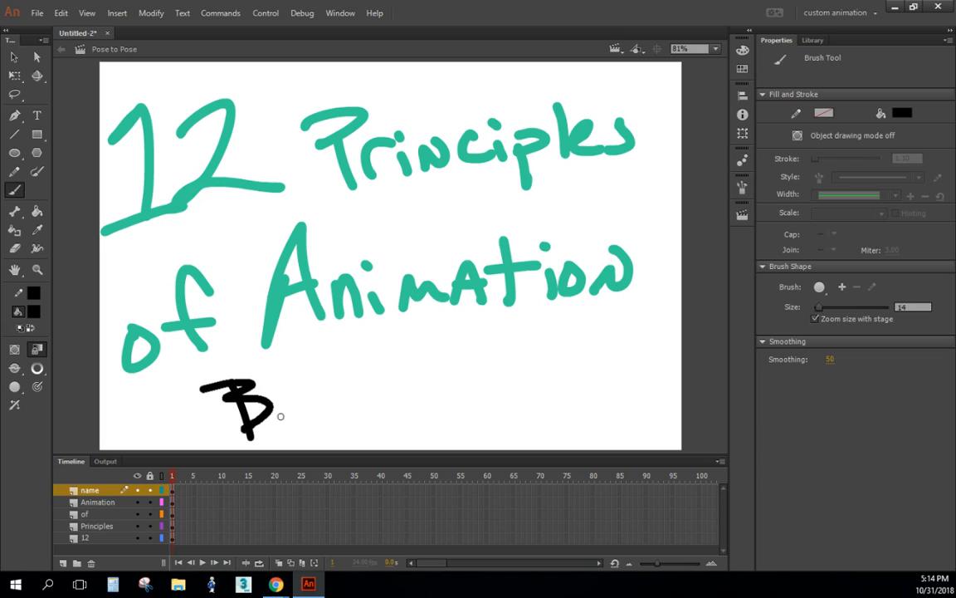
{"action": "left_click_drag", "start_coordinate": [265, 398], "coordinate": [324, 415]}
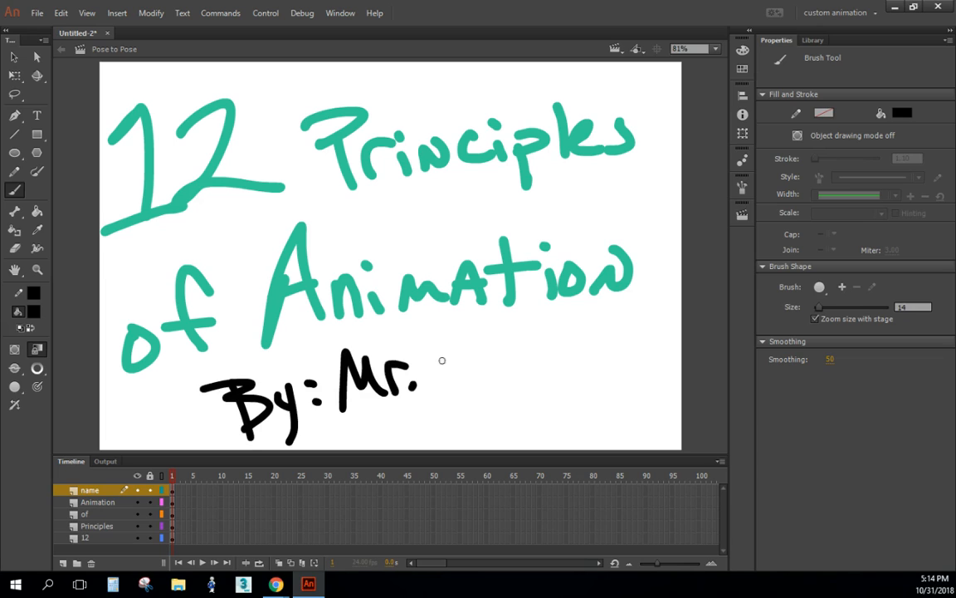
{"action": "left_click_drag", "start_coordinate": [431, 369], "coordinate": [565, 369]}
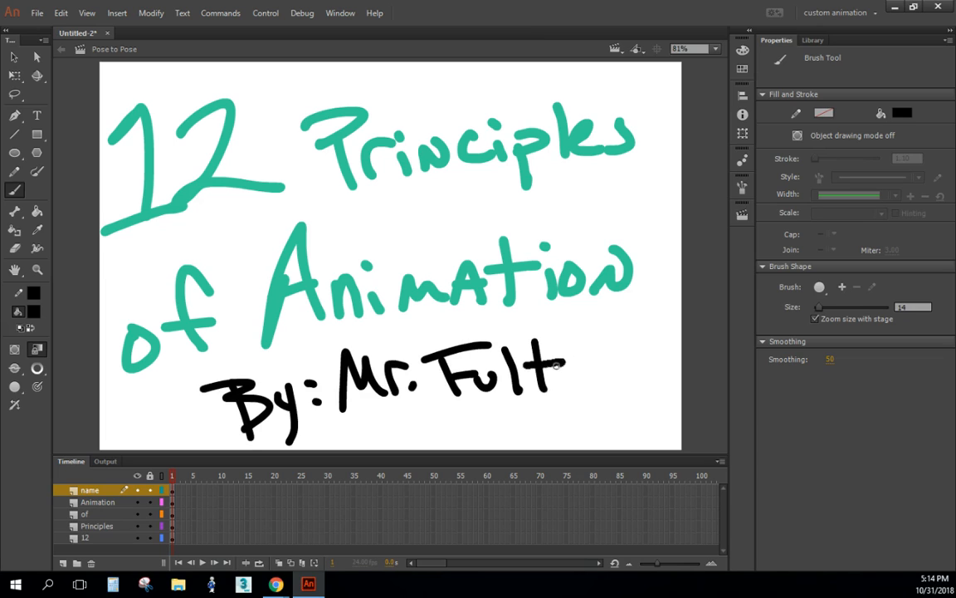
{"action": "left_click_drag", "start_coordinate": [568, 365], "coordinate": [610, 365]}
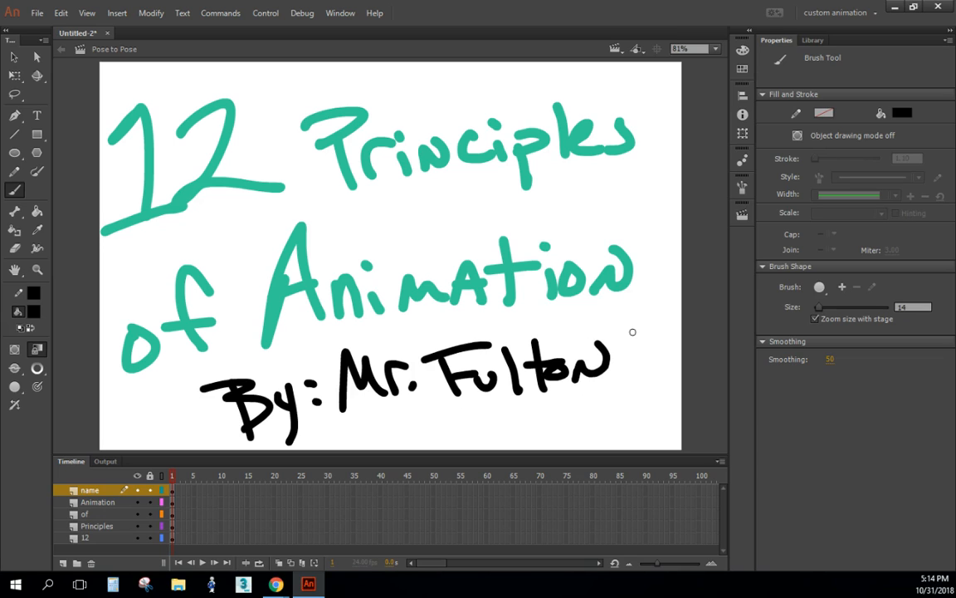
{"action": "mouse_move", "coordinate": [513, 492]}
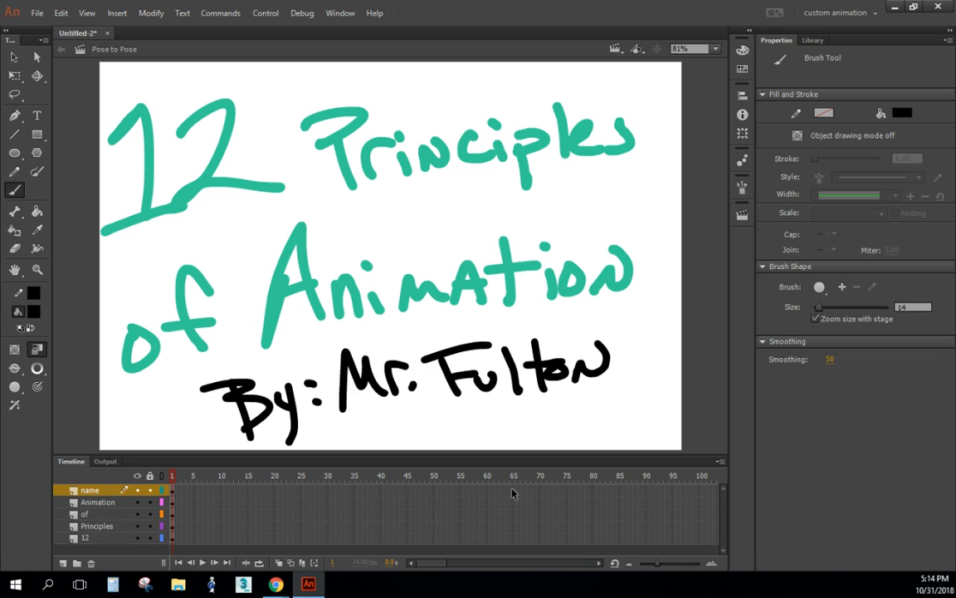
{"action": "mouse_move", "coordinate": [312, 180]}
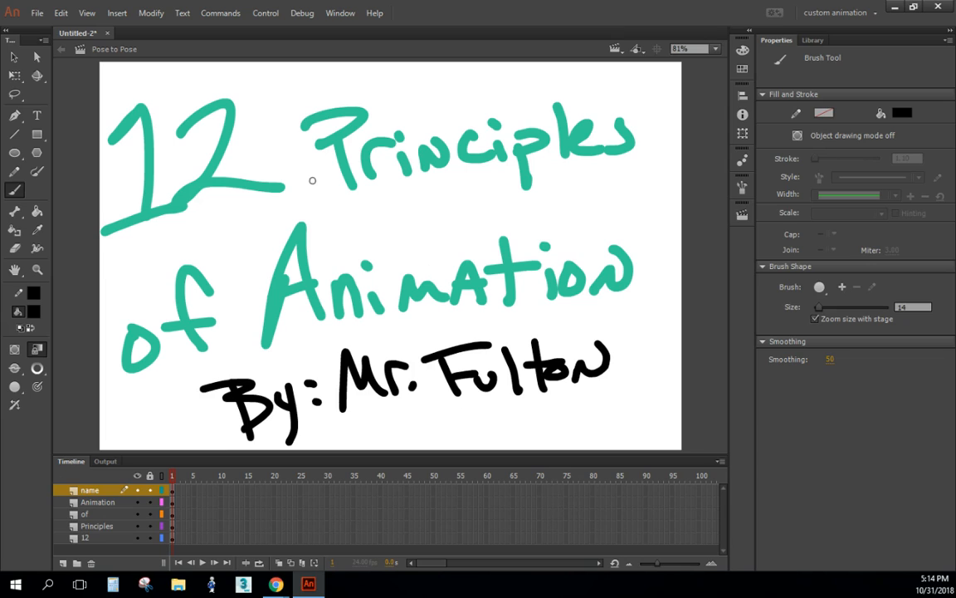
{"action": "mouse_move", "coordinate": [302, 182]}
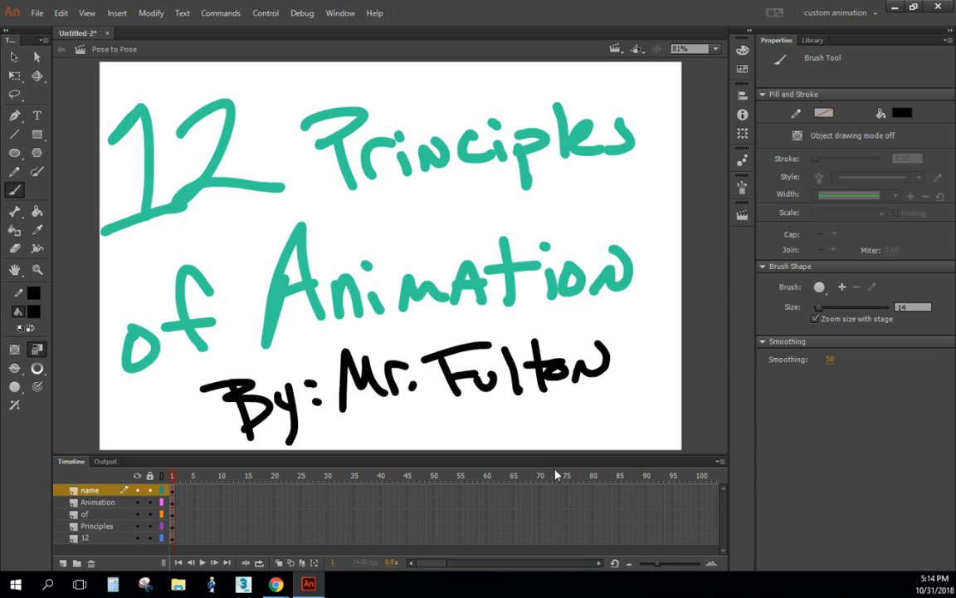
{"action": "mouse_move", "coordinate": [818, 348]}
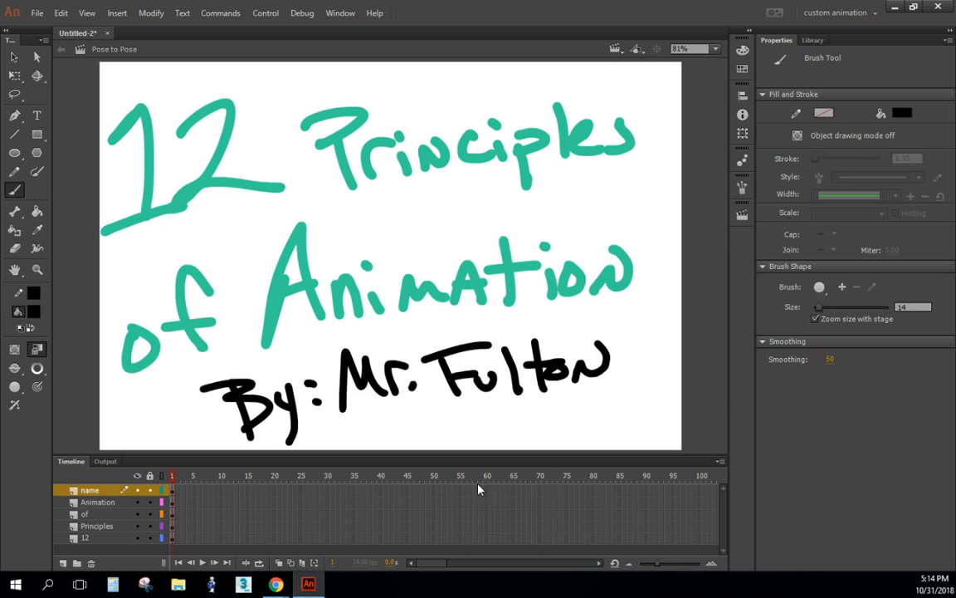
{"action": "mouse_move", "coordinate": [496, 139]}
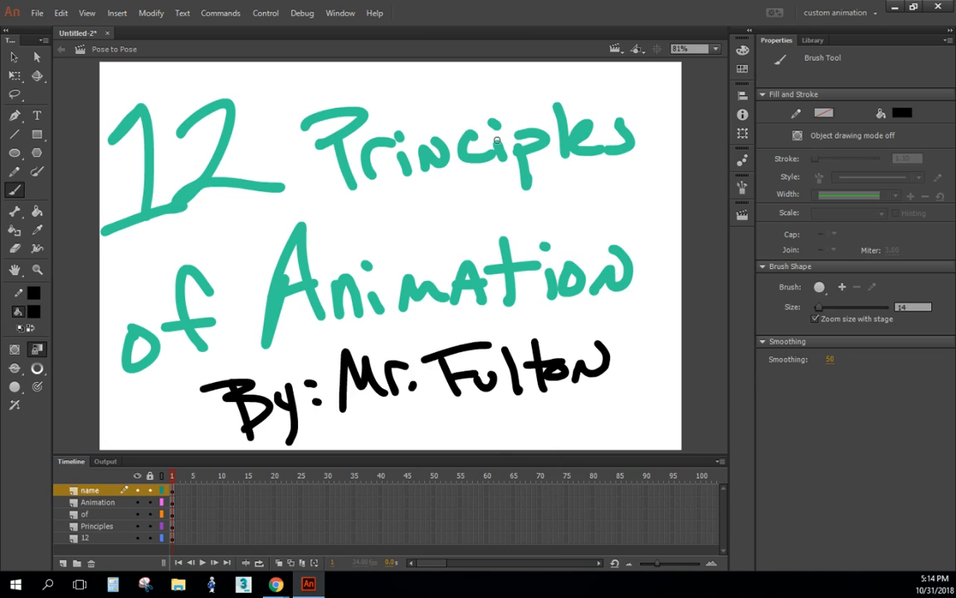
{"action": "mouse_move", "coordinate": [208, 55]}
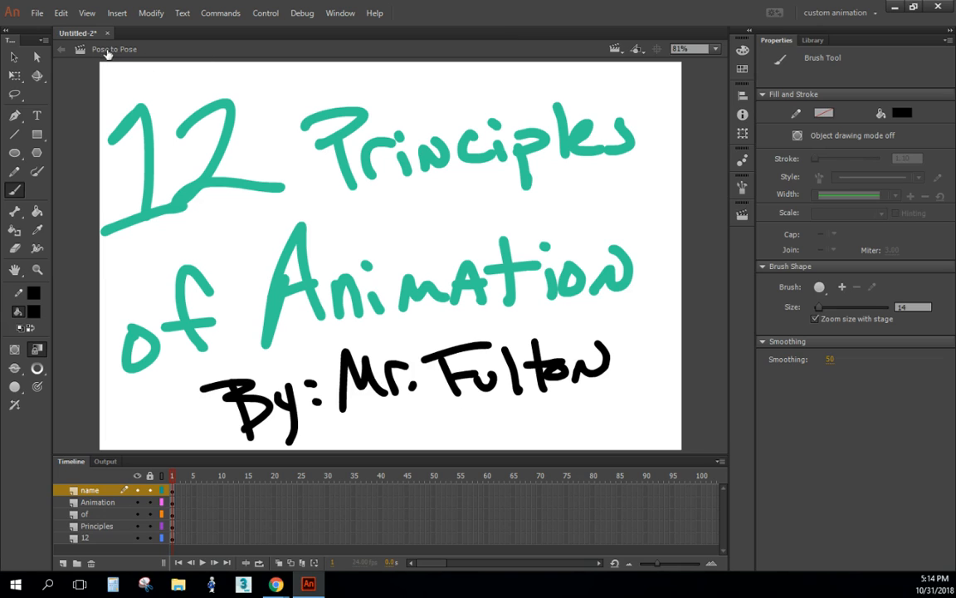
{"action": "mouse_move", "coordinate": [258, 298]}
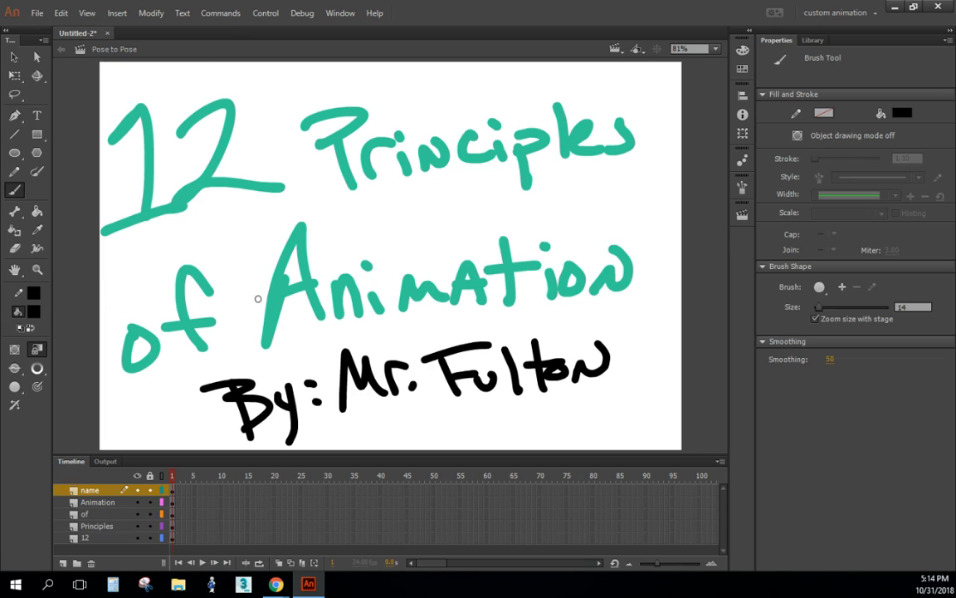
{"action": "mouse_move", "coordinate": [469, 127]}
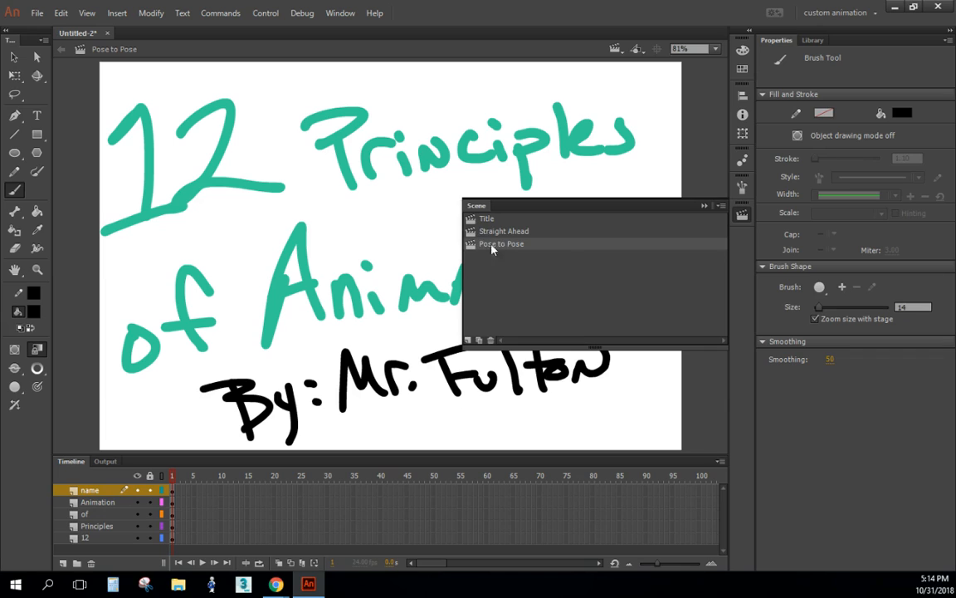
- Rename the scene holding the drawing to Title2 after dismissing the duplicate-name alert
{"action": "double_click", "coordinate": [502, 243]}
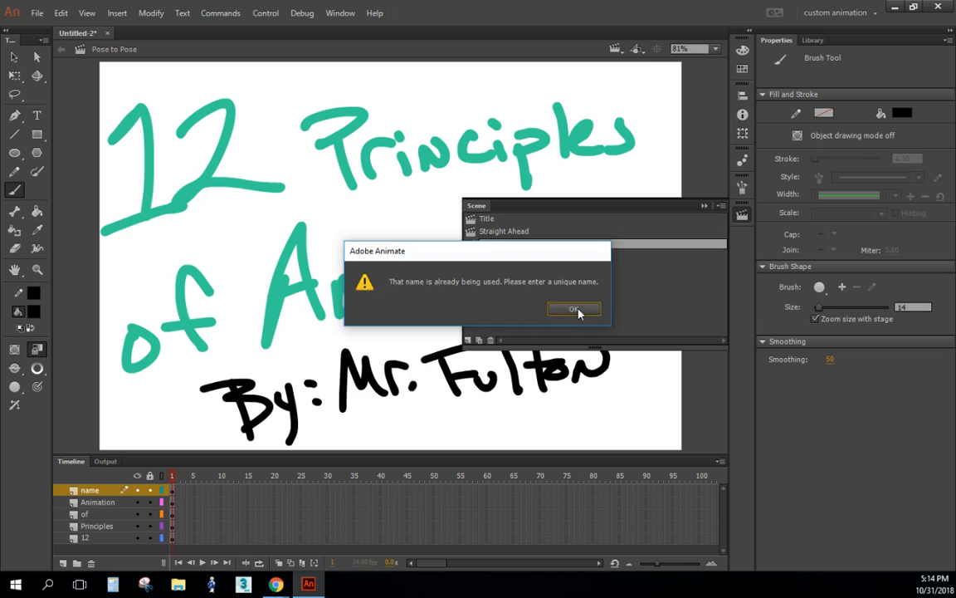
{"action": "left_click", "coordinate": [575, 309]}
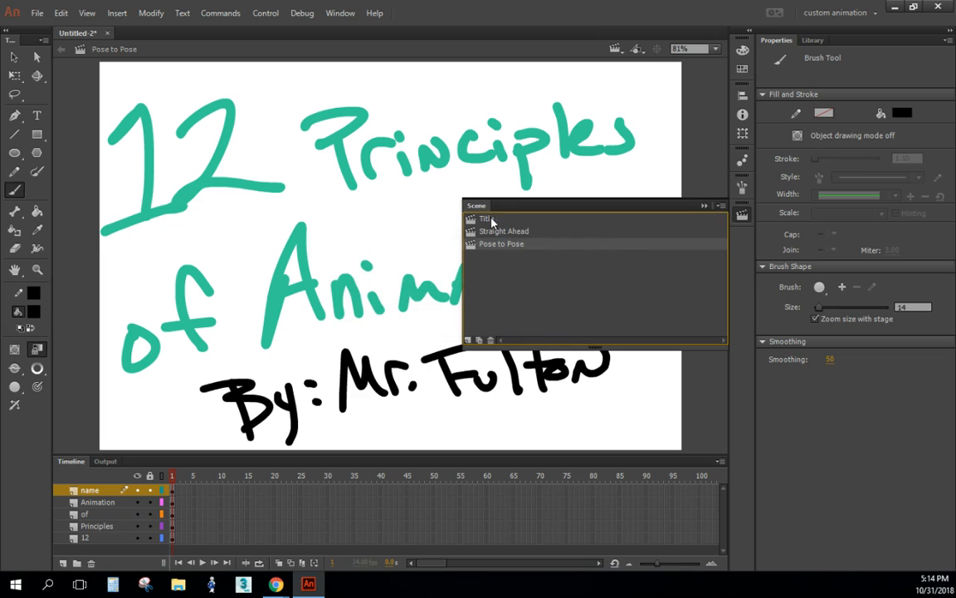
{"action": "mouse_move", "coordinate": [508, 248]}
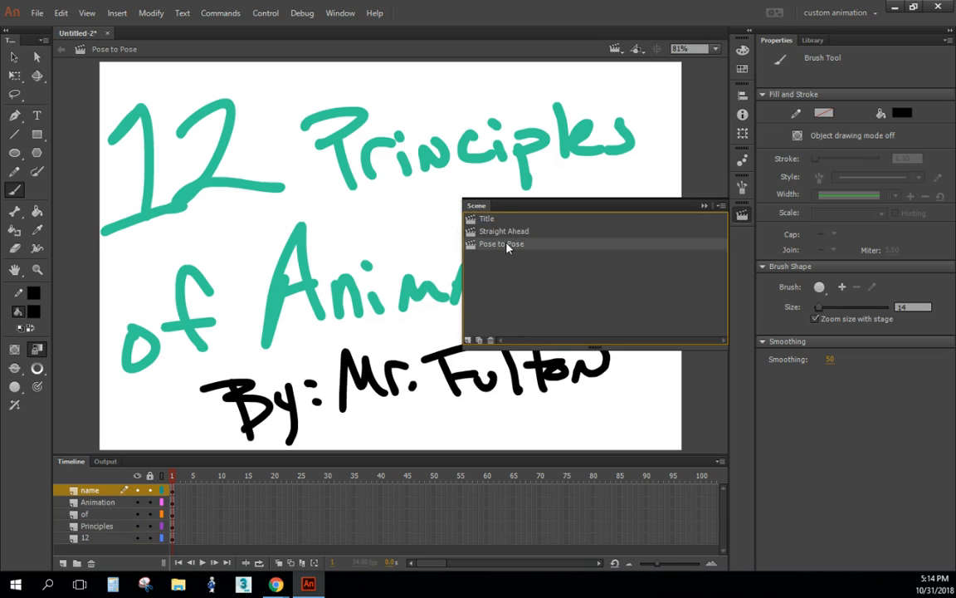
{"action": "double_click", "coordinate": [501, 244]}
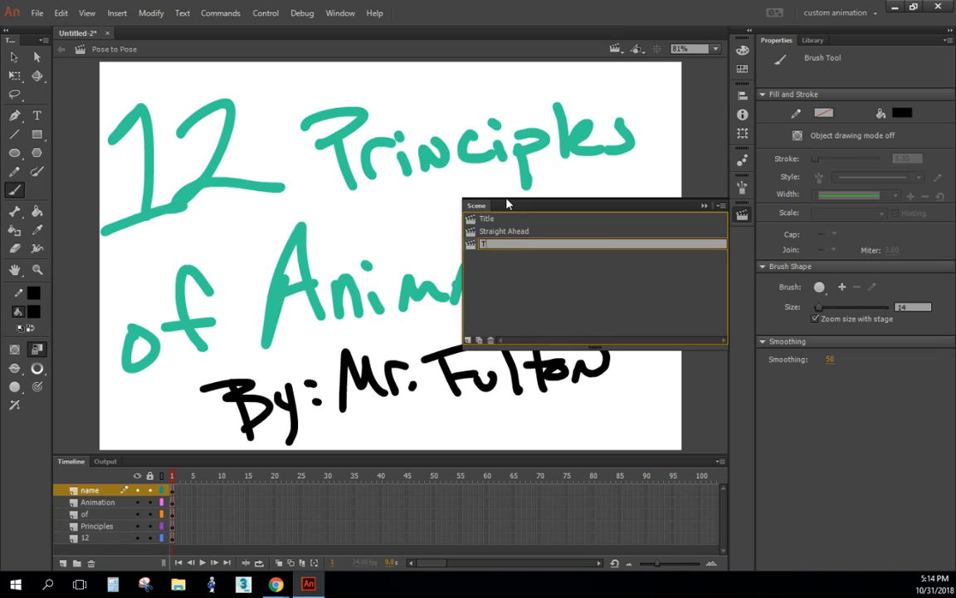
{"action": "type", "text": "itle2"}
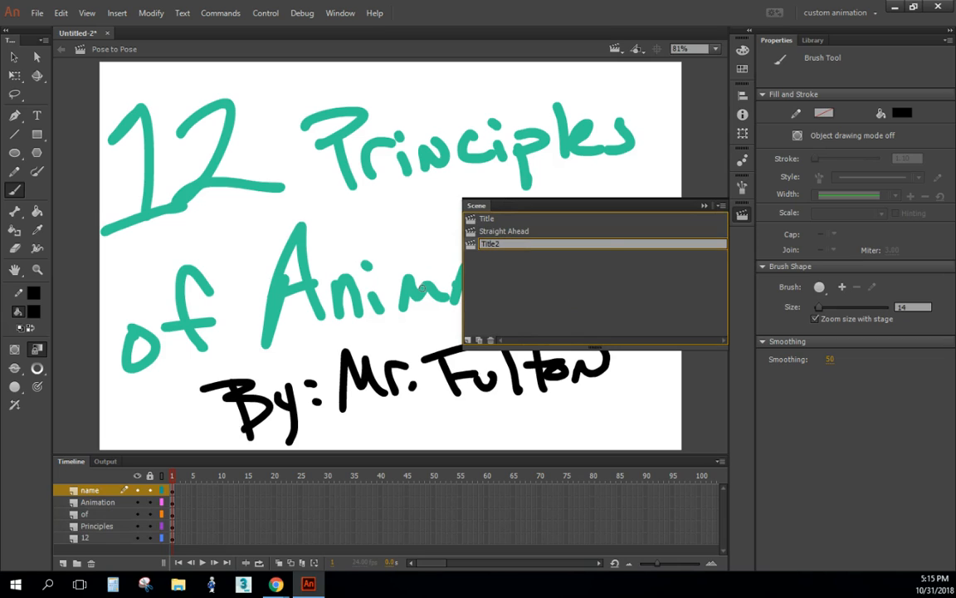
{"action": "left_click", "coordinate": [487, 218]}
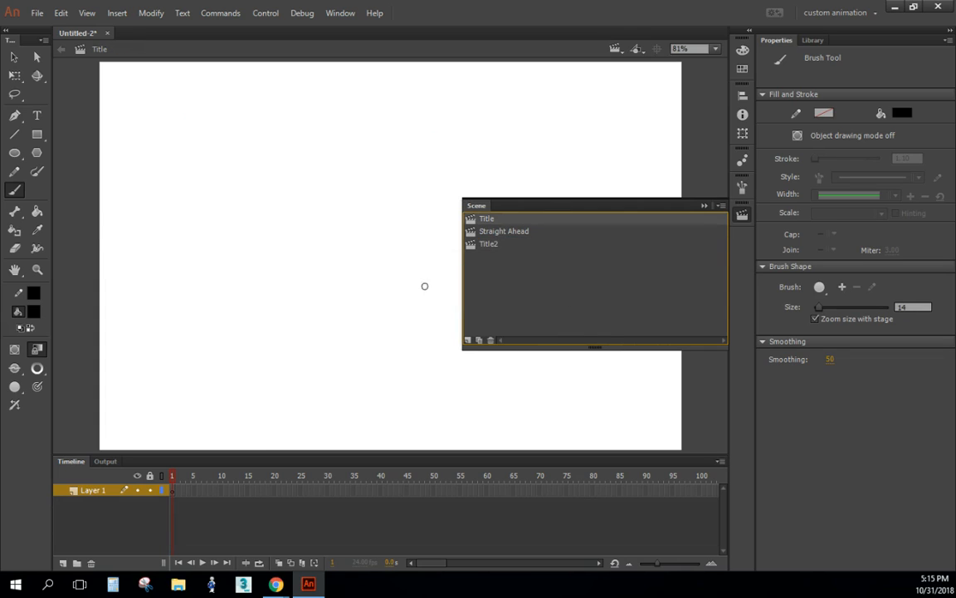
- Rename the empty Title scene to Pose to Pose, and Title2 to Title
{"action": "double_click", "coordinate": [486, 218]}
{"action": "type", "text": "Pose to Pose"}
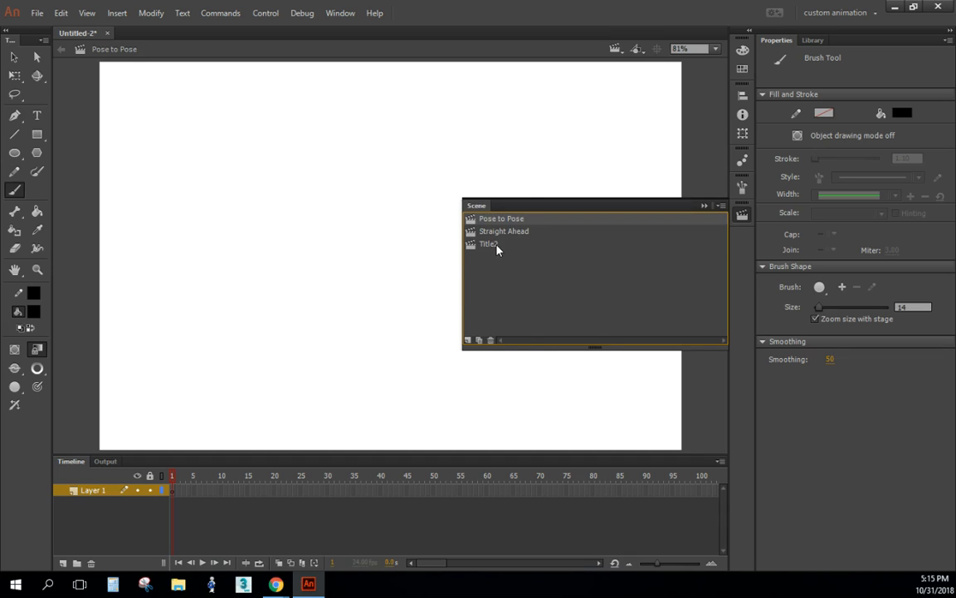
{"action": "left_click", "coordinate": [488, 243]}
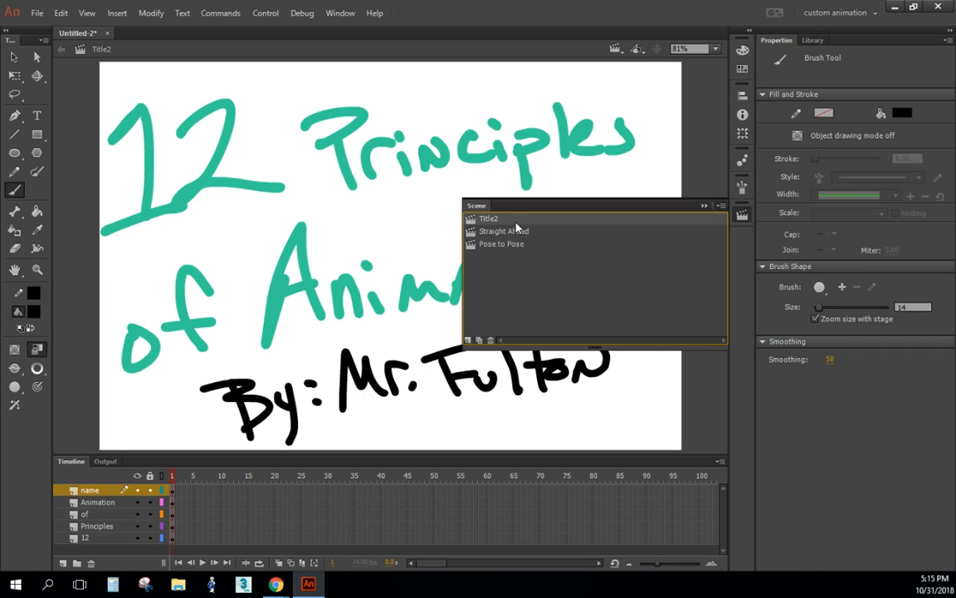
{"action": "double_click", "coordinate": [488, 218]}
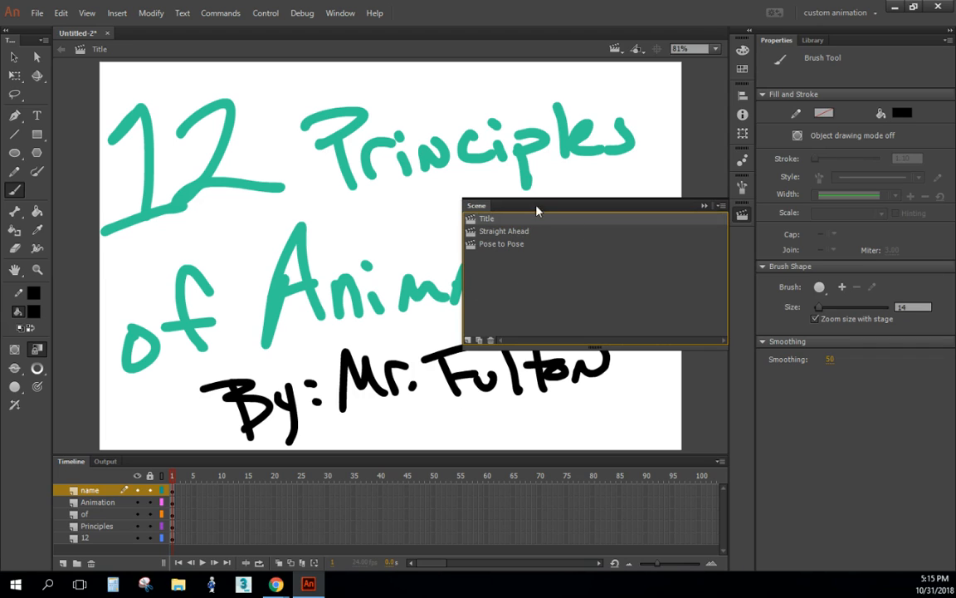
{"action": "left_click", "coordinate": [504, 231]}
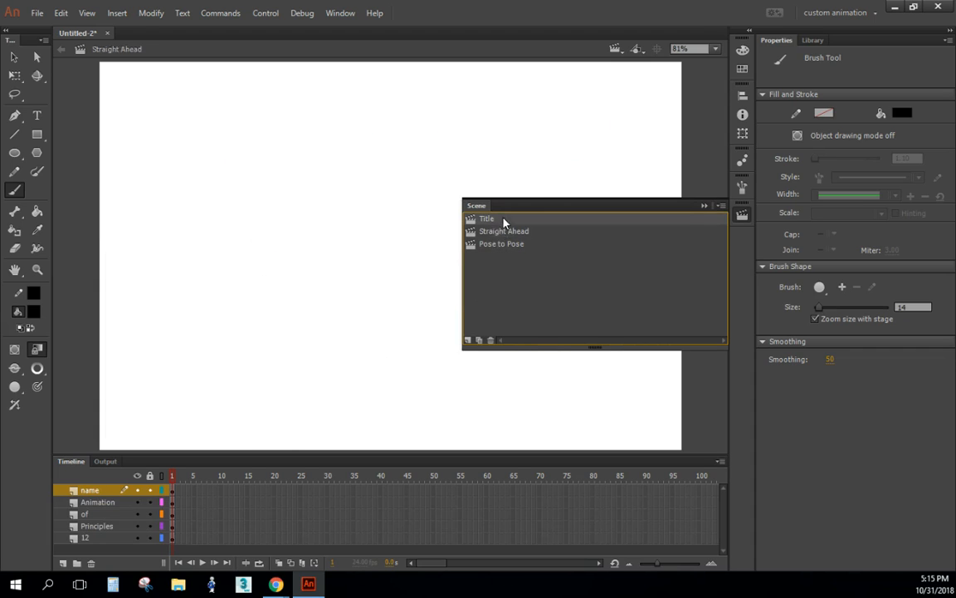
{"action": "left_click", "coordinate": [486, 218]}
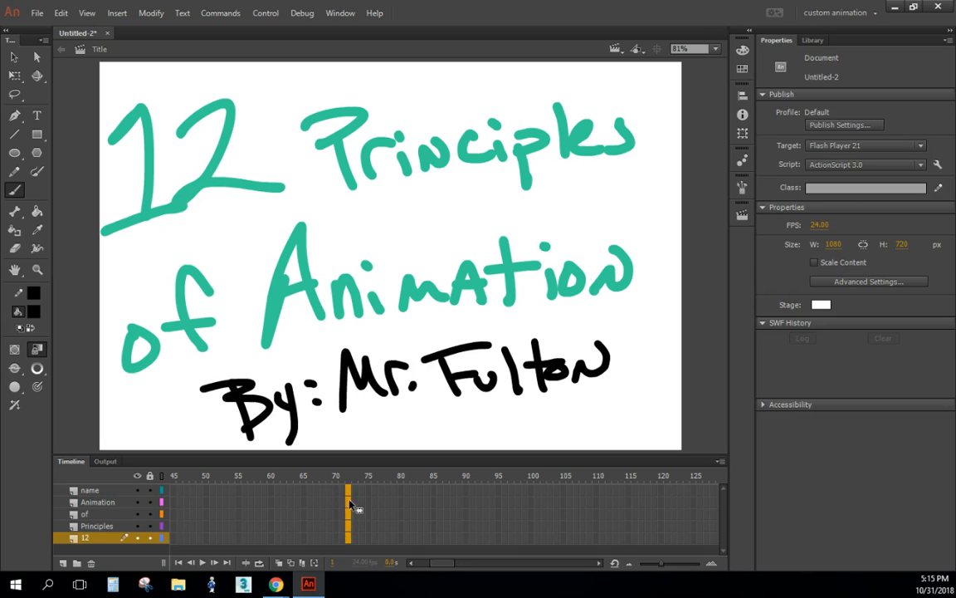
- Bring up the frame menu on frame 72 across all layers to insert keyframes
{"action": "right_click", "coordinate": [347, 506]}
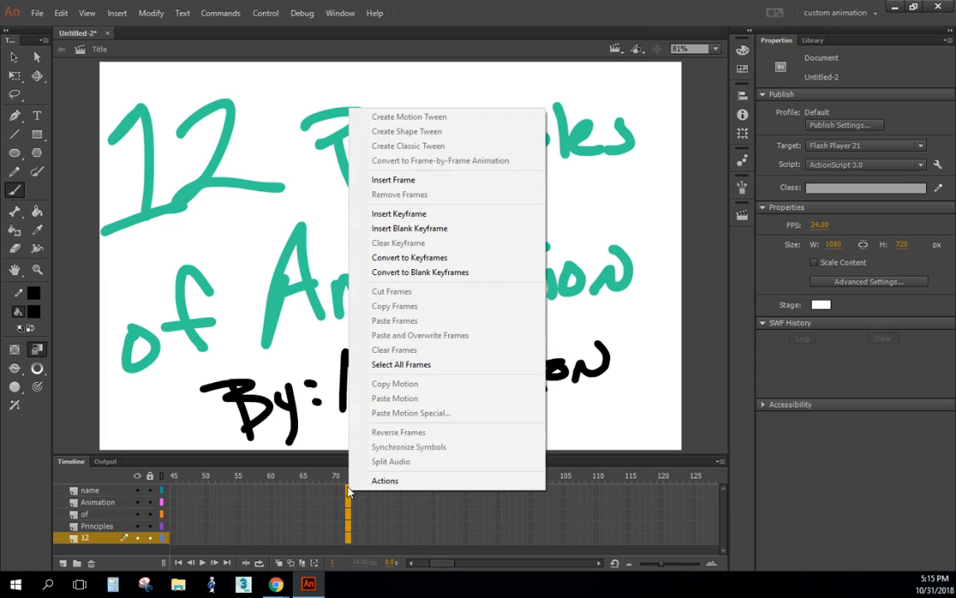
{"action": "mouse_move", "coordinate": [415, 213]}
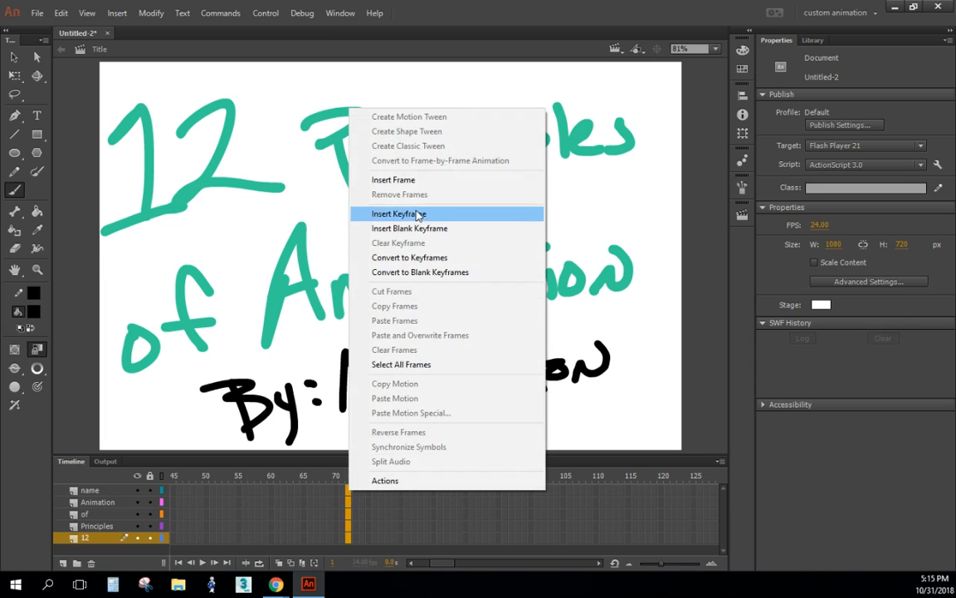
{"action": "mouse_move", "coordinate": [280, 419]}
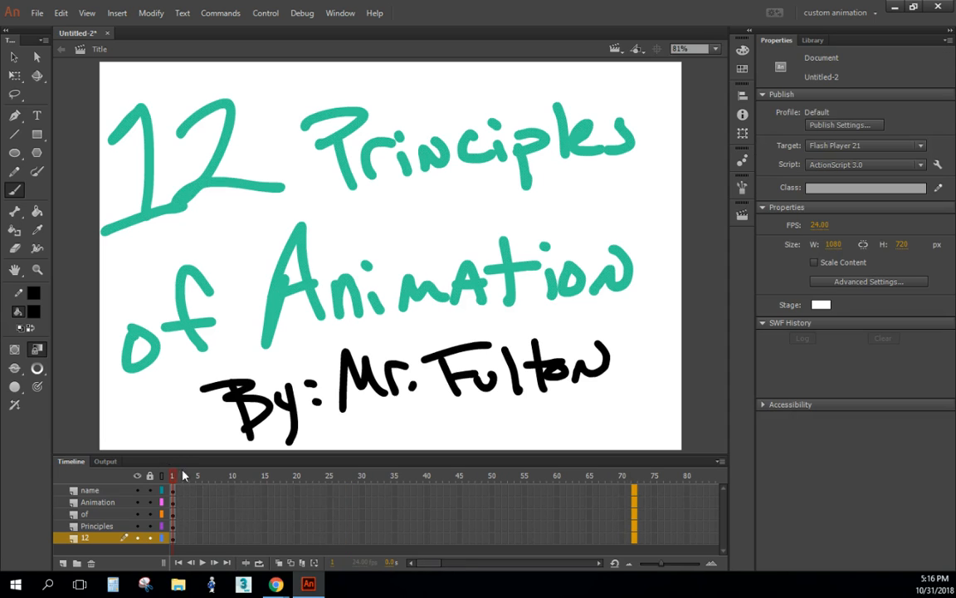
{"action": "mouse_move", "coordinate": [634, 500]}
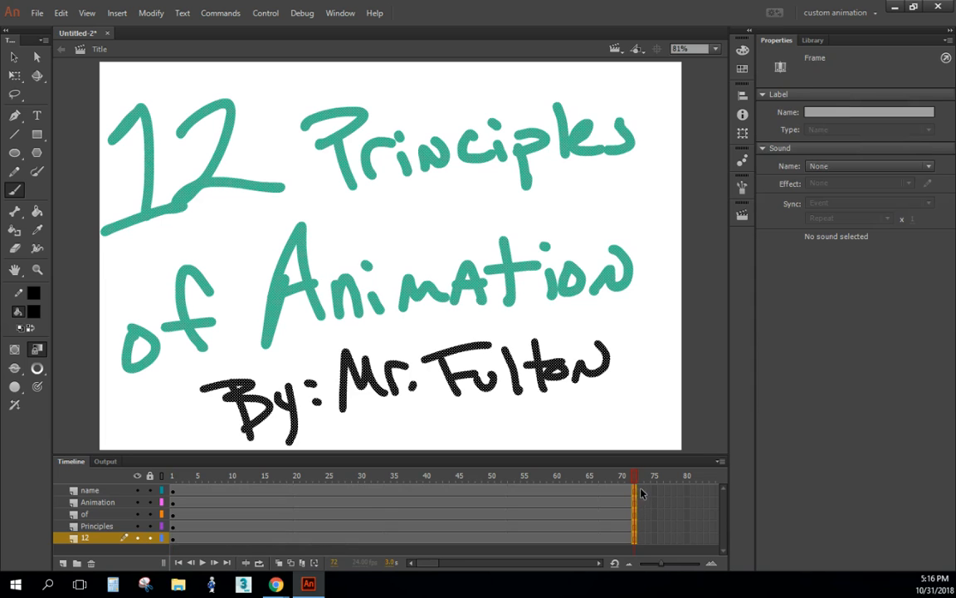
{"action": "left_click", "coordinate": [245, 476]}
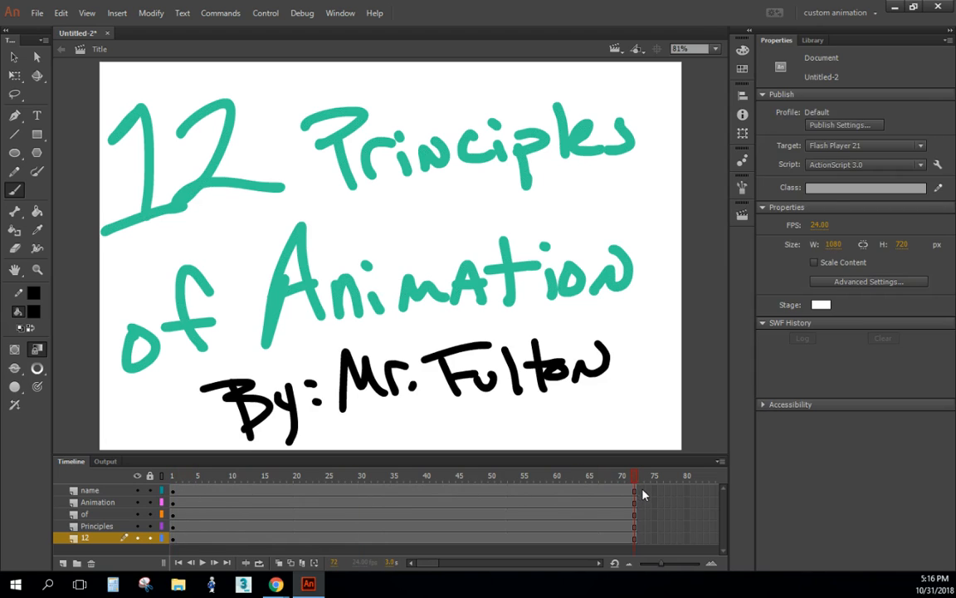
{"action": "mouse_move", "coordinate": [664, 481]}
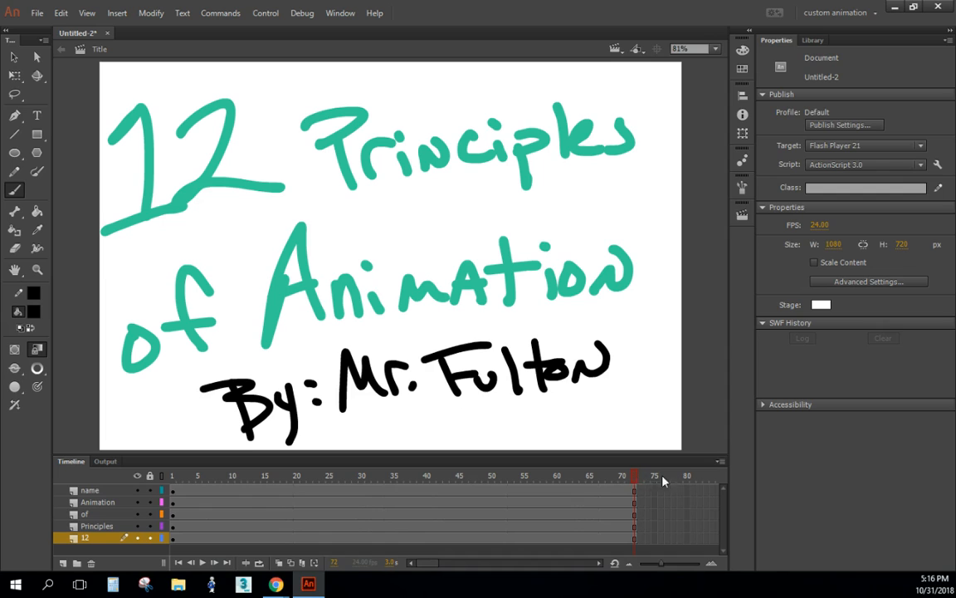
{"action": "left_click", "coordinate": [635, 476]}
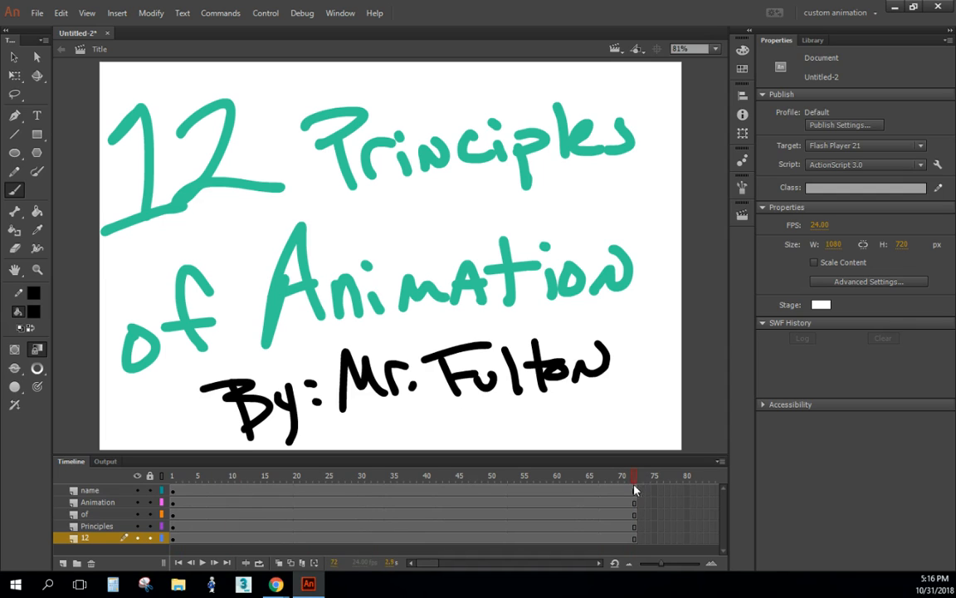
{"action": "left_click", "coordinate": [172, 476]}
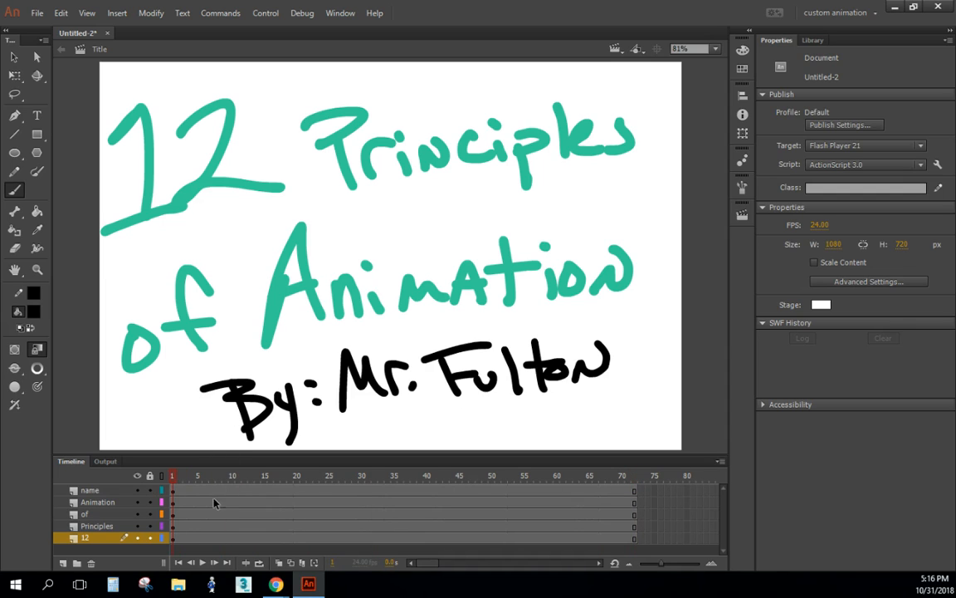
{"action": "left_click", "coordinate": [576, 475]}
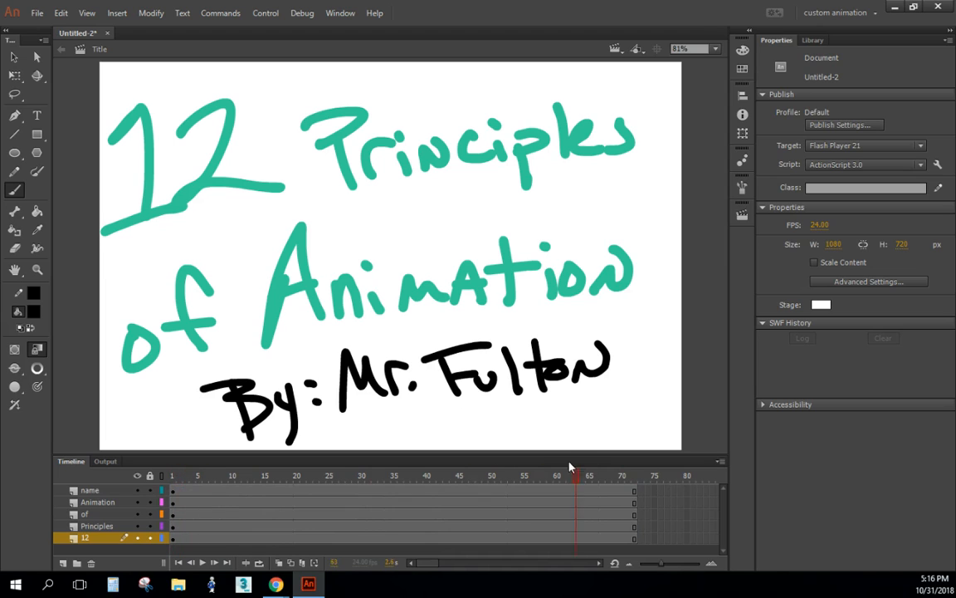
{"action": "left_click", "coordinate": [172, 476]}
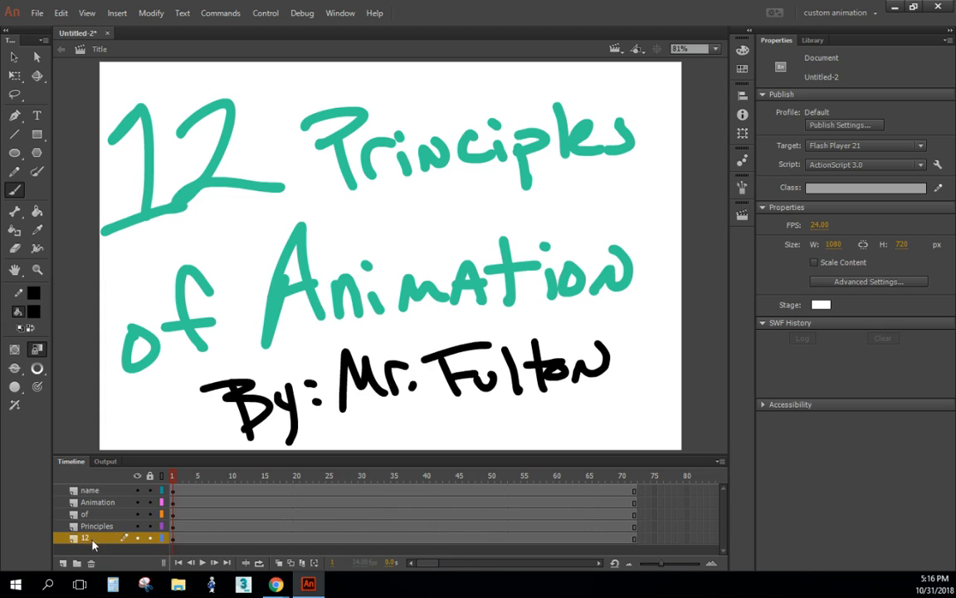
{"action": "mouse_move", "coordinate": [175, 535]}
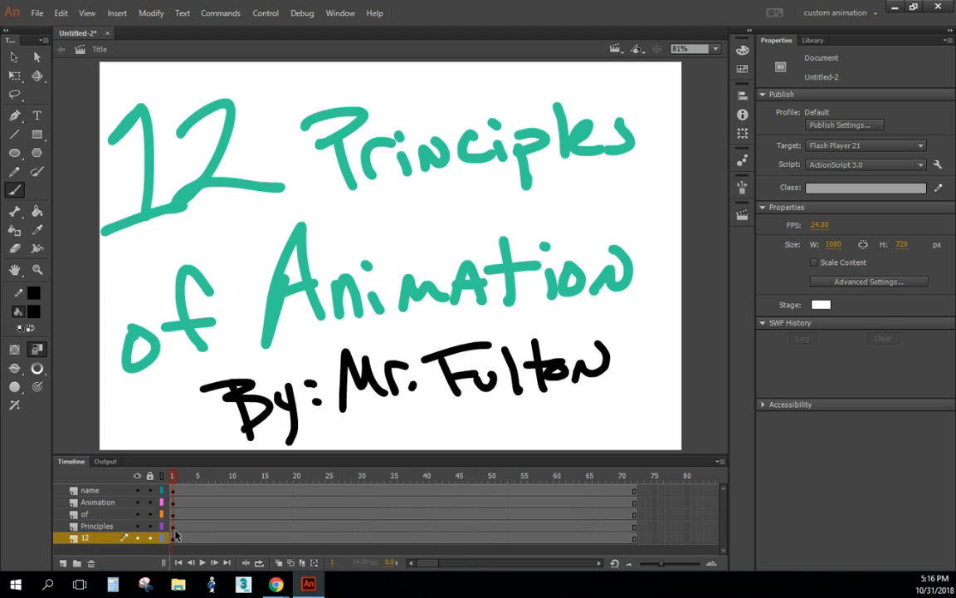
{"action": "mouse_move", "coordinate": [172, 519]}
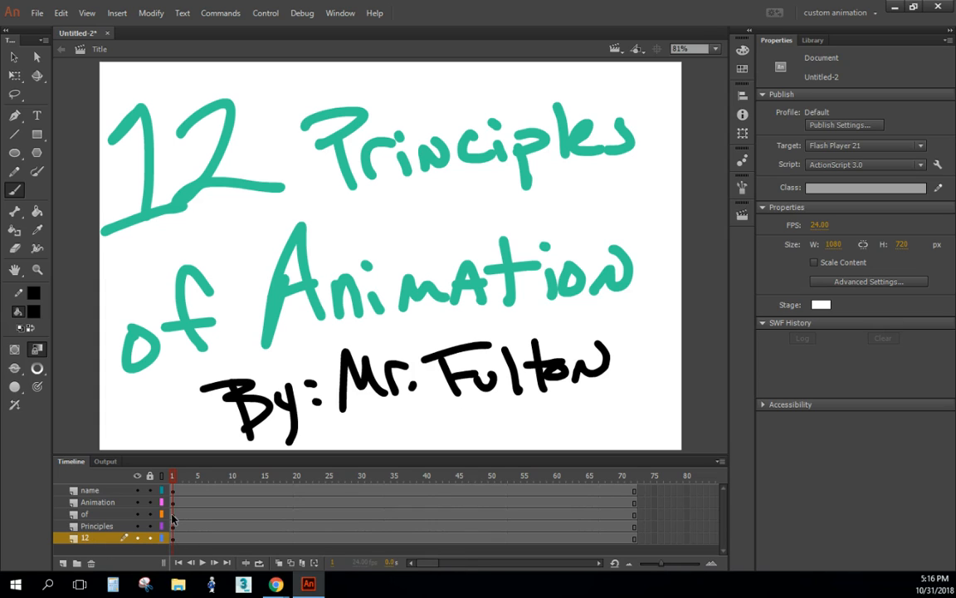
{"action": "mouse_move", "coordinate": [176, 537]}
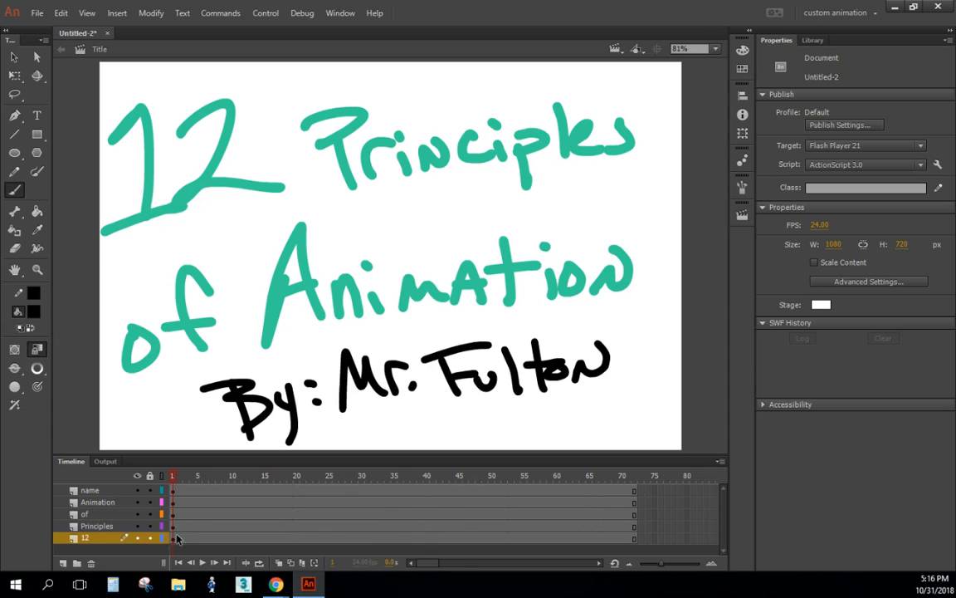
{"action": "left_click", "coordinate": [172, 537]}
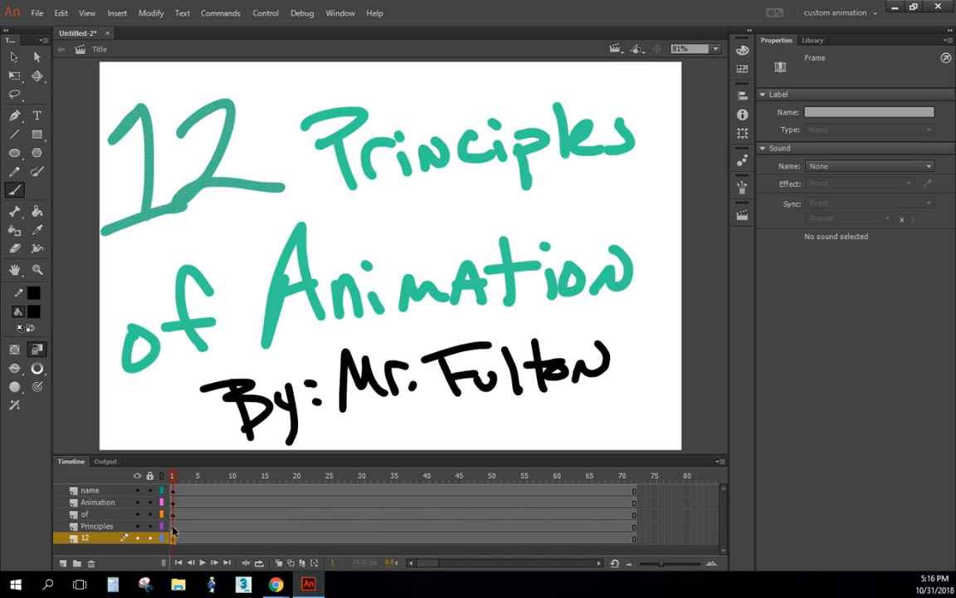
{"action": "mouse_move", "coordinate": [185, 521]}
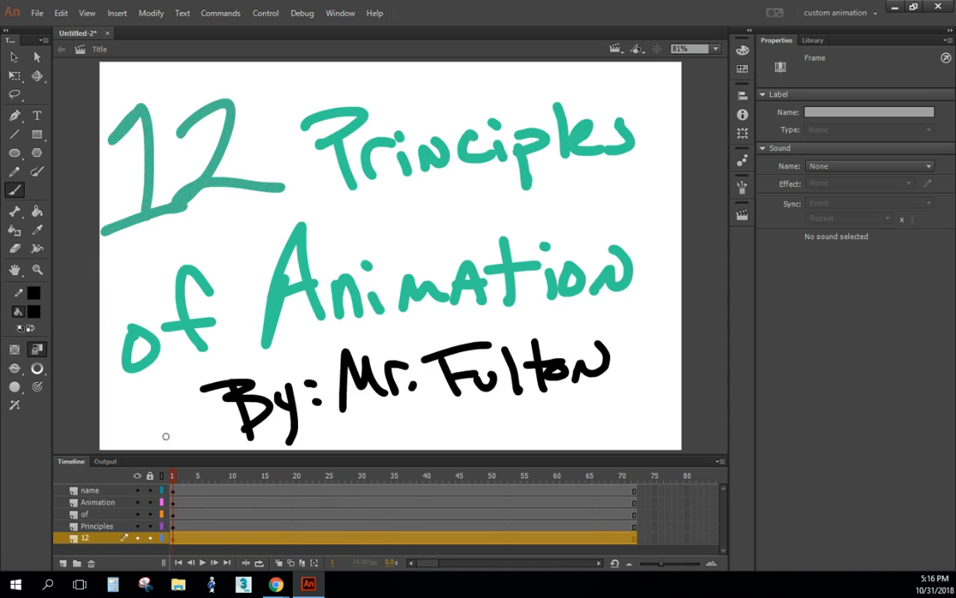
{"action": "left_click", "coordinate": [97, 525]}
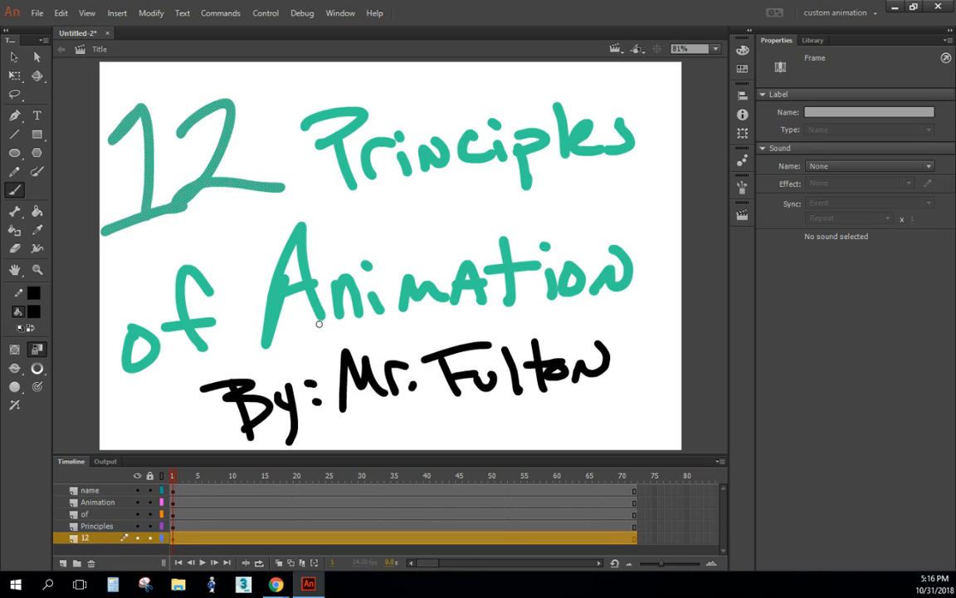
{"action": "mouse_move", "coordinate": [104, 116]}
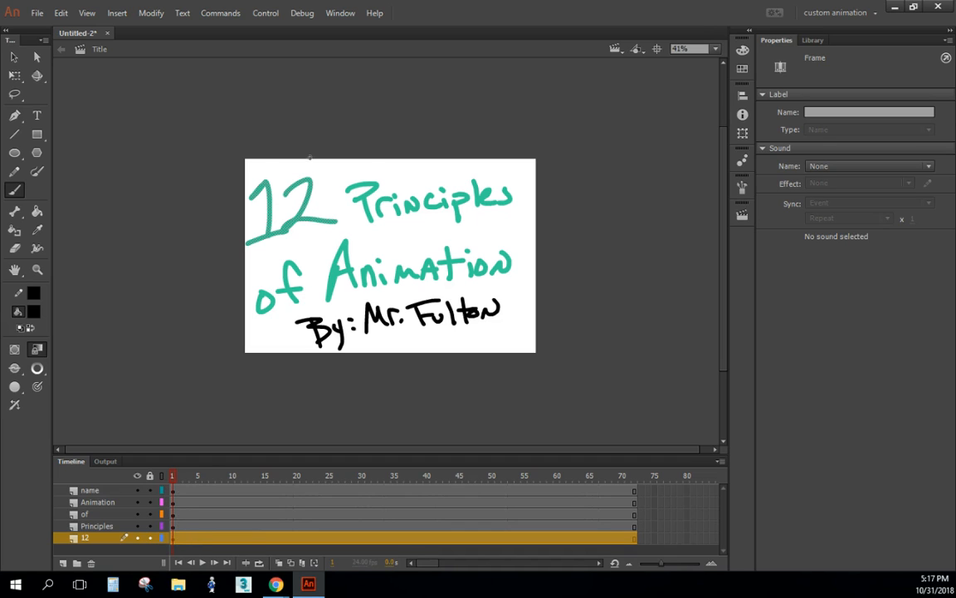
{"action": "mouse_move", "coordinate": [190, 508]}
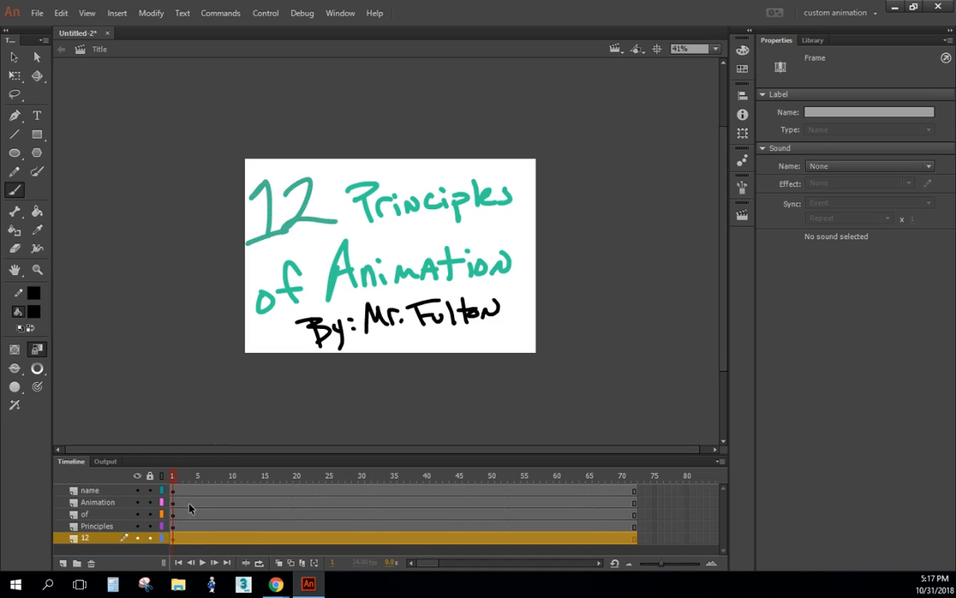
{"action": "mouse_move", "coordinate": [639, 512]}
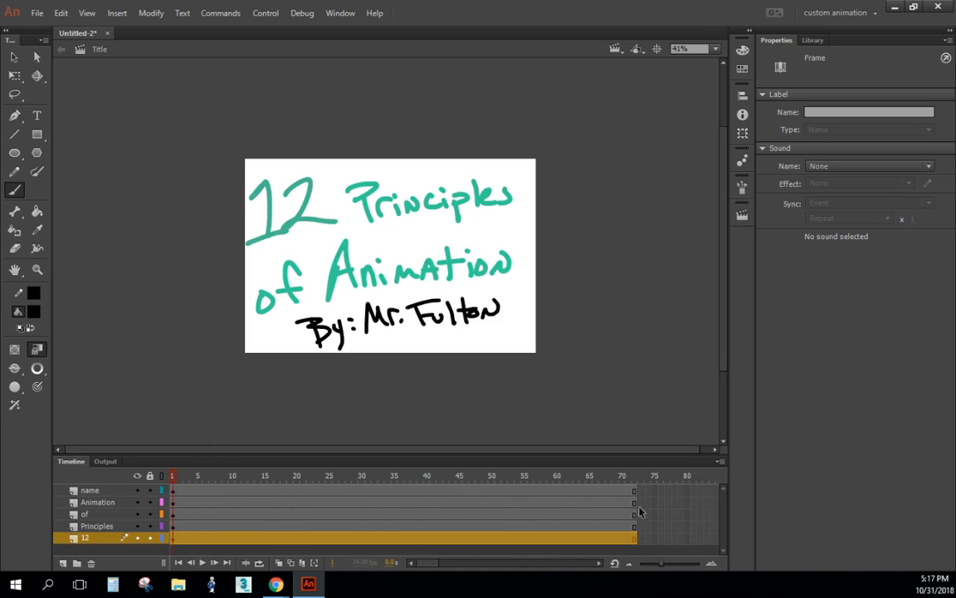
{"action": "left_click", "coordinate": [235, 474]}
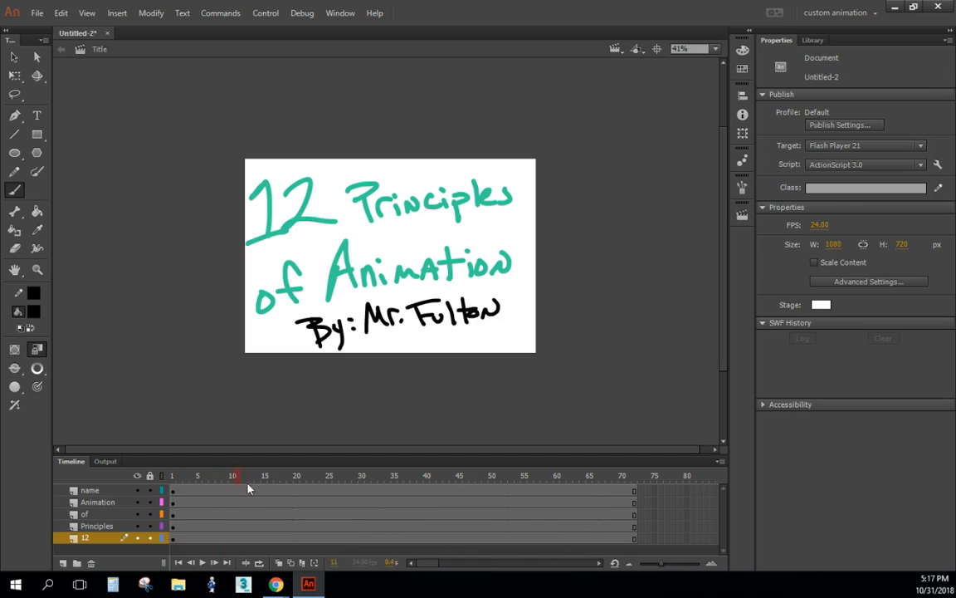
- Insert a keyframe at frame 8 on the 12 layer and move the 12 off stage left
{"action": "left_click", "coordinate": [171, 475]}
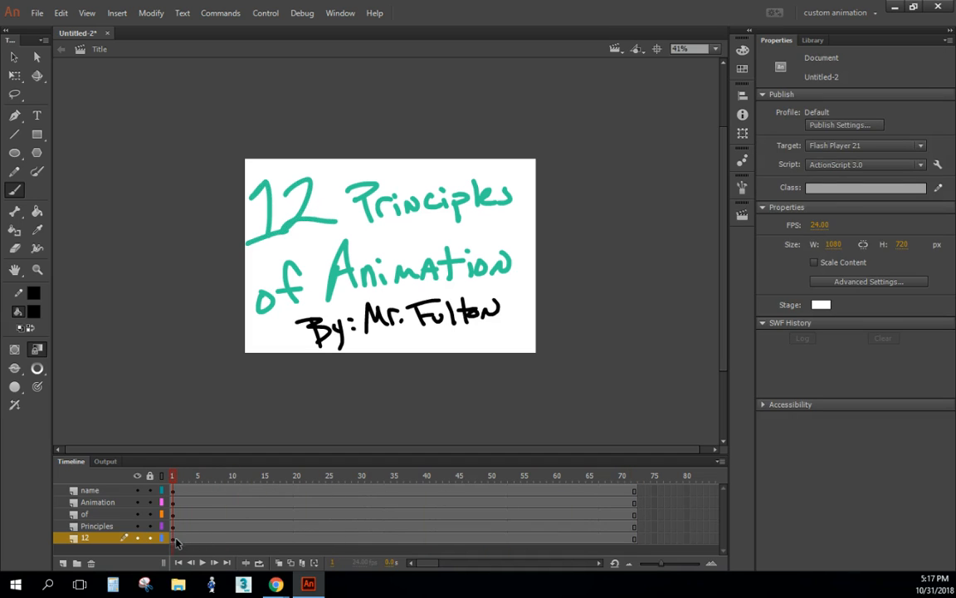
{"action": "left_click", "coordinate": [172, 538]}
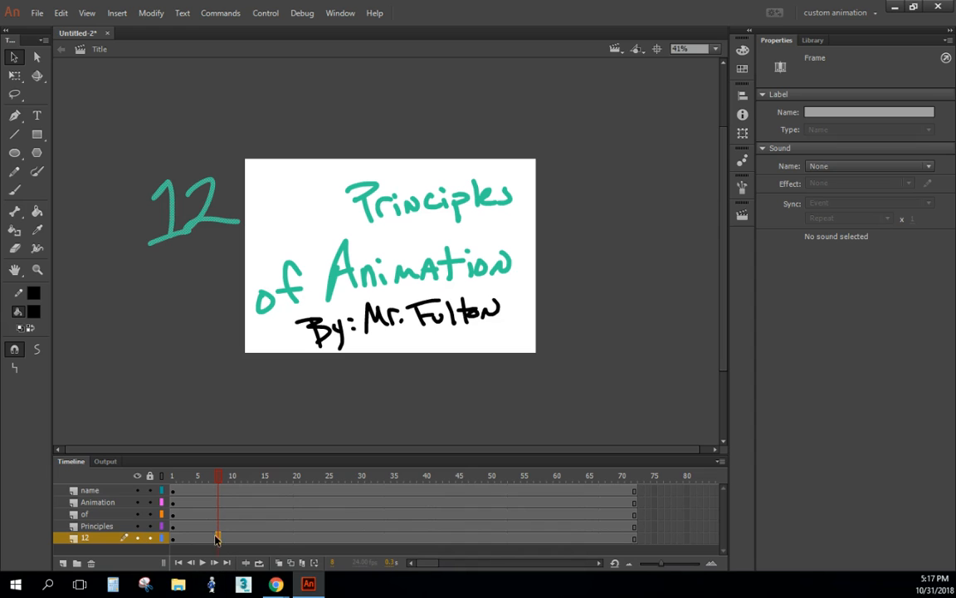
{"action": "right_click", "coordinate": [218, 538]}
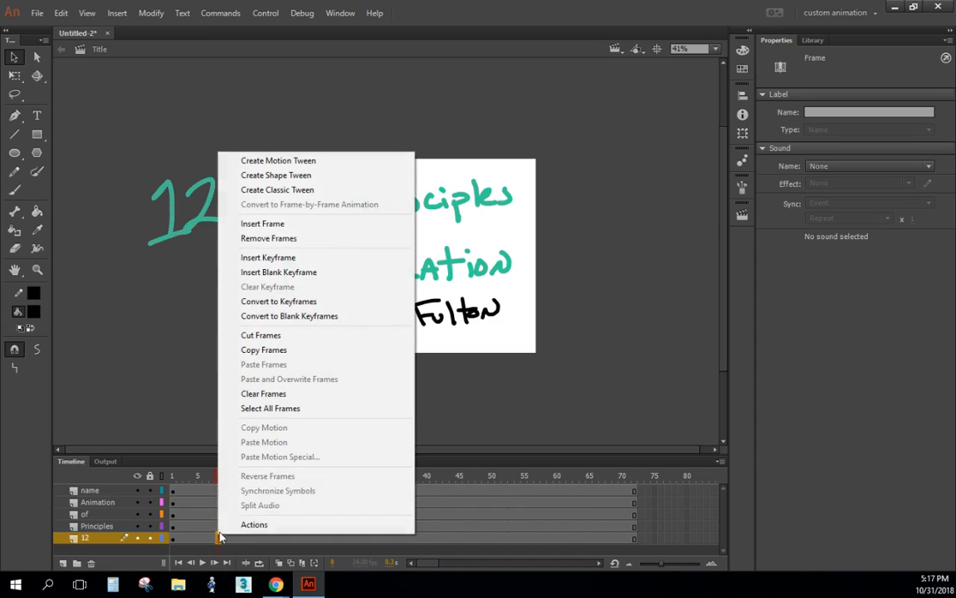
{"action": "mouse_move", "coordinate": [267, 257]}
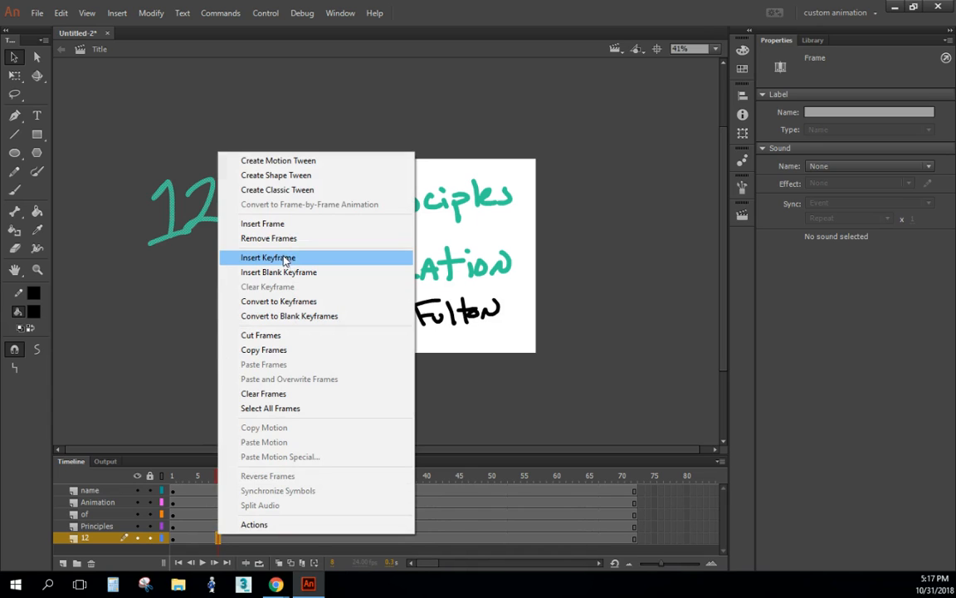
{"action": "mouse_move", "coordinate": [269, 261]}
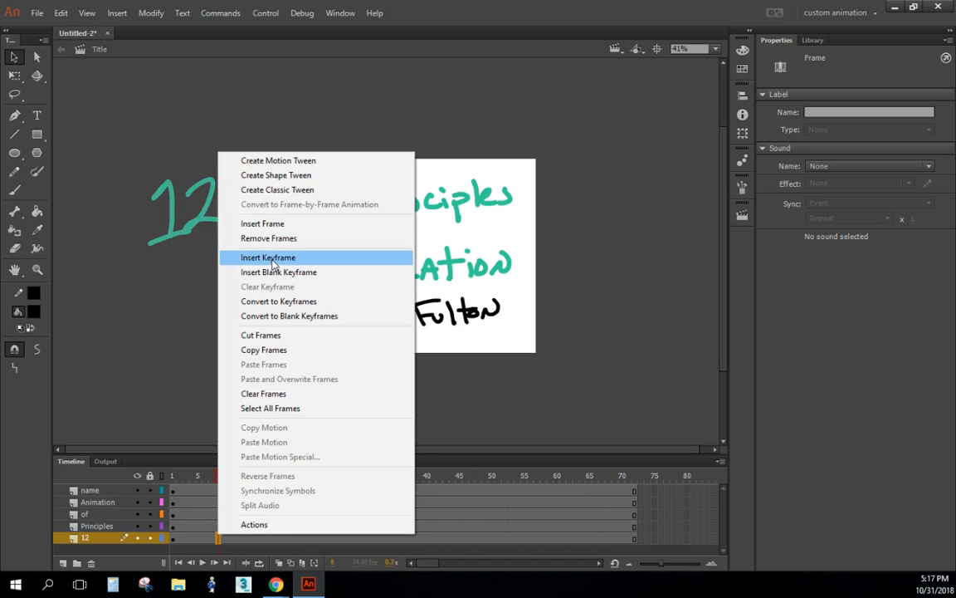
{"action": "left_click", "coordinate": [268, 257]}
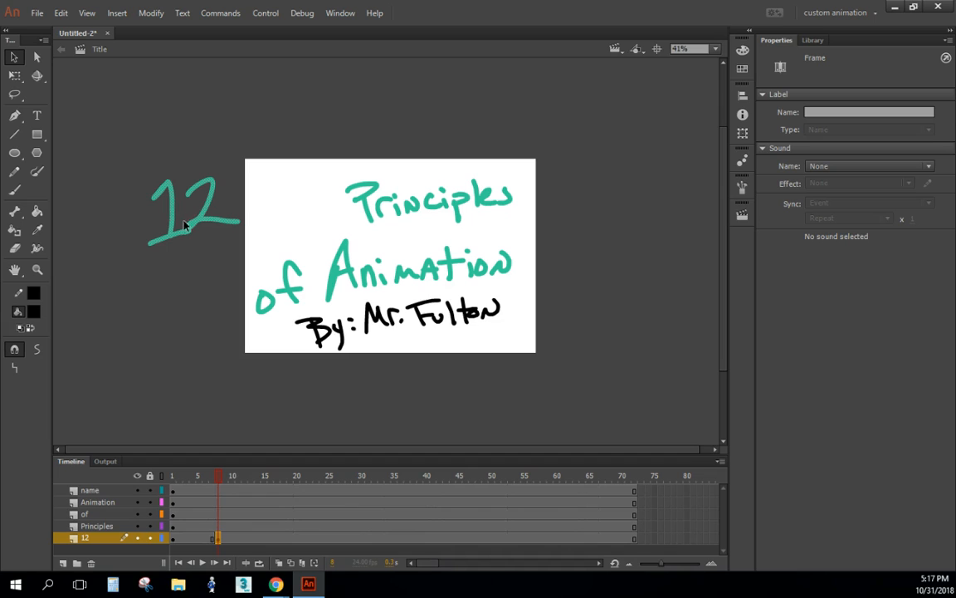
{"action": "mouse_move", "coordinate": [212, 290]}
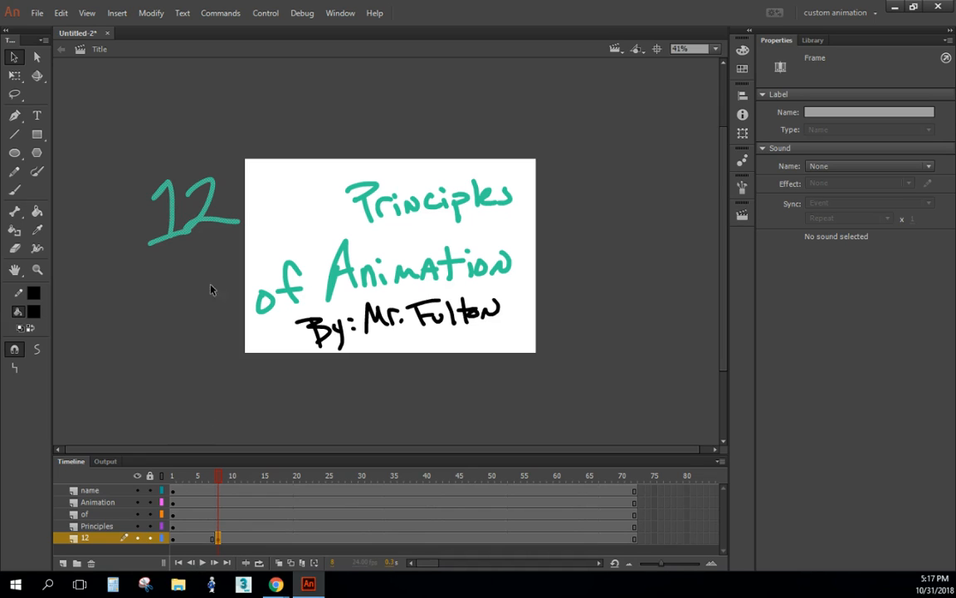
{"action": "mouse_move", "coordinate": [216, 188]}
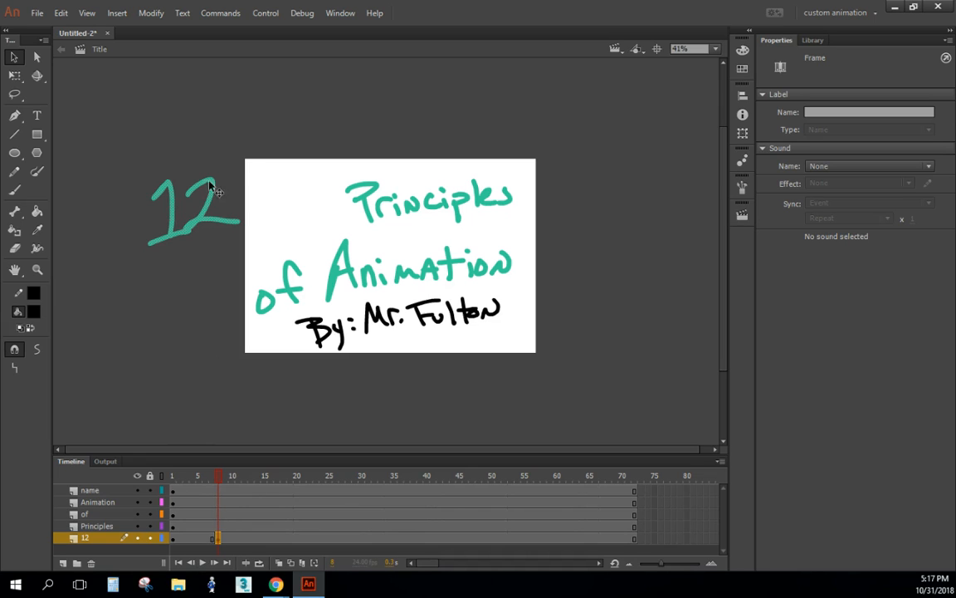
{"action": "mouse_move", "coordinate": [191, 544]}
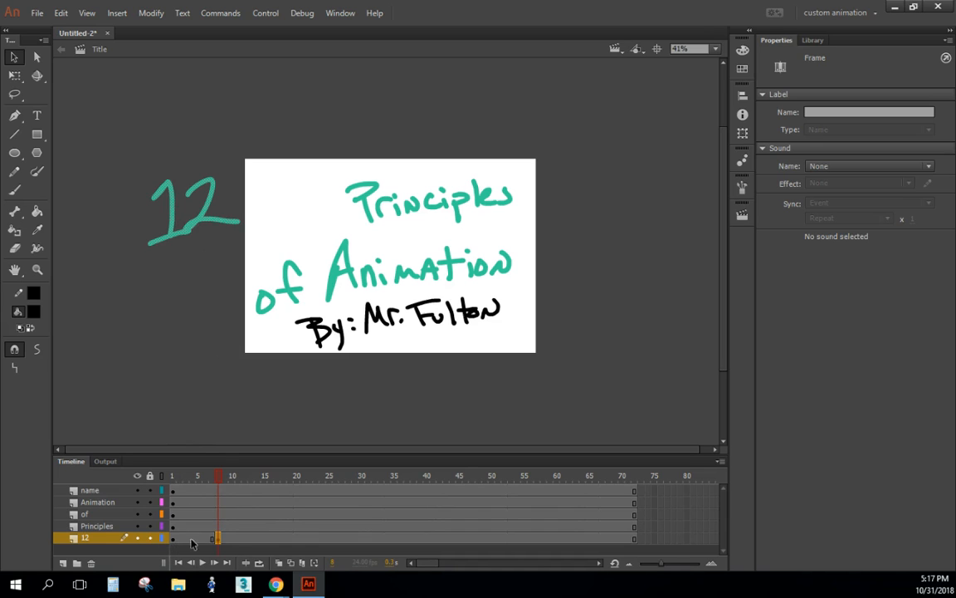
{"action": "left_click", "coordinate": [206, 224]}
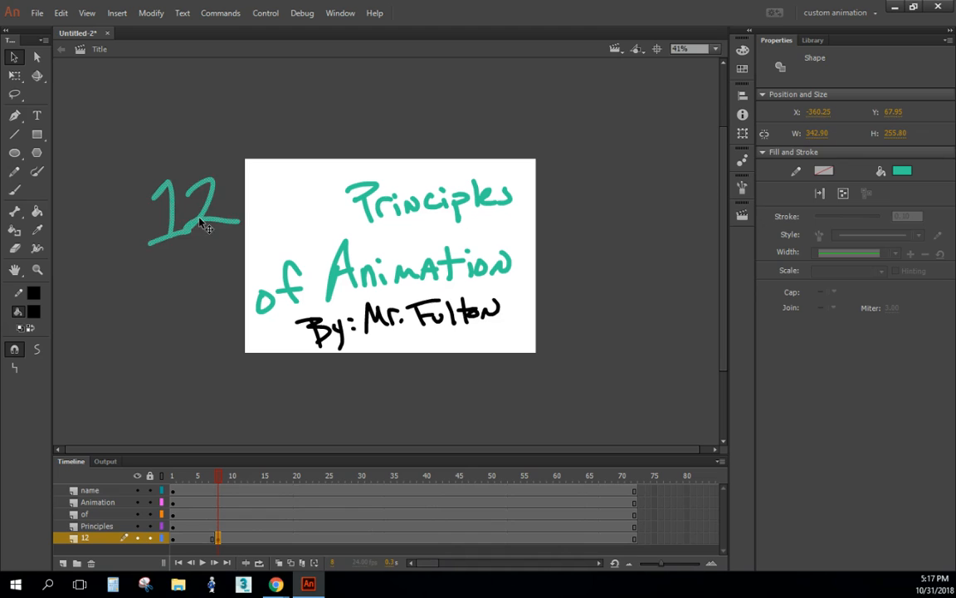
{"action": "left_click_drag", "start_coordinate": [195, 212], "coordinate": [295, 207]}
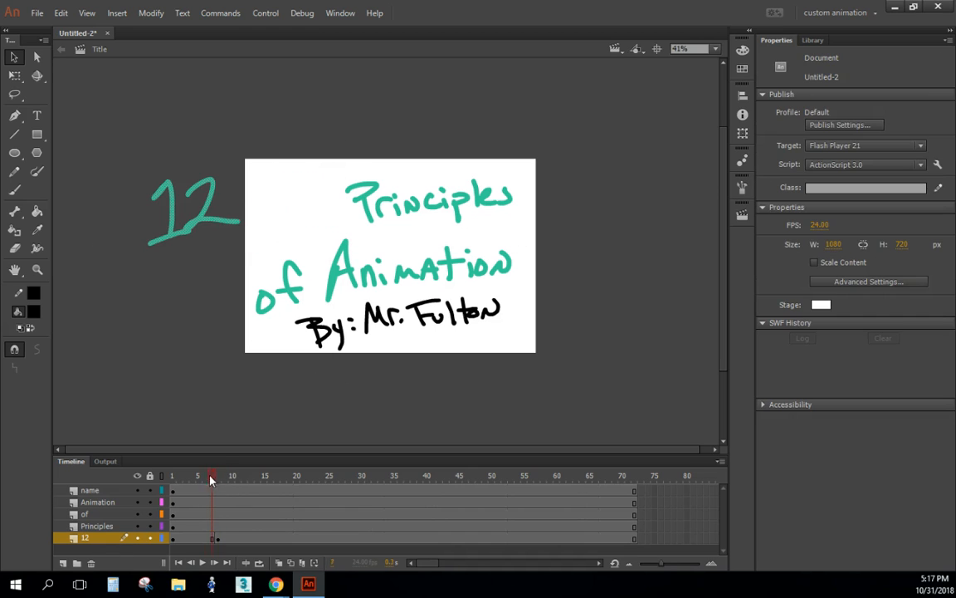
{"action": "left_click", "coordinate": [184, 476]}
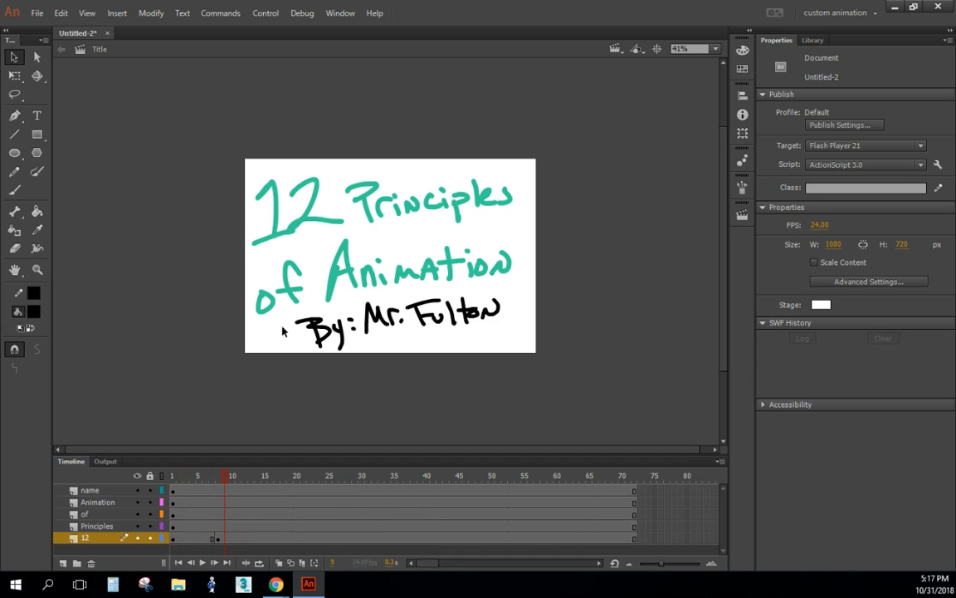
- Select frame 9 on the Principles layer and click its drawing on the stage
{"action": "left_click", "coordinate": [217, 475]}
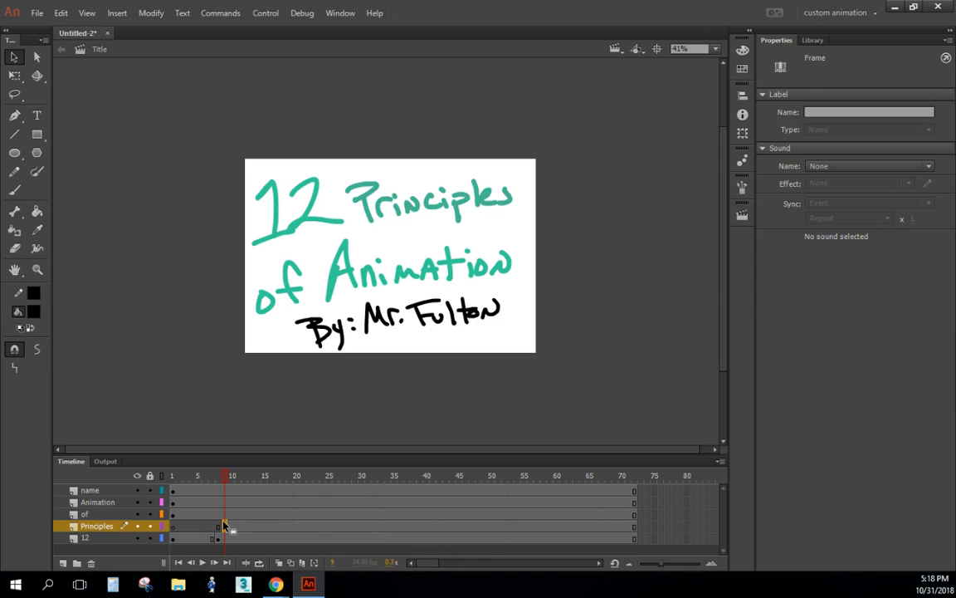
{"action": "mouse_move", "coordinate": [413, 191]}
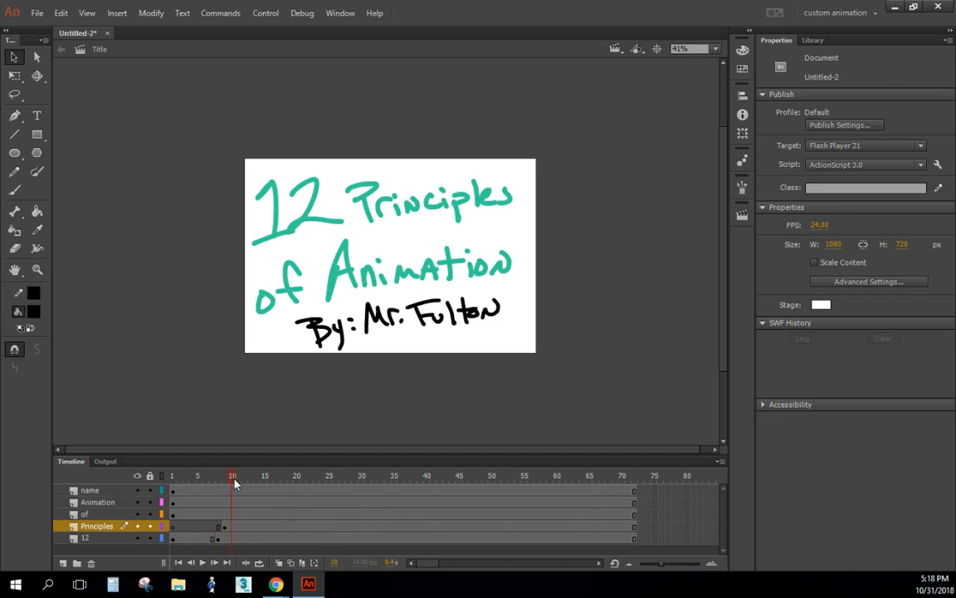
{"action": "left_click", "coordinate": [224, 475]}
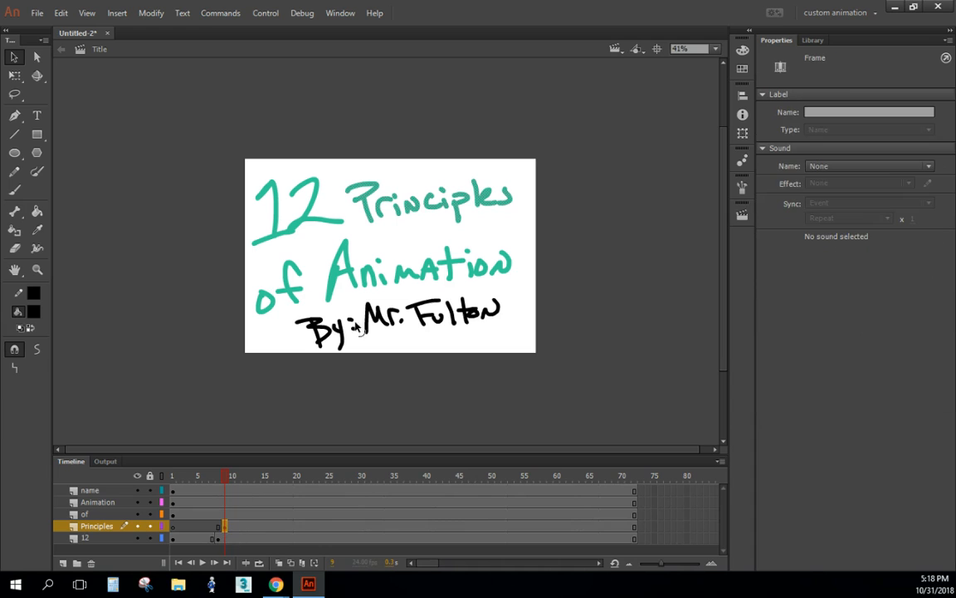
{"action": "left_click", "coordinate": [428, 200]}
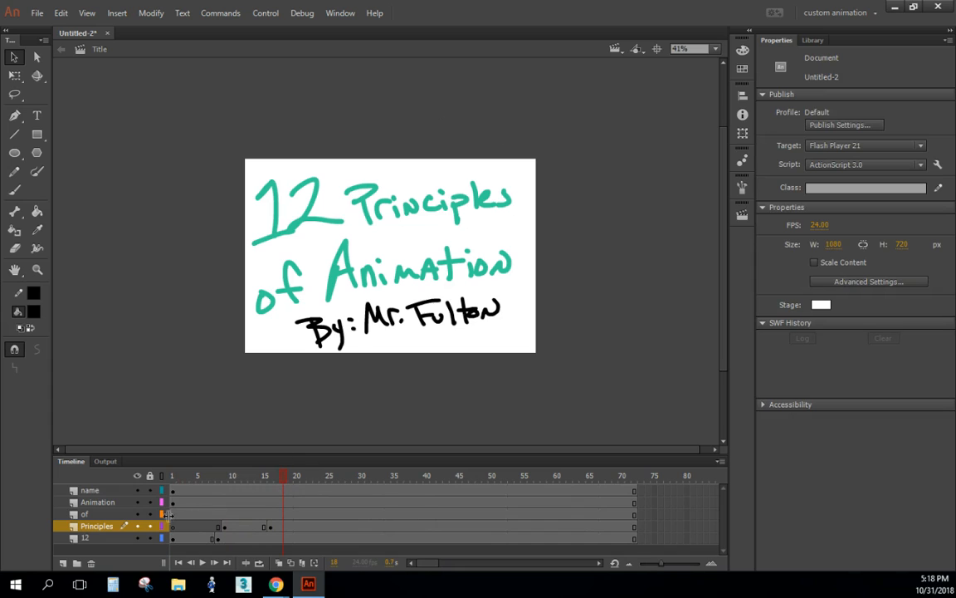
- On the of layer, drag the of drawing up from below into place beside Animation
{"action": "left_click", "coordinate": [172, 475]}
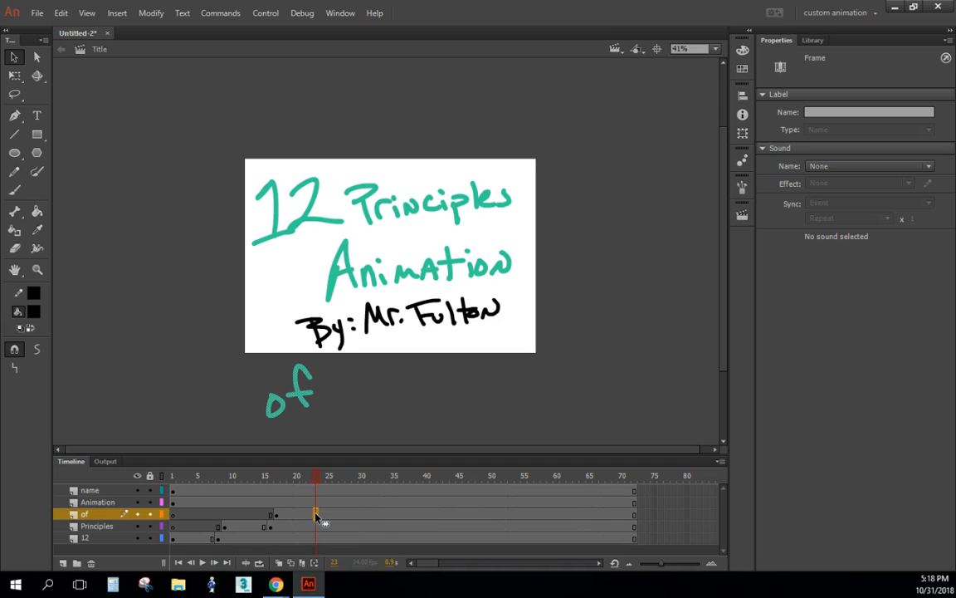
{"action": "left_click", "coordinate": [290, 391]}
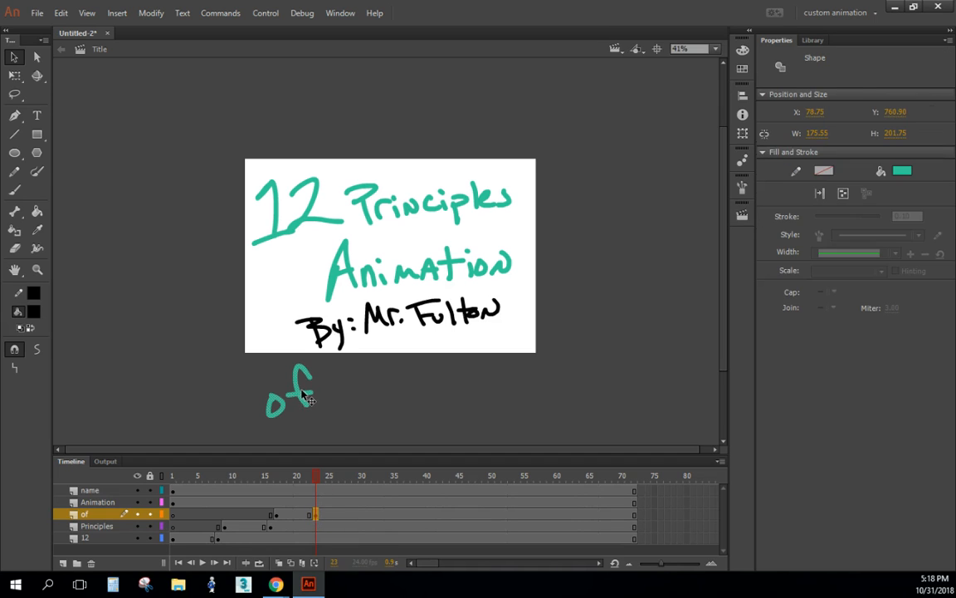
{"action": "left_click_drag", "start_coordinate": [290, 390], "coordinate": [282, 301]}
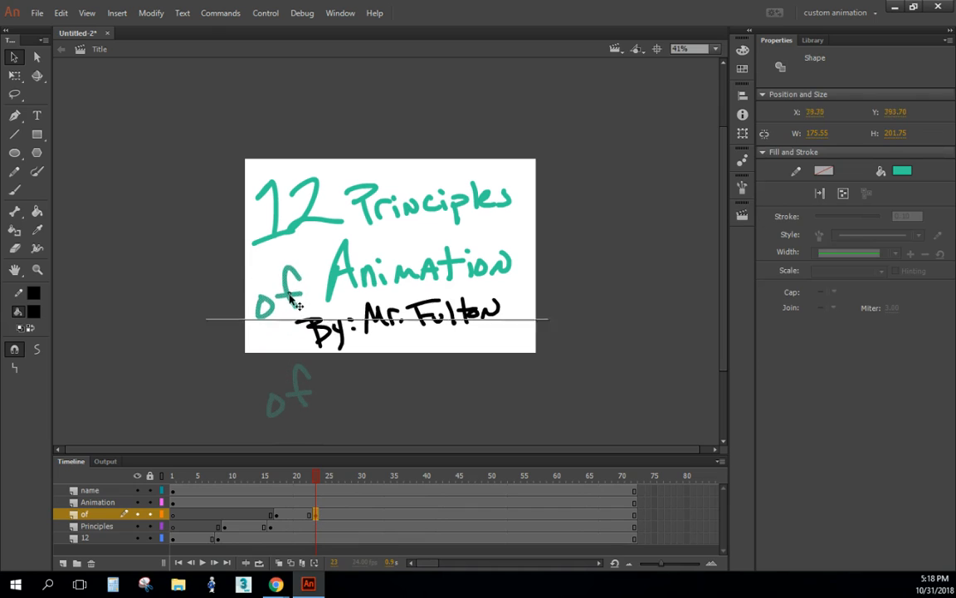
{"action": "left_click", "coordinate": [322, 476]}
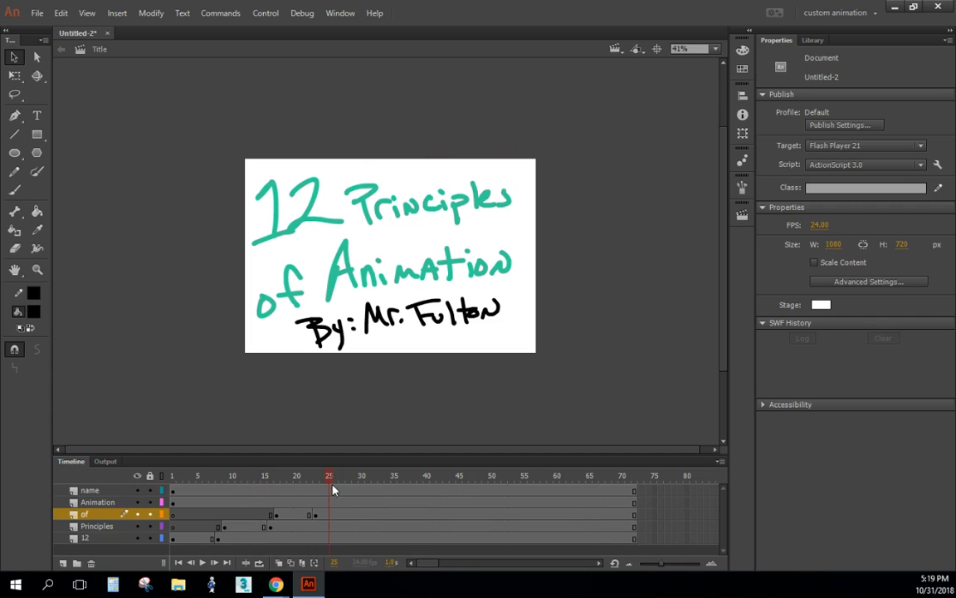
- Scale the word Animation far beyond the stage with Free Transform, then select frame 30
{"action": "left_click", "coordinate": [324, 476]}
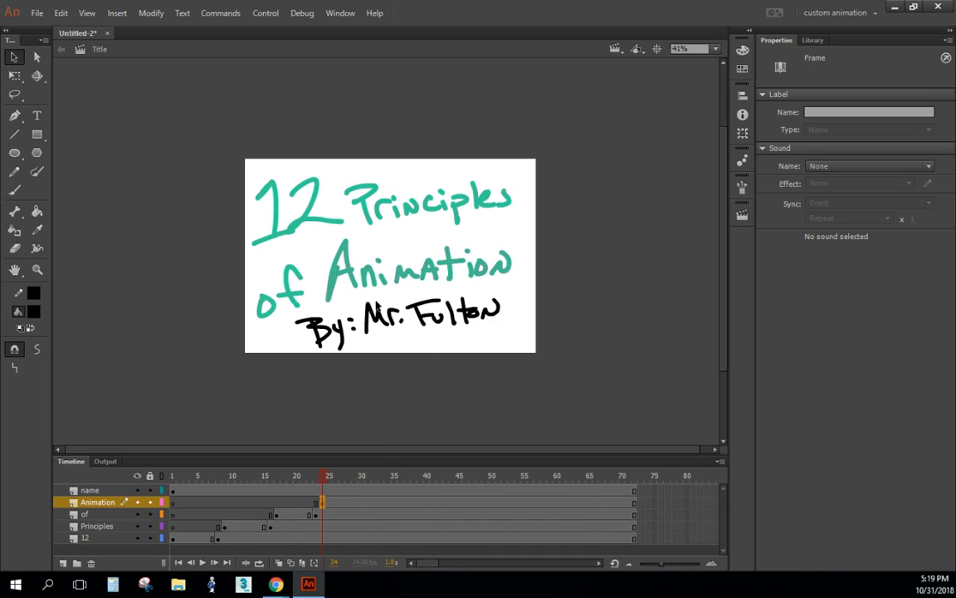
{"action": "mouse_move", "coordinate": [335, 404]}
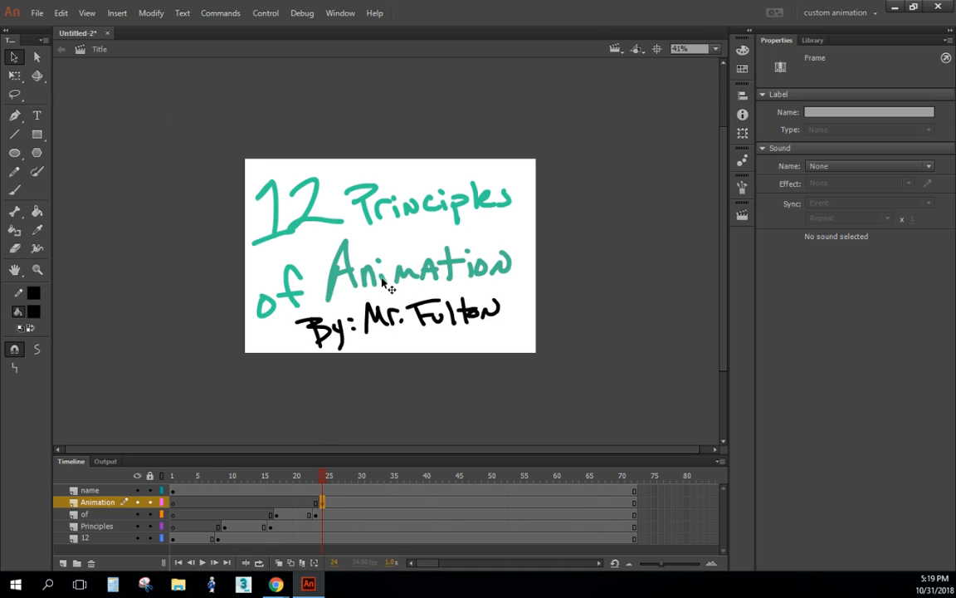
{"action": "mouse_move", "coordinate": [14, 75]}
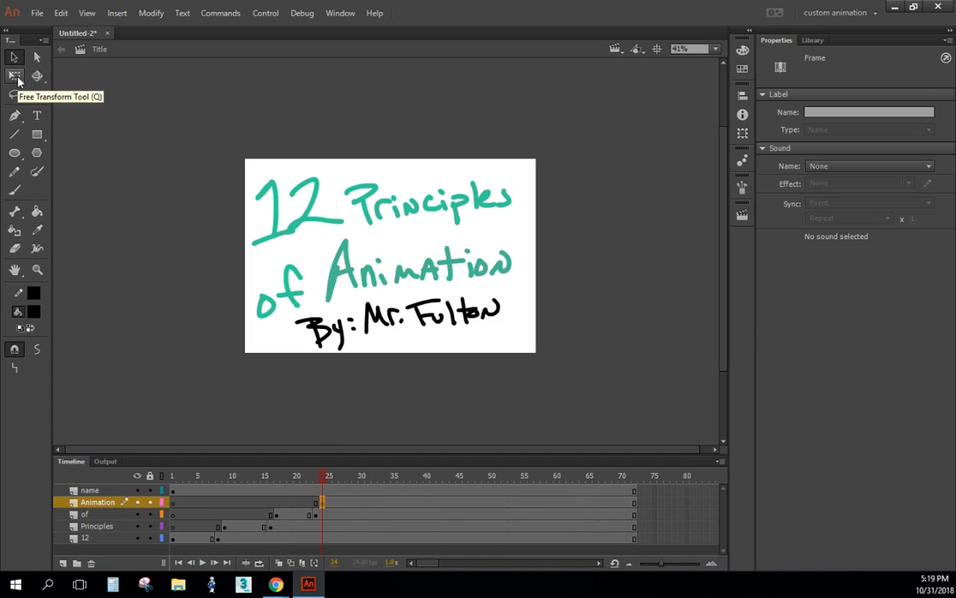
{"action": "left_click", "coordinate": [419, 270]}
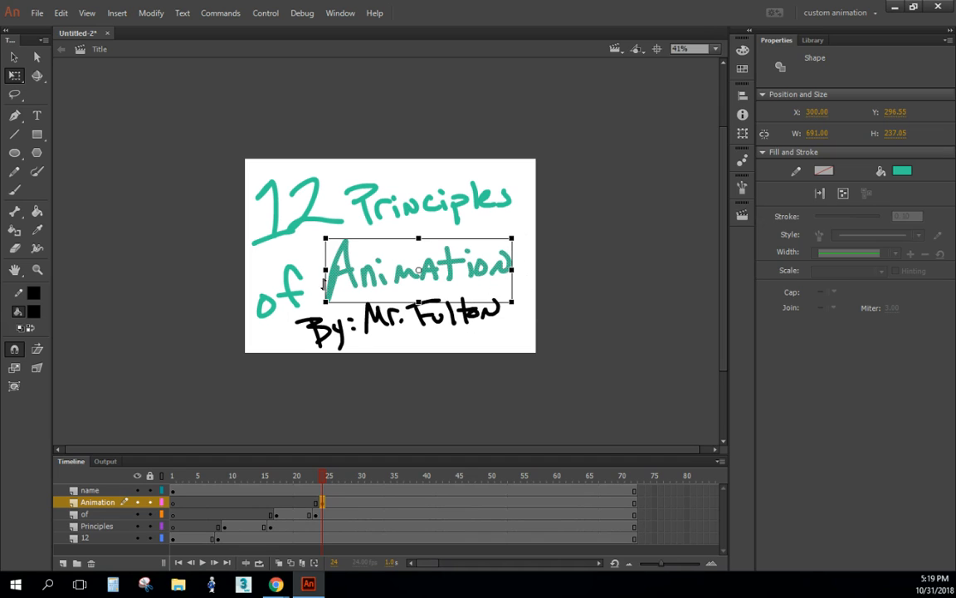
{"action": "mouse_move", "coordinate": [523, 234]}
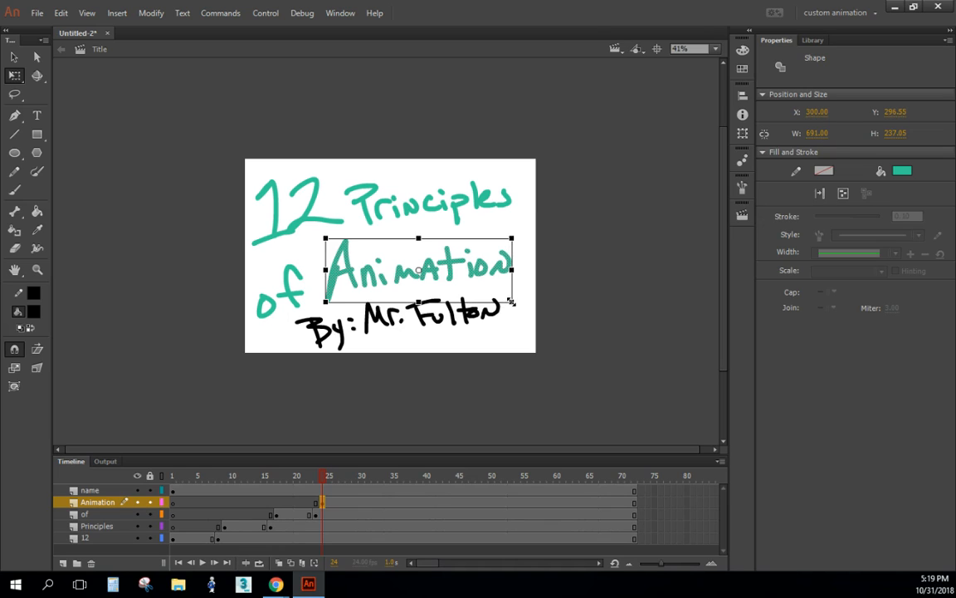
{"action": "left_click_drag", "start_coordinate": [512, 301], "coordinate": [545, 323]}
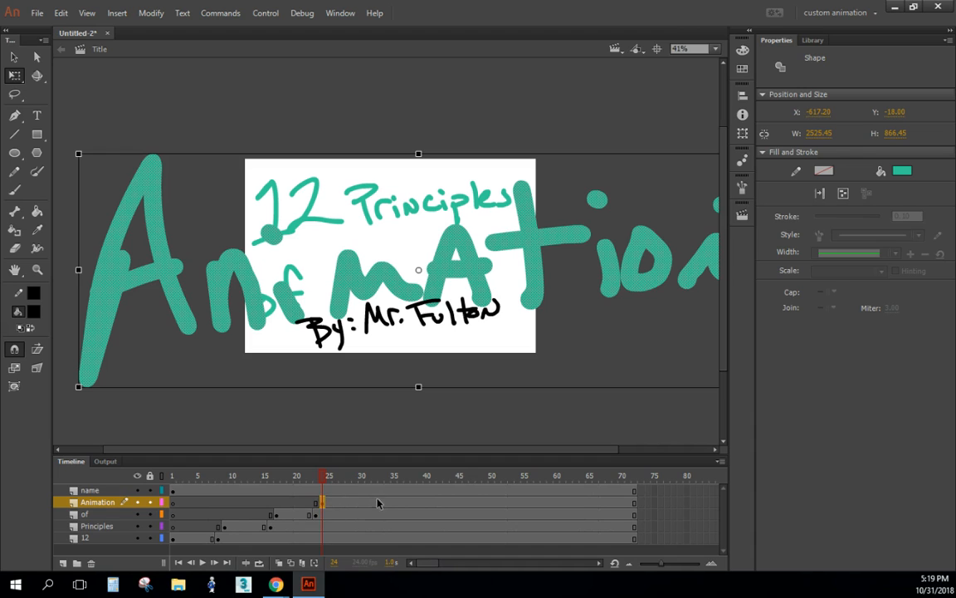
{"action": "left_click", "coordinate": [361, 476]}
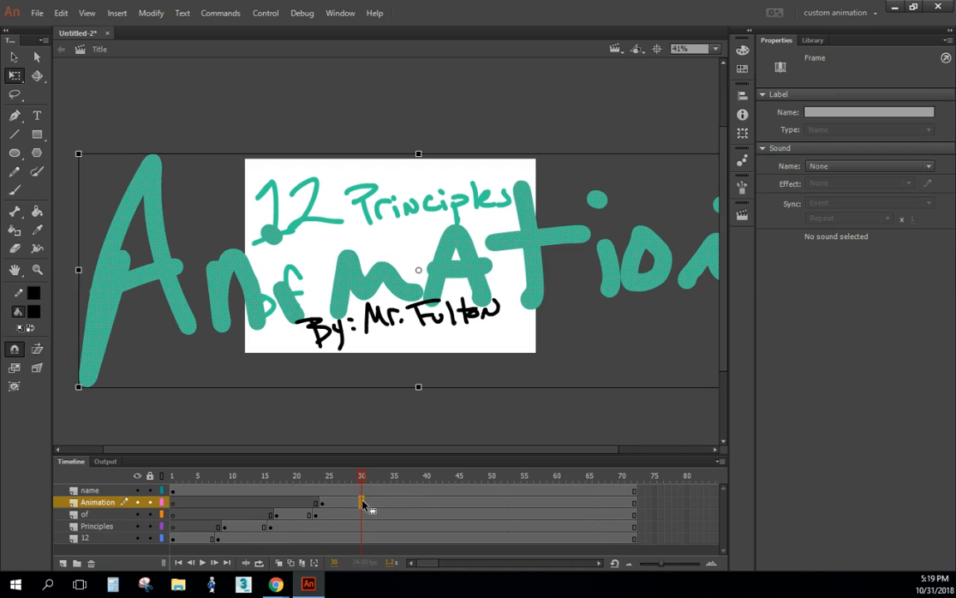
{"action": "mouse_move", "coordinate": [80, 405]}
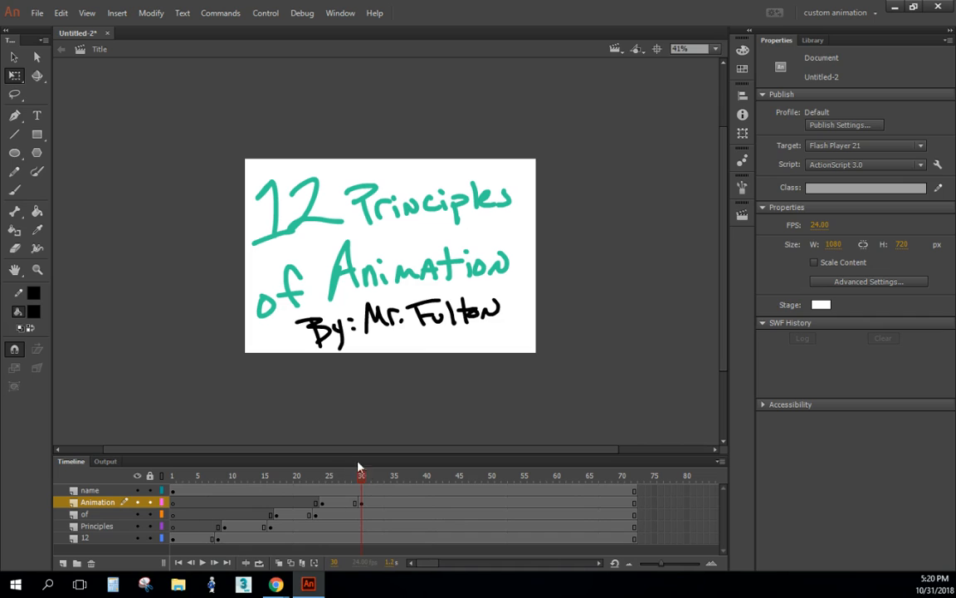
{"action": "mouse_move", "coordinate": [314, 384]}
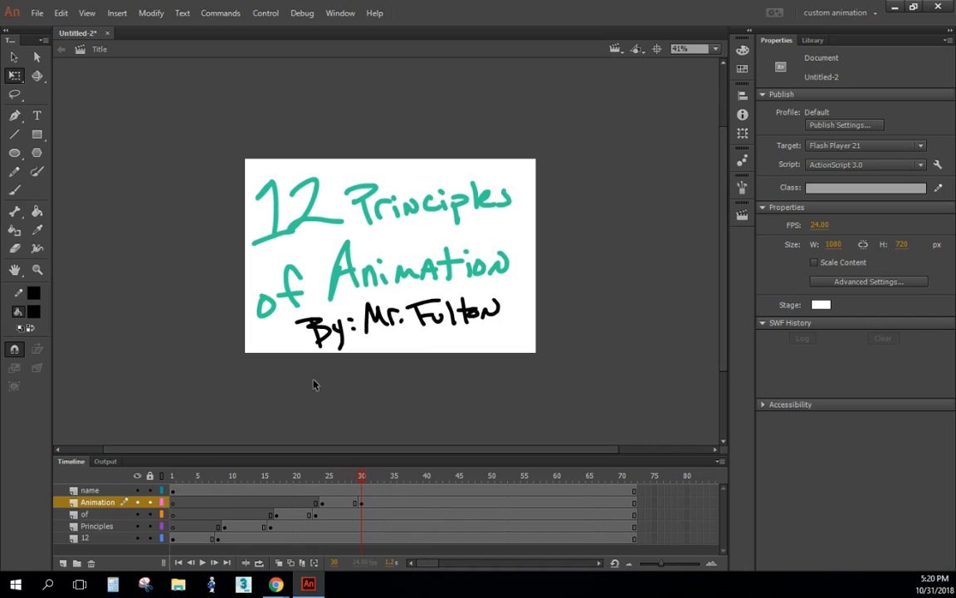
- Shrink By: Mr. Fulton to a tiny speck at frame 31 on the name layer
{"action": "left_click", "coordinate": [172, 490]}
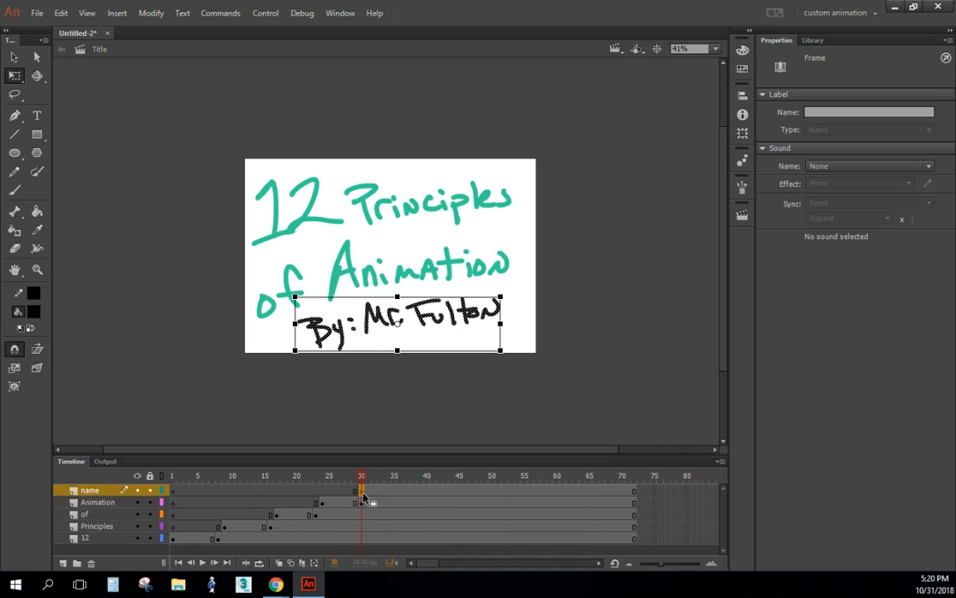
{"action": "left_click", "coordinate": [370, 475]}
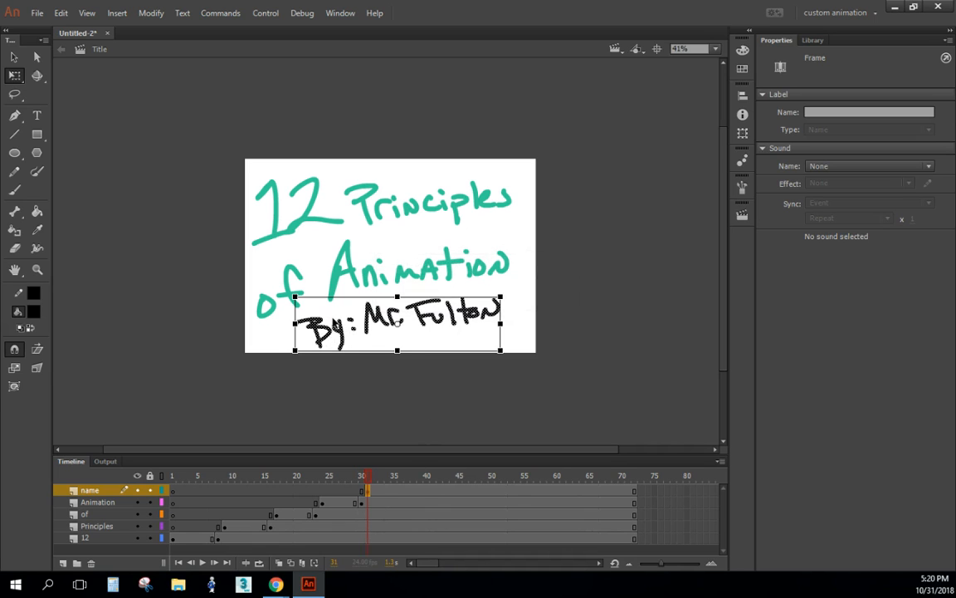
{"action": "left_click", "coordinate": [398, 324]}
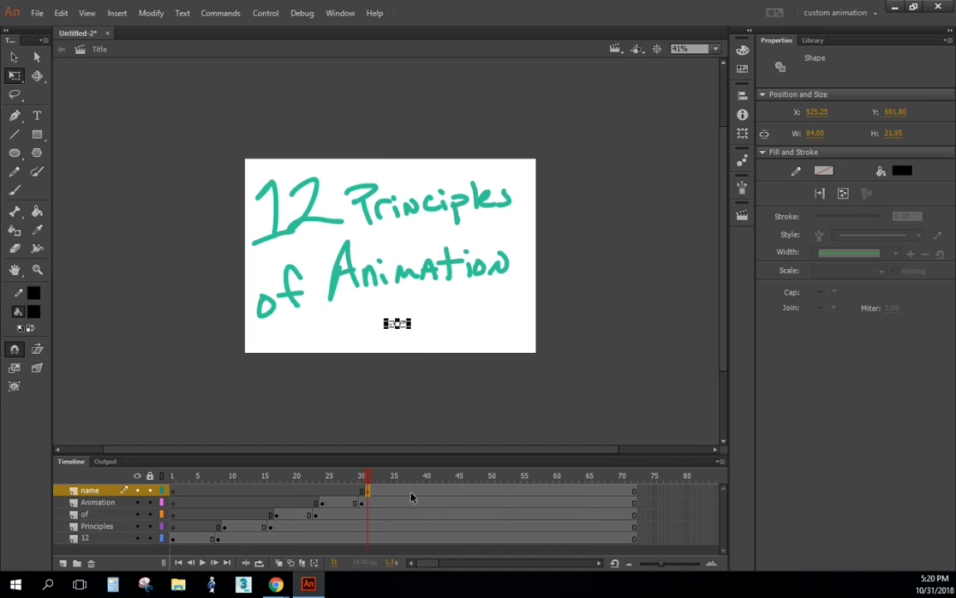
- Restore By: Mr. Fulton to full size at frame 37, then preview frames 36 and 18
{"action": "left_click", "coordinate": [407, 476]}
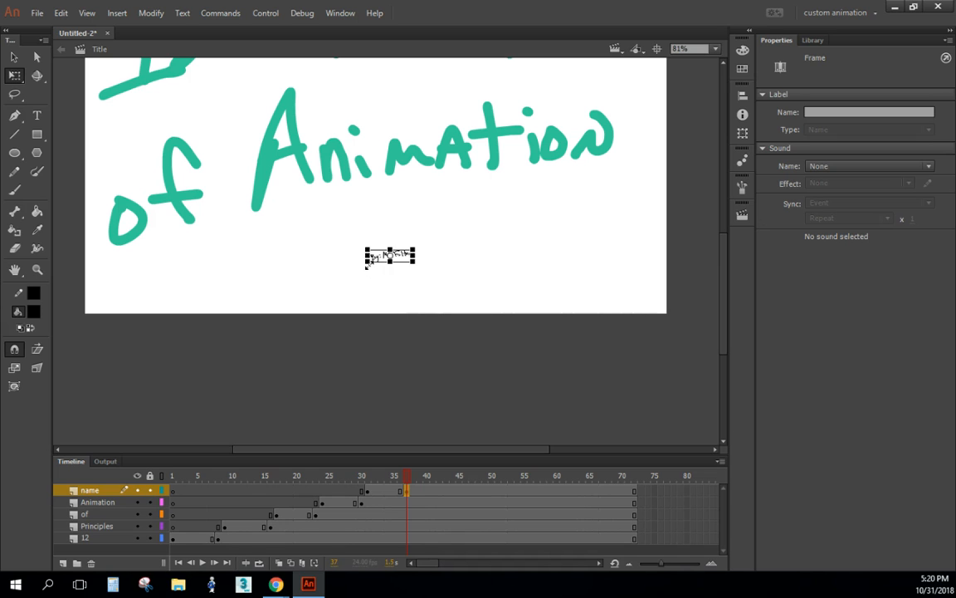
{"action": "left_click", "coordinate": [390, 256]}
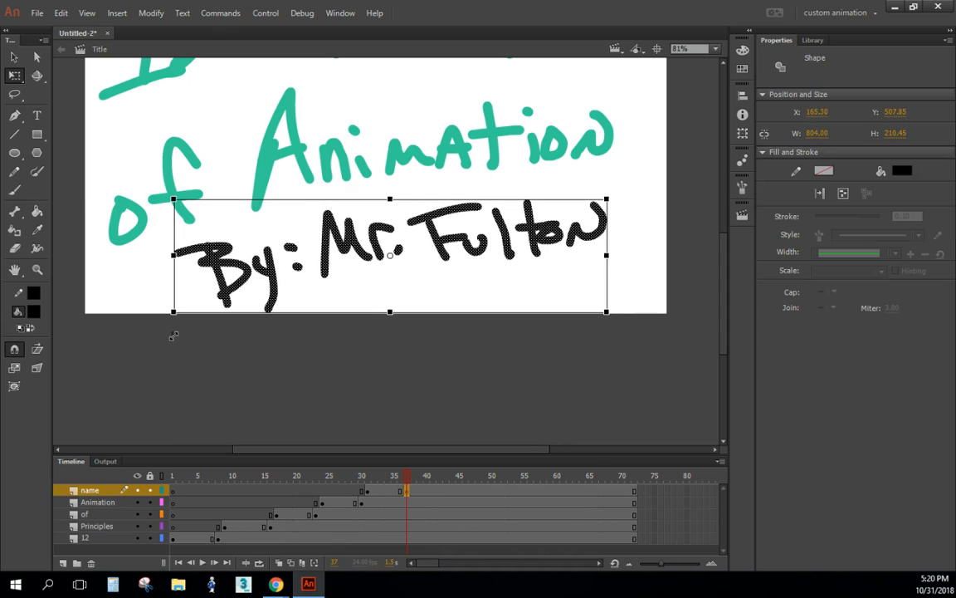
{"action": "left_click", "coordinate": [398, 475]}
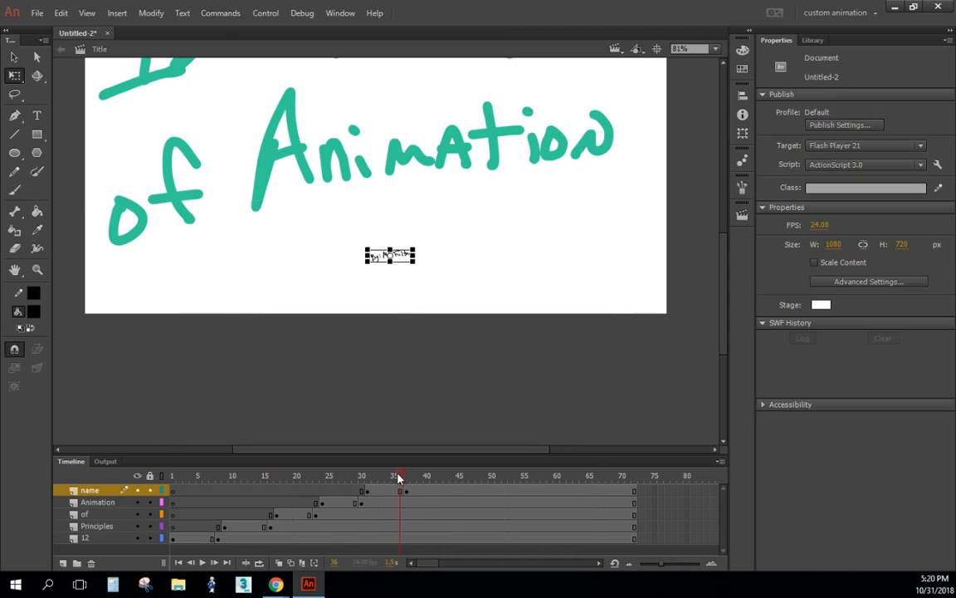
{"action": "left_click", "coordinate": [297, 476]}
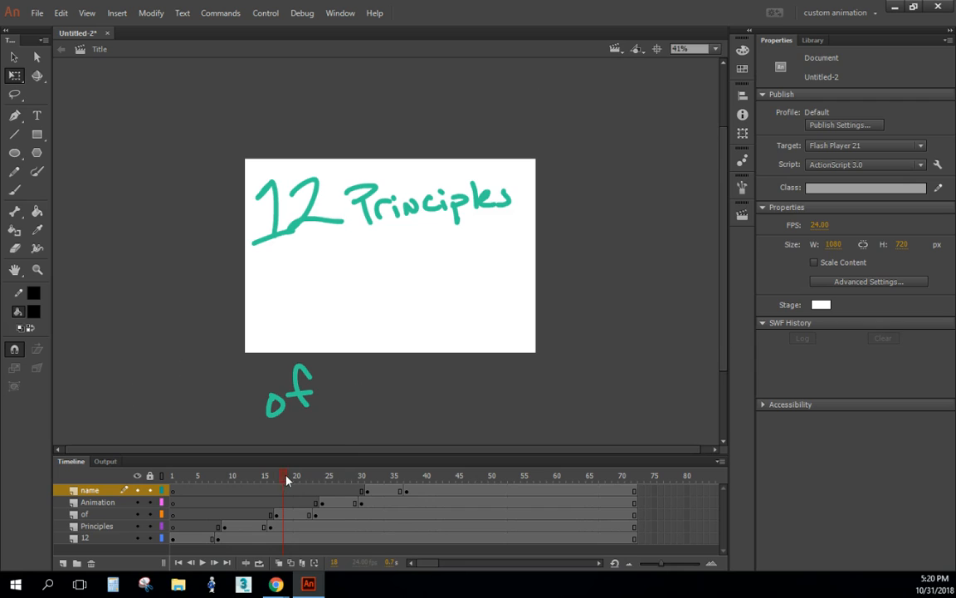
{"action": "mouse_move", "coordinate": [296, 493]}
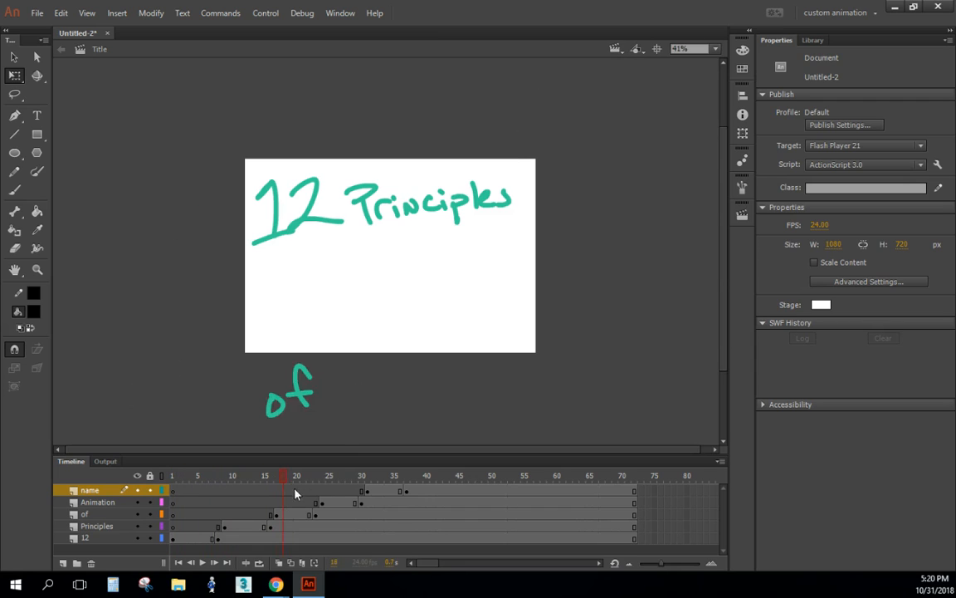
{"action": "left_click", "coordinate": [282, 475]}
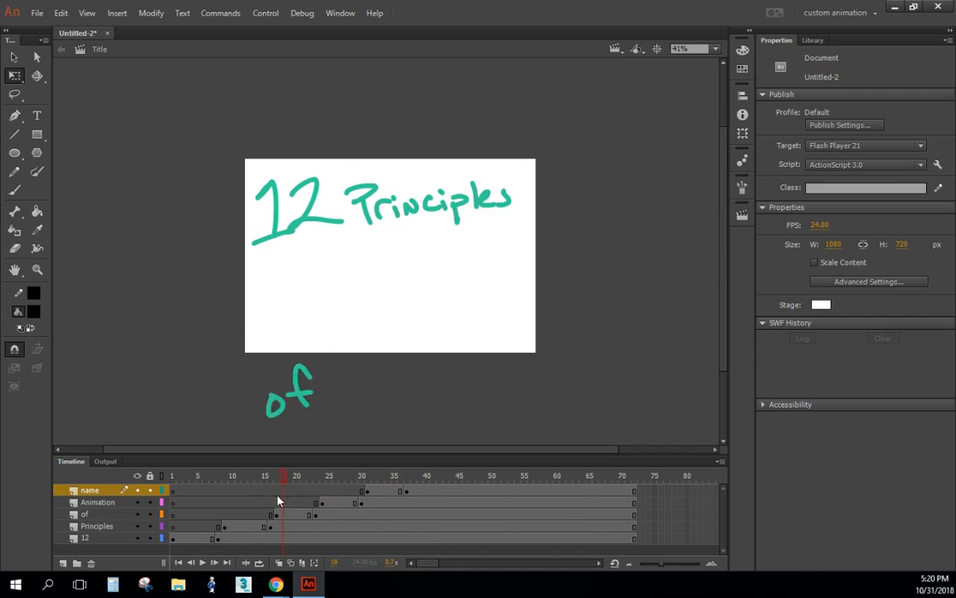
{"action": "left_click", "coordinate": [413, 476]}
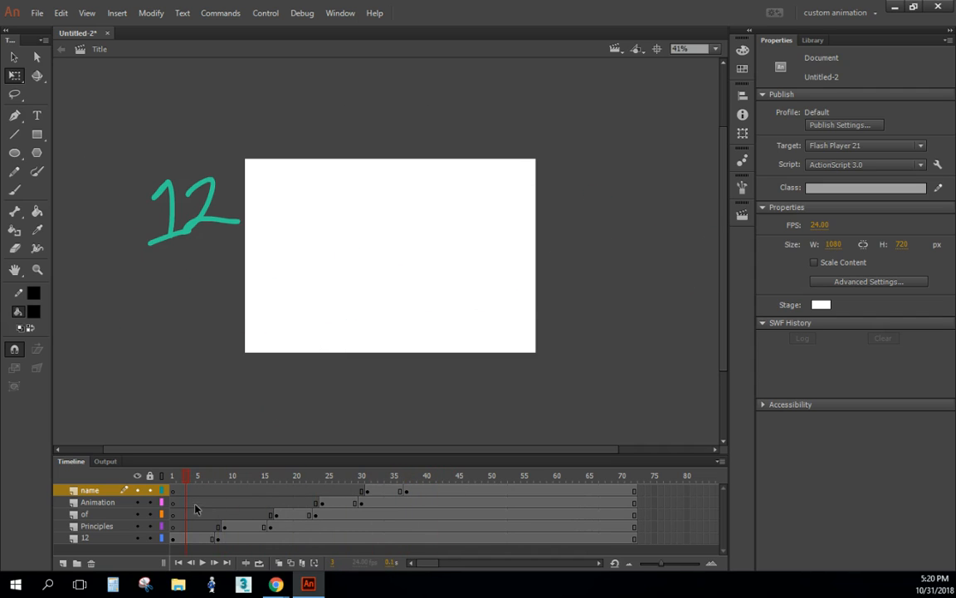
{"action": "left_click", "coordinate": [172, 476]}
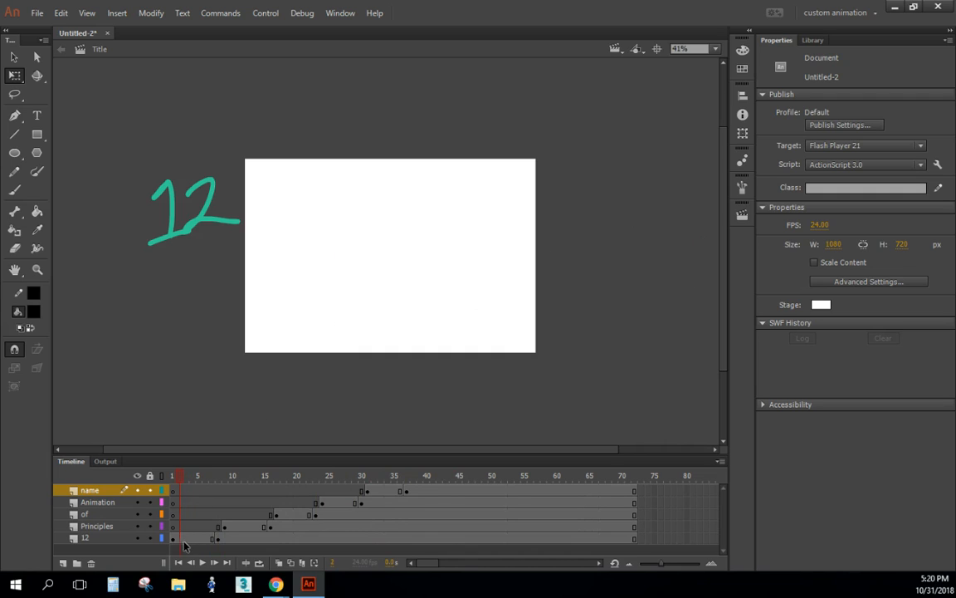
{"action": "left_click", "coordinate": [184, 476]}
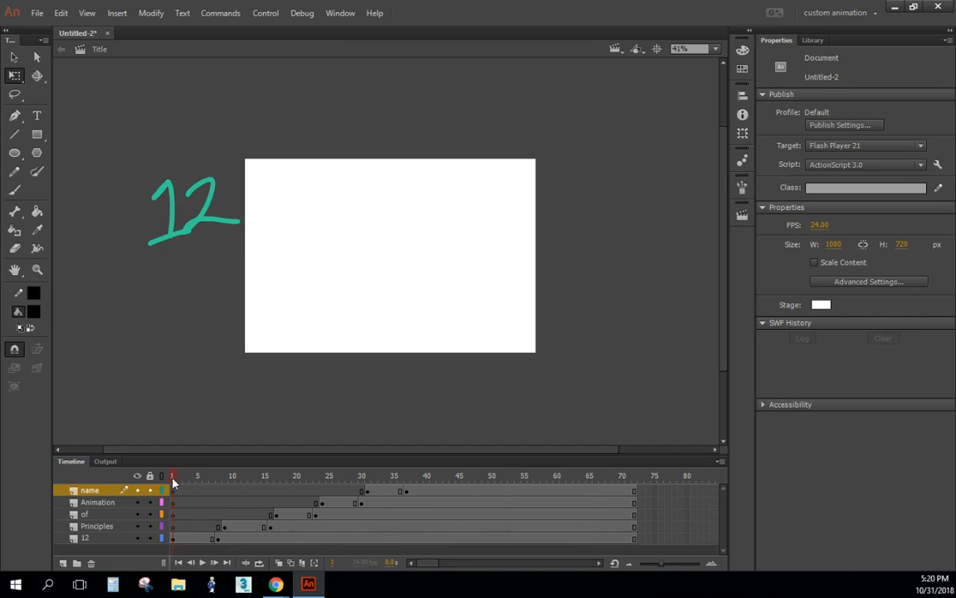
{"action": "mouse_move", "coordinate": [245, 404]}
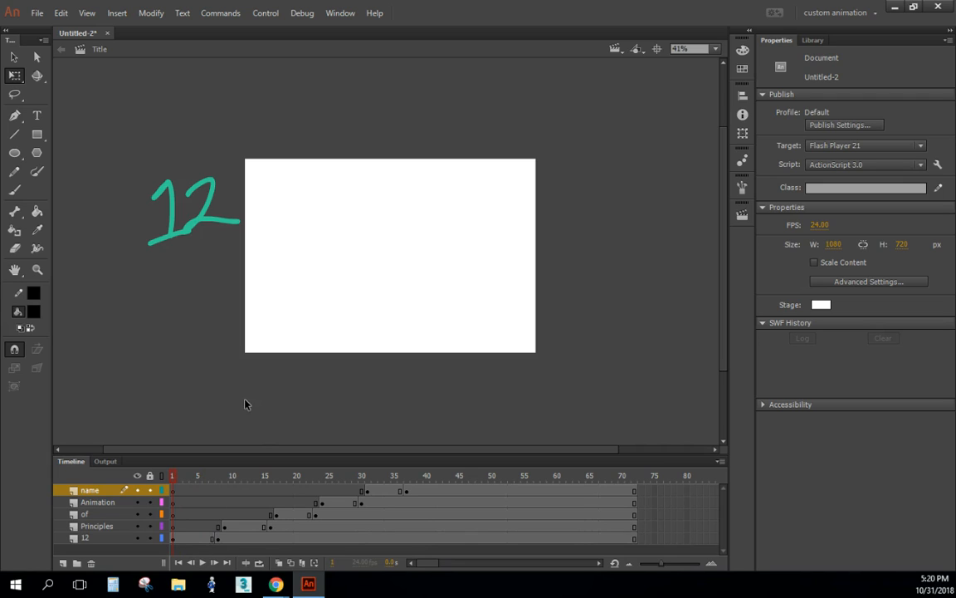
{"action": "mouse_move", "coordinate": [195, 546]}
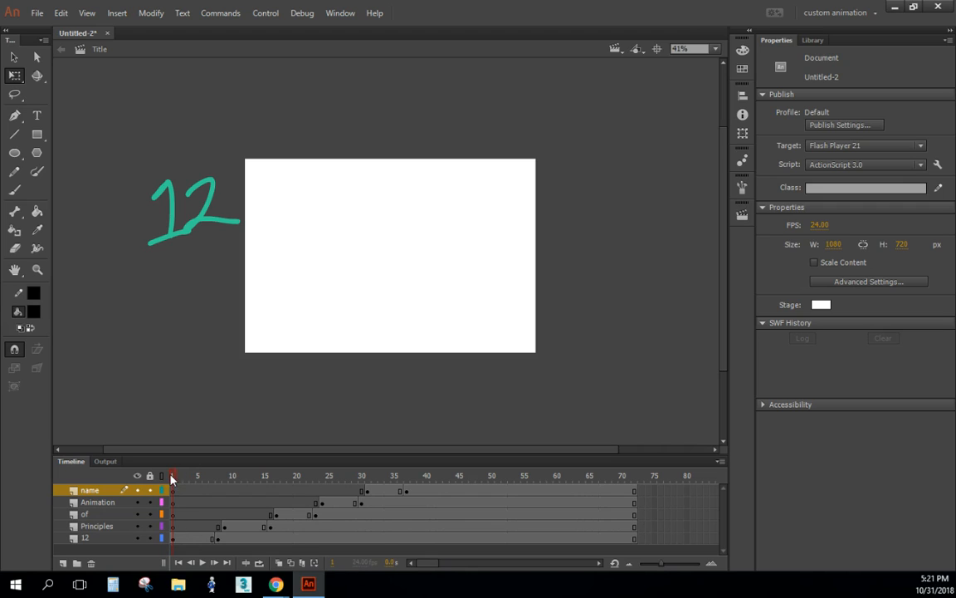
{"action": "left_click", "coordinate": [189, 476]}
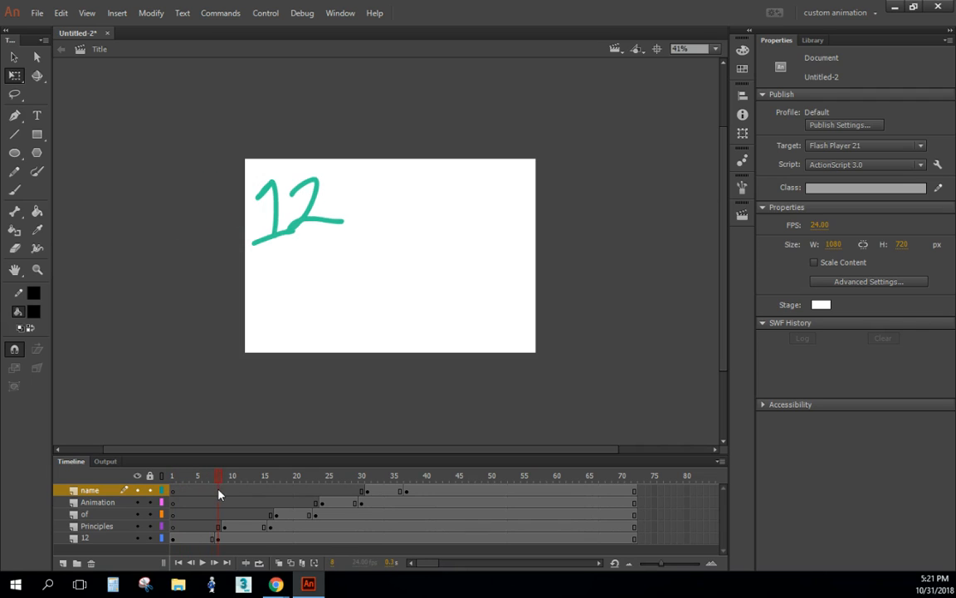
{"action": "left_click", "coordinate": [172, 476]}
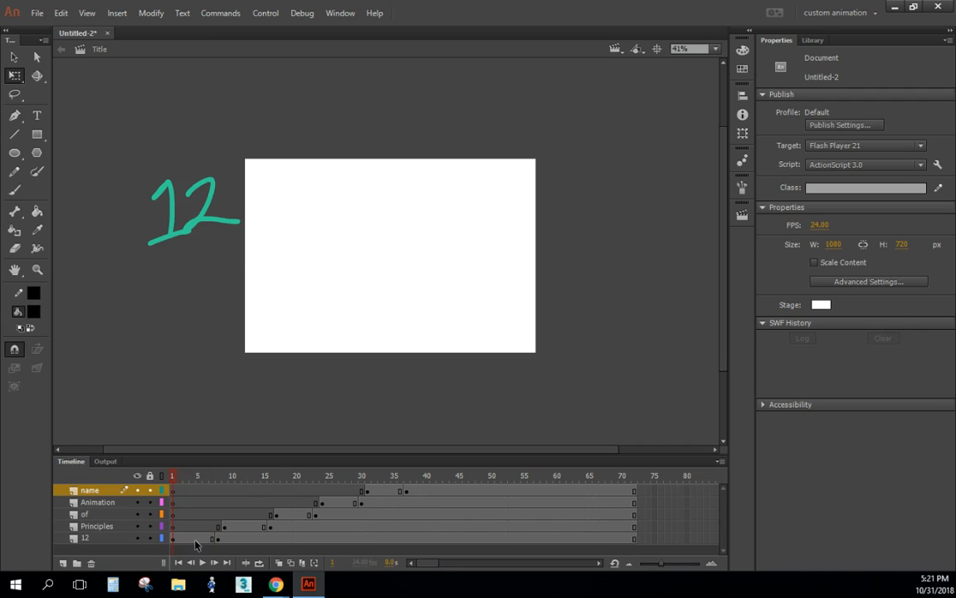
- Add a classic tween to the 12 layer and scrub to check its slide-in
{"action": "right_click", "coordinate": [193, 538]}
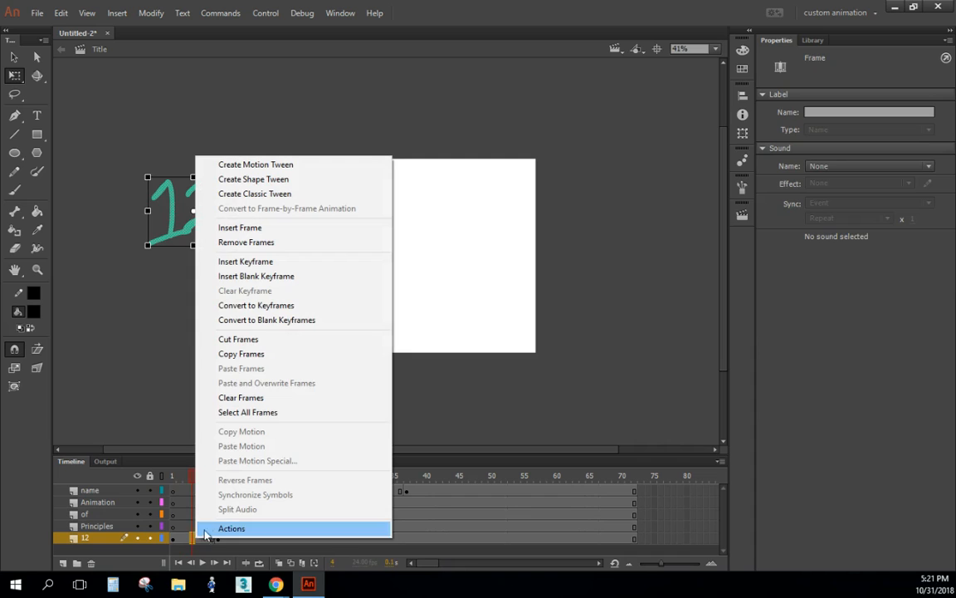
{"action": "mouse_move", "coordinate": [303, 198]}
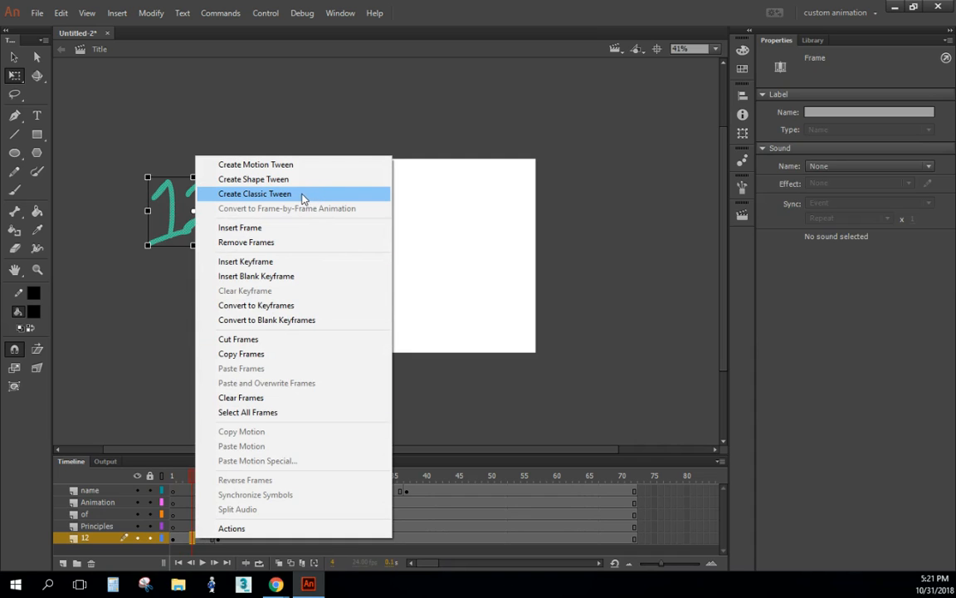
{"action": "mouse_move", "coordinate": [299, 196]}
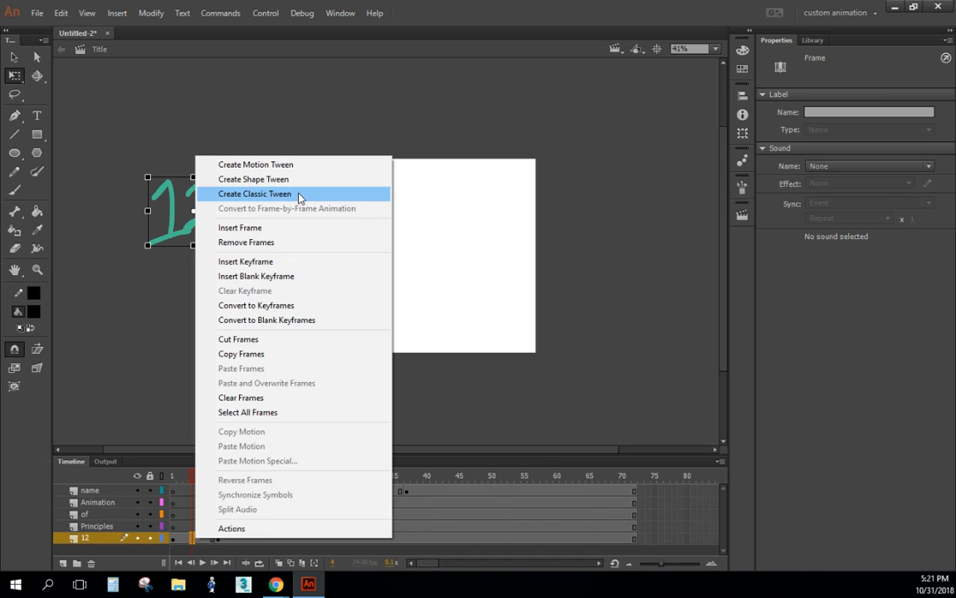
{"action": "mouse_move", "coordinate": [292, 197]}
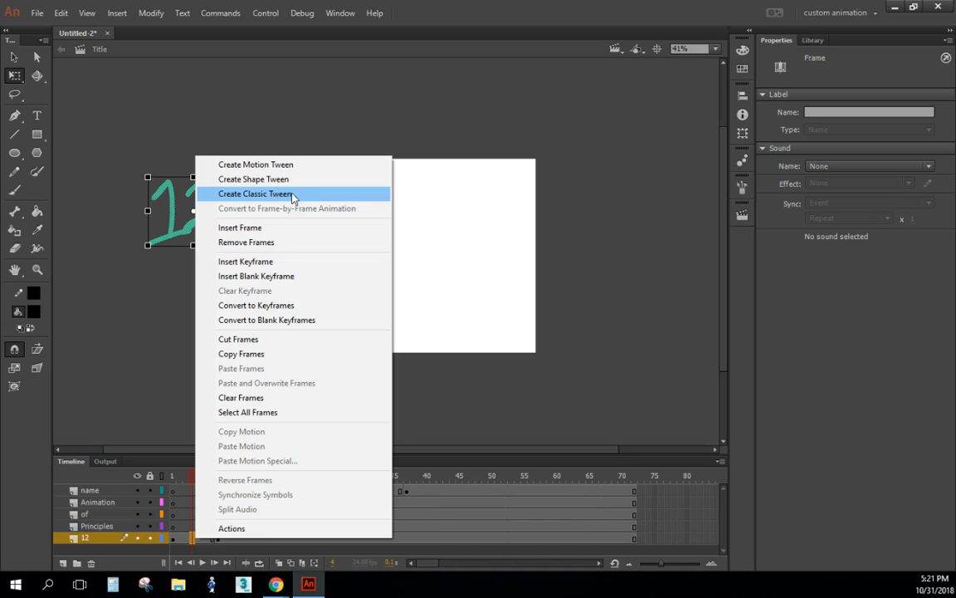
{"action": "left_click", "coordinate": [255, 194]}
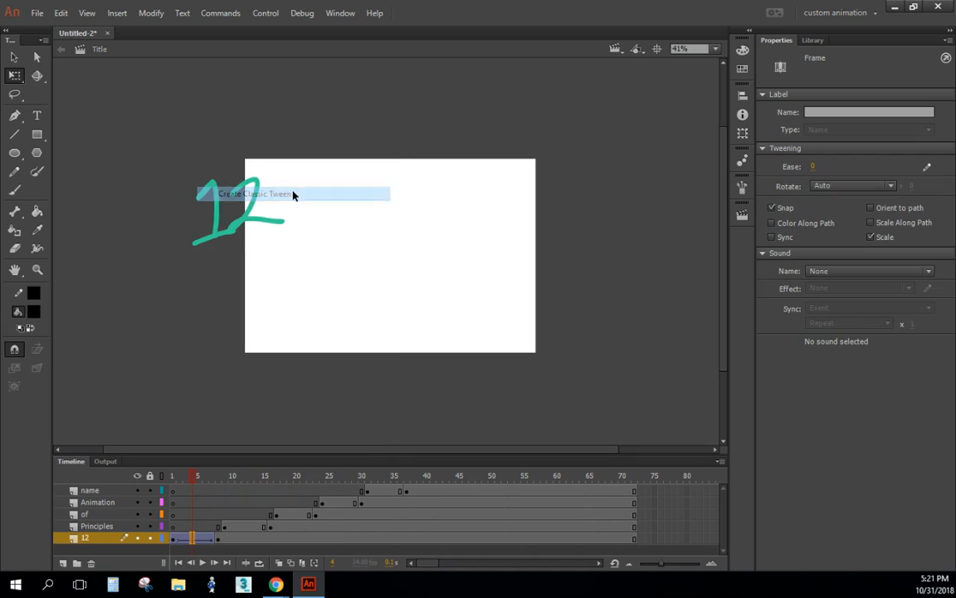
{"action": "left_click", "coordinate": [180, 476]}
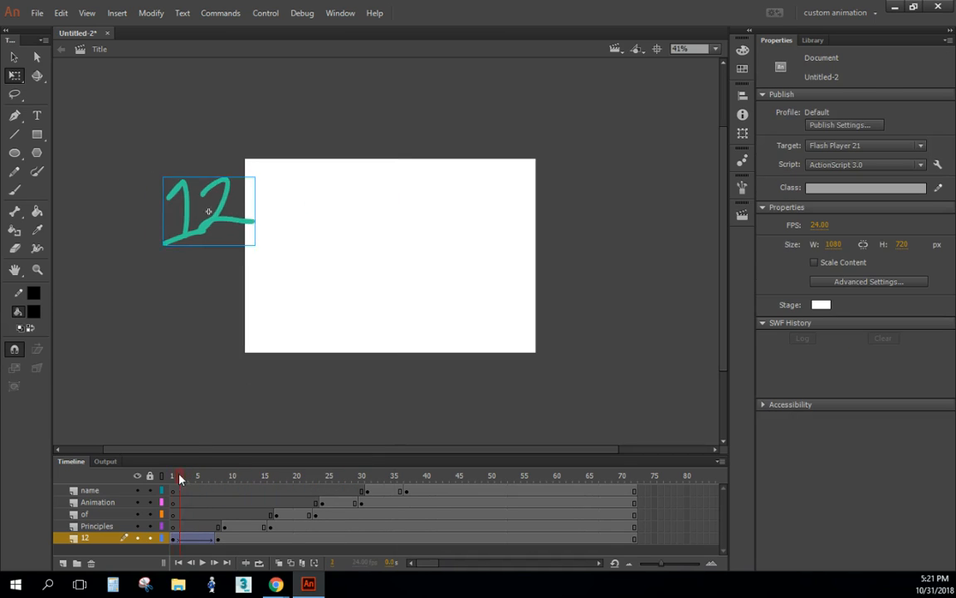
{"action": "left_click_drag", "start_coordinate": [181, 474], "coordinate": [224, 475]}
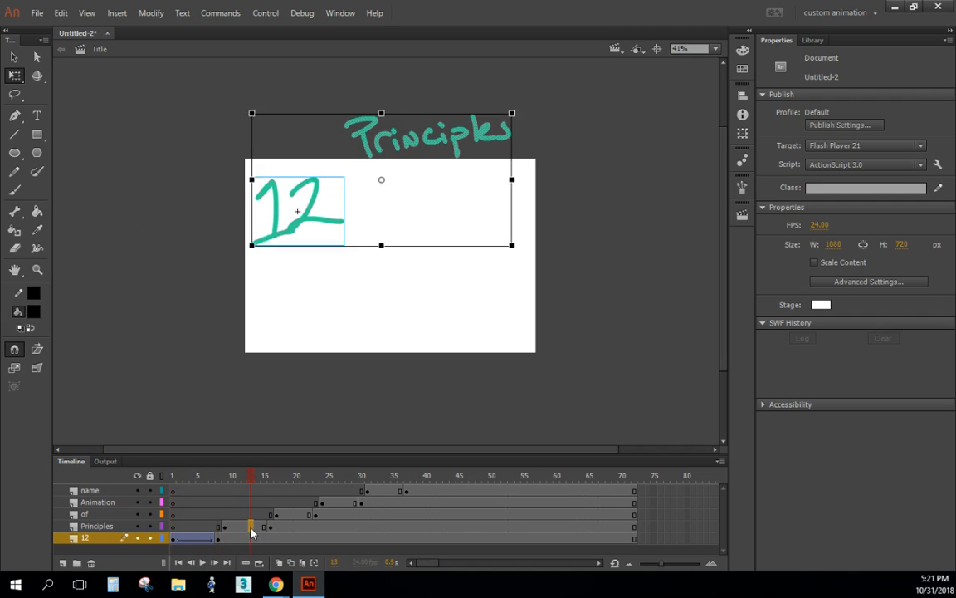
- Add classic tweens to the Principles and of layer spans
{"action": "right_click", "coordinate": [252, 527]}
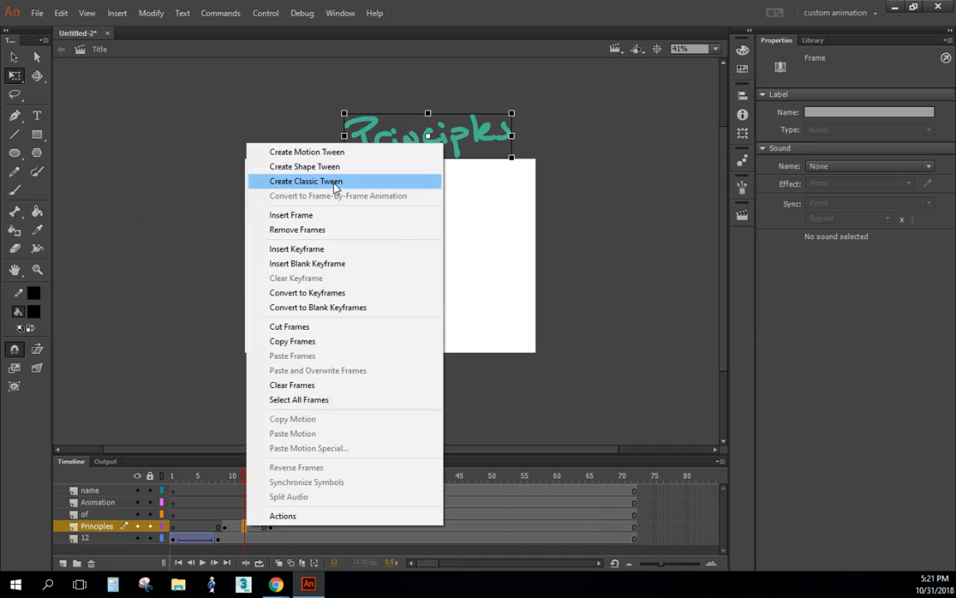
{"action": "left_click", "coordinate": [305, 181]}
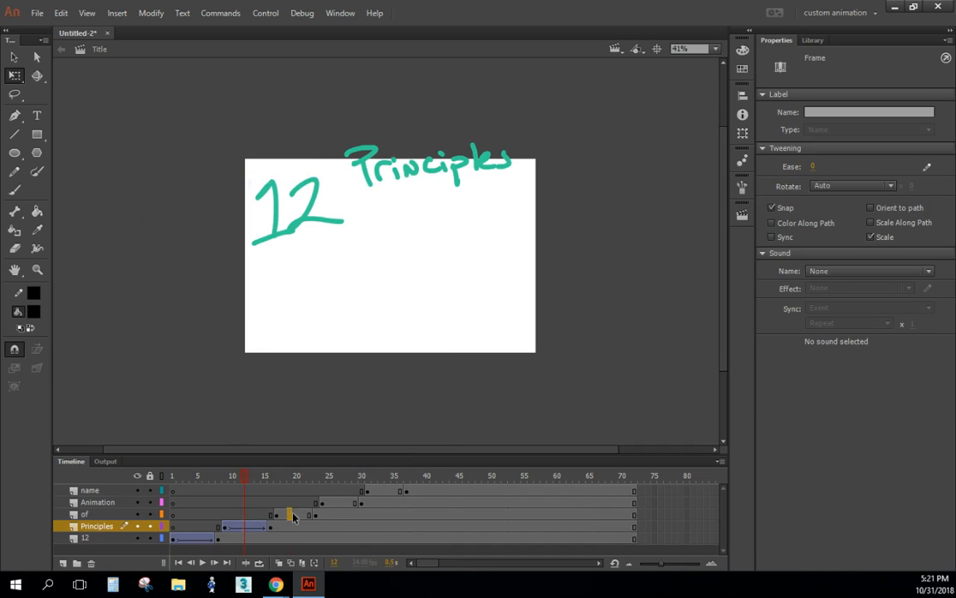
{"action": "right_click", "coordinate": [296, 515]}
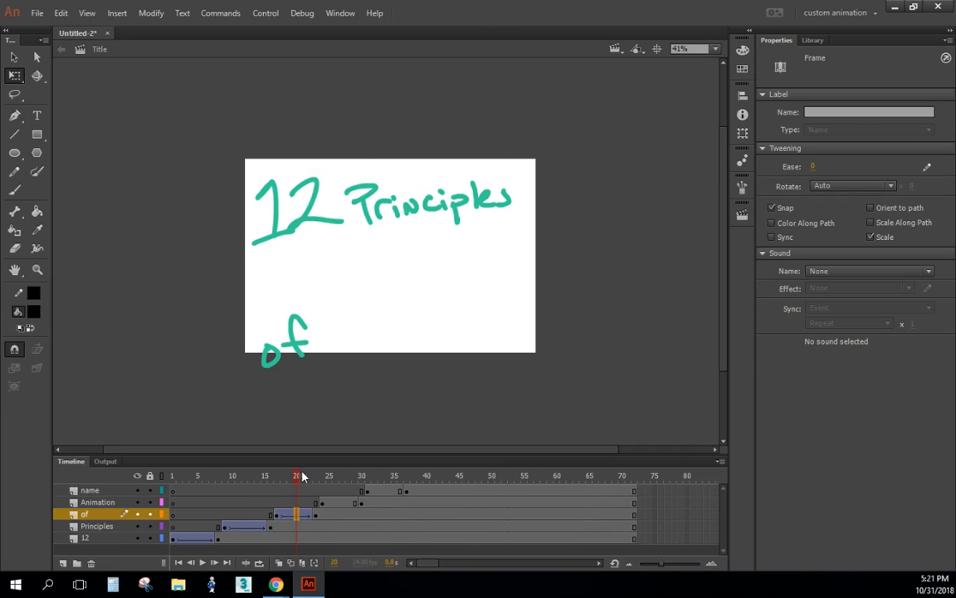
{"action": "left_click", "coordinate": [252, 475]}
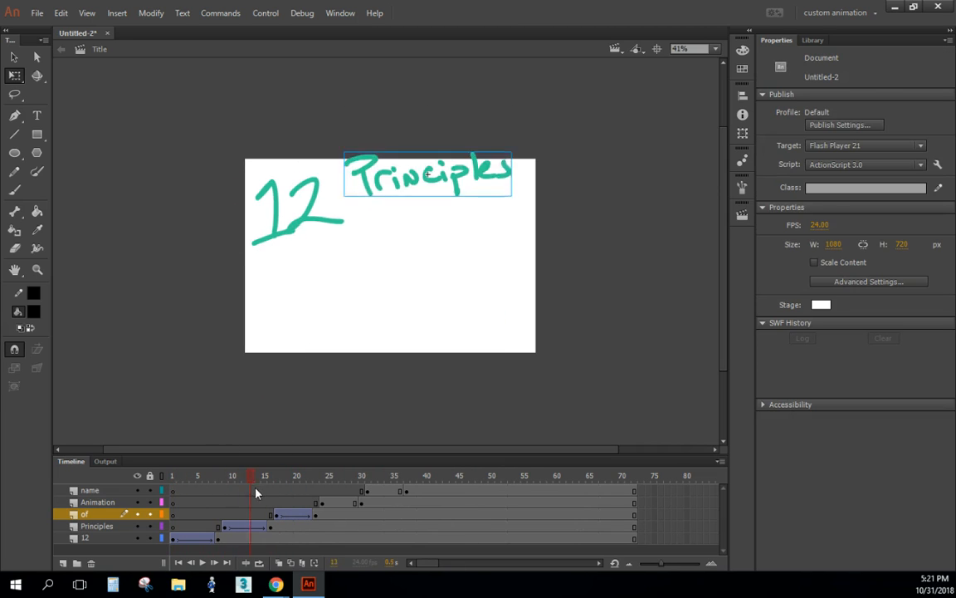
{"action": "left_click", "coordinate": [329, 475]}
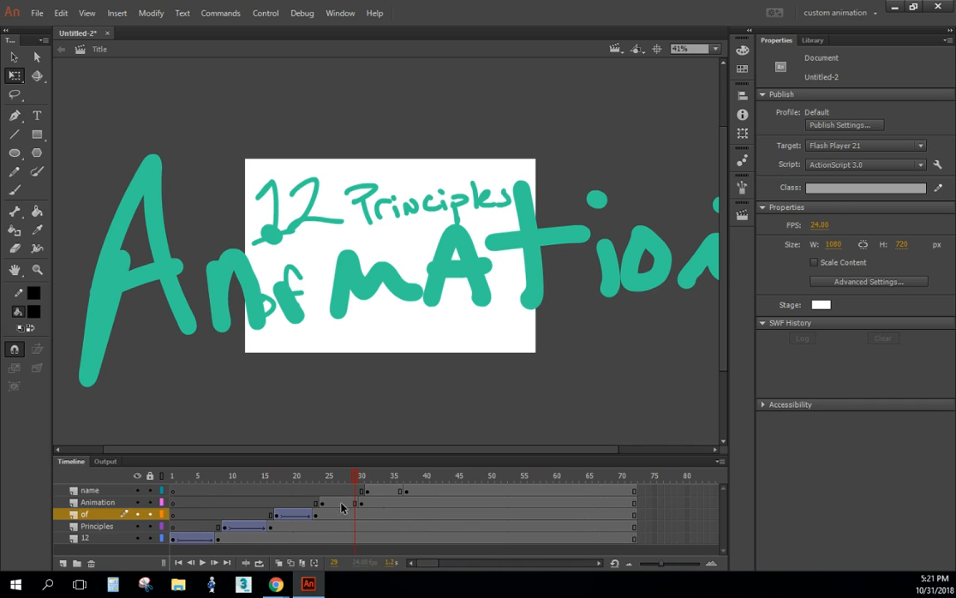
- Add a shape tween to the Animation layer span and preview the morphing word
{"action": "right_click", "coordinate": [340, 501]}
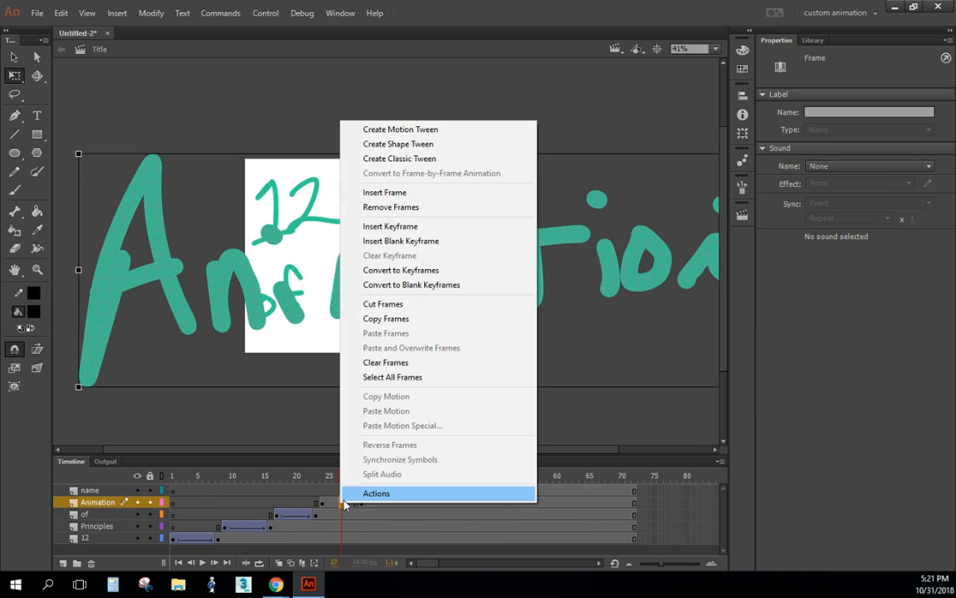
{"action": "mouse_move", "coordinate": [421, 159]}
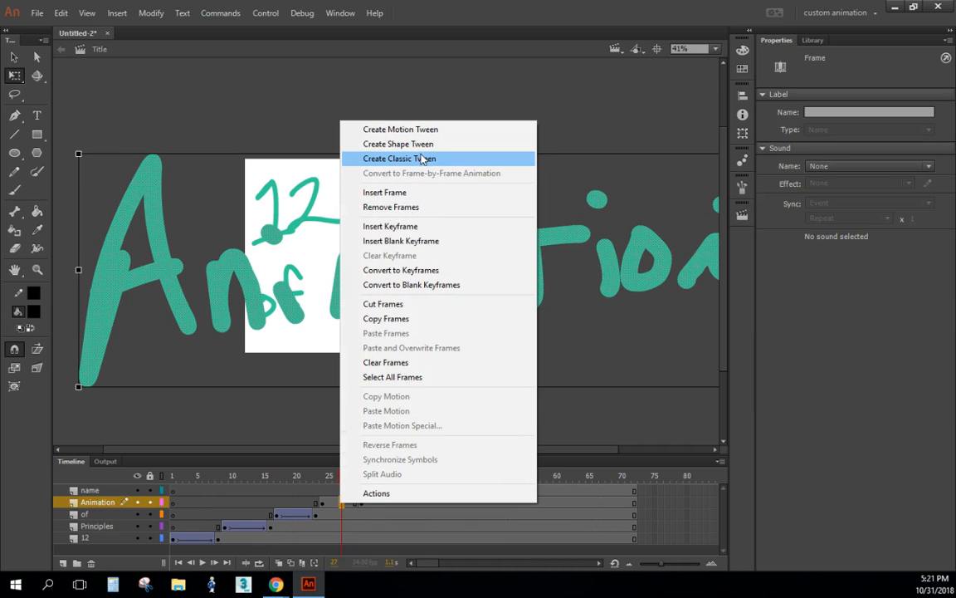
{"action": "mouse_move", "coordinate": [377, 255]}
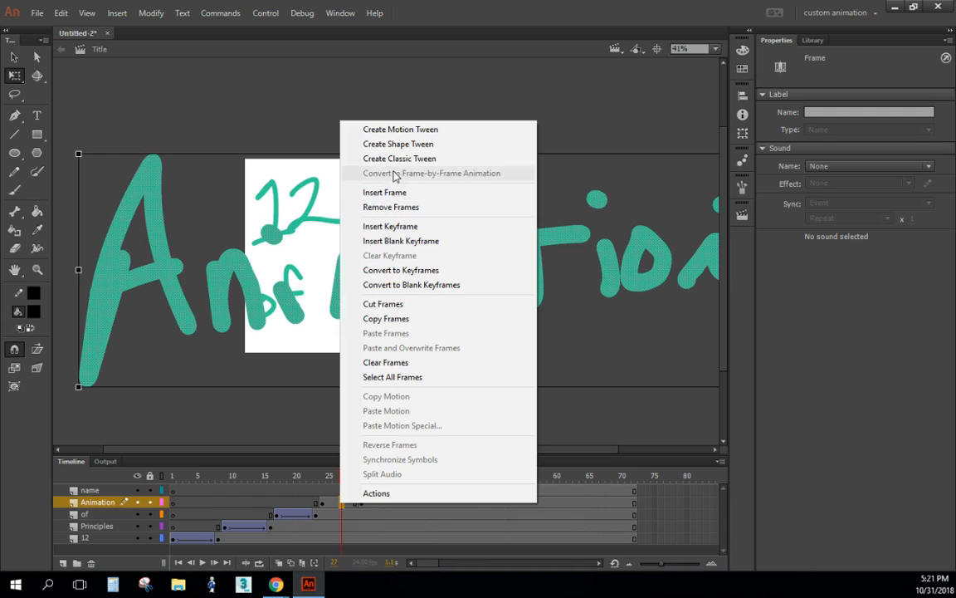
{"action": "mouse_move", "coordinate": [401, 143]}
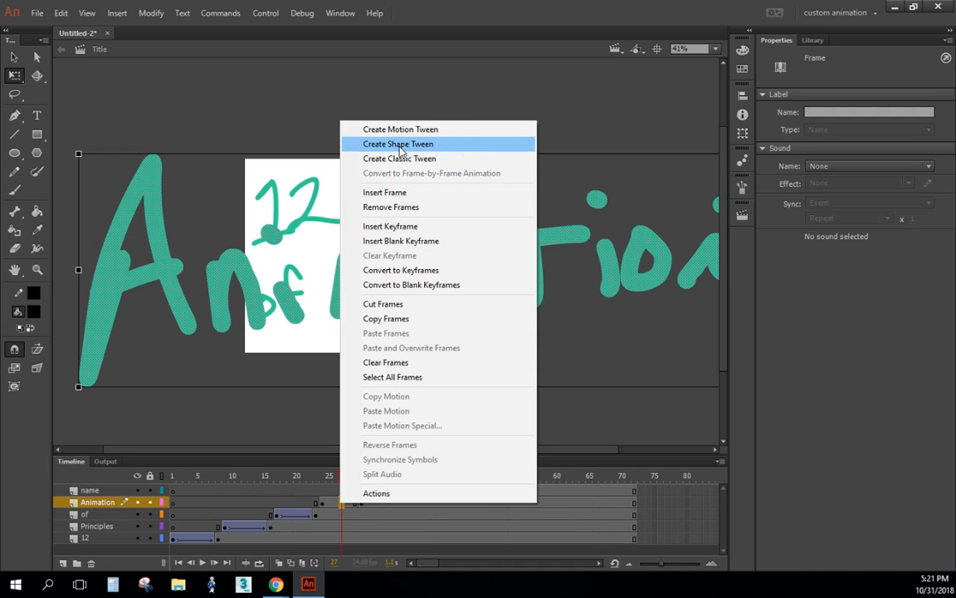
{"action": "left_click", "coordinate": [399, 144]}
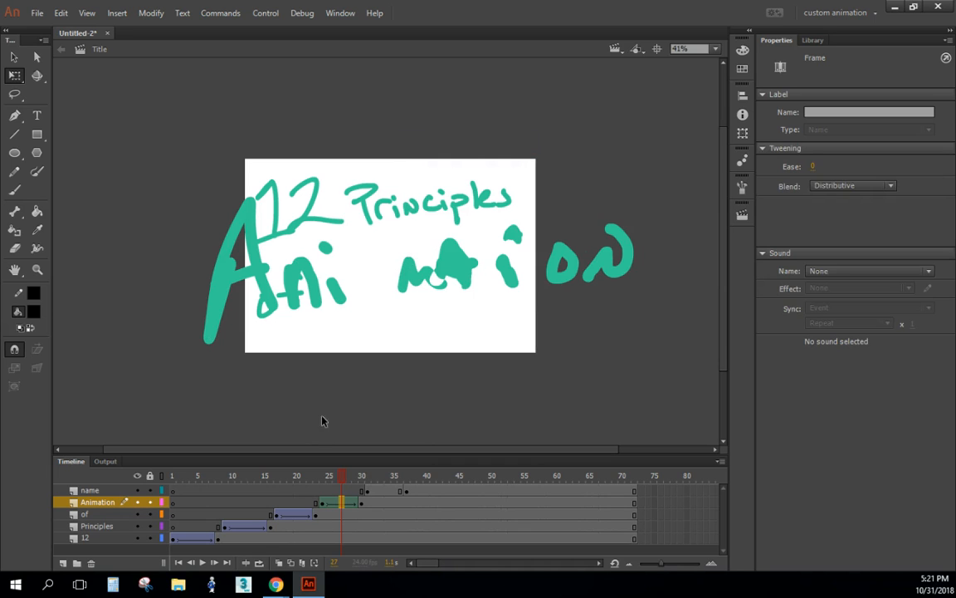
{"action": "left_click", "coordinate": [296, 476]}
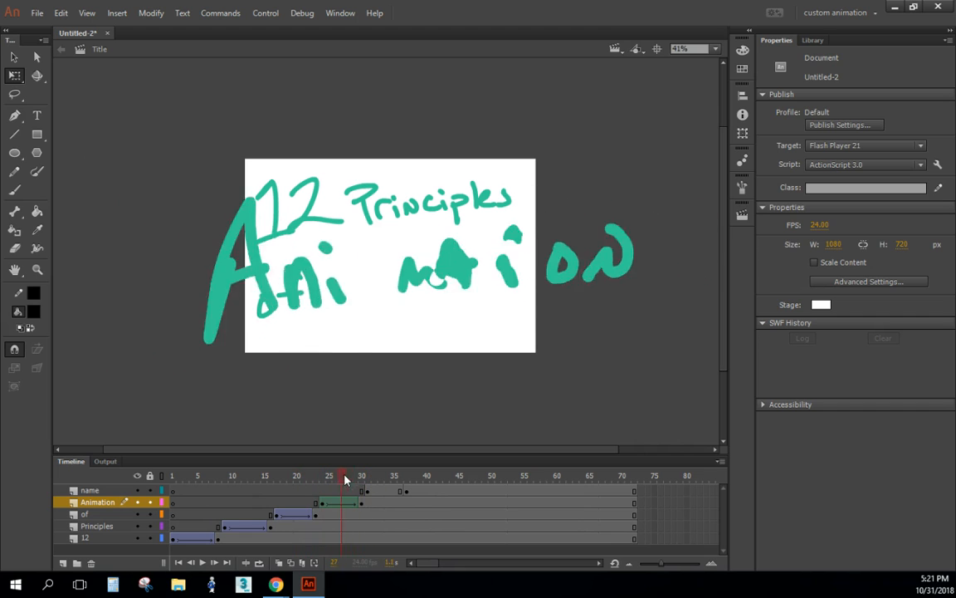
{"action": "left_click", "coordinate": [374, 476]}
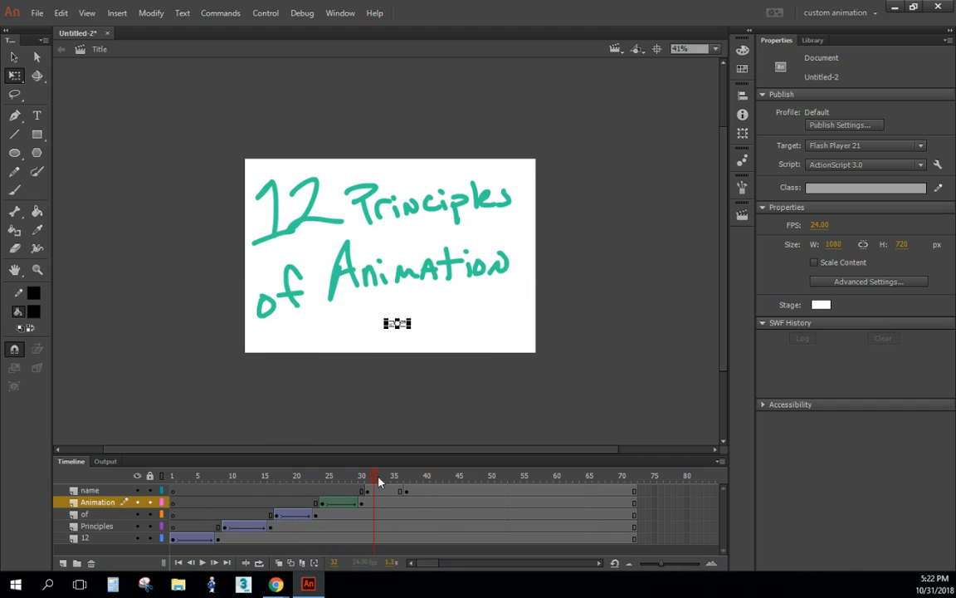
- Add a shape tween to the By: Mr. Fulton name layer span
{"action": "left_click", "coordinate": [386, 490]}
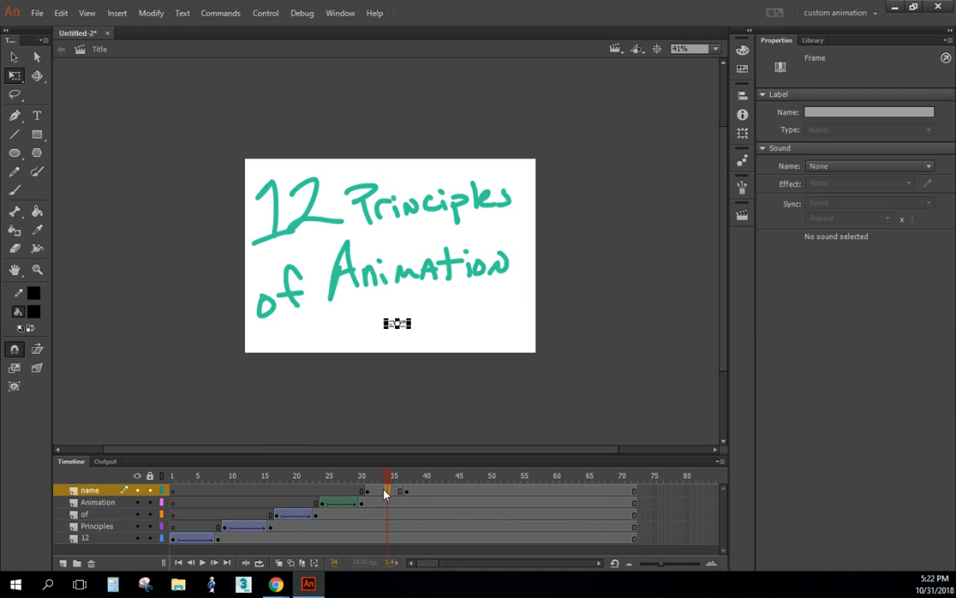
{"action": "right_click", "coordinate": [384, 489]}
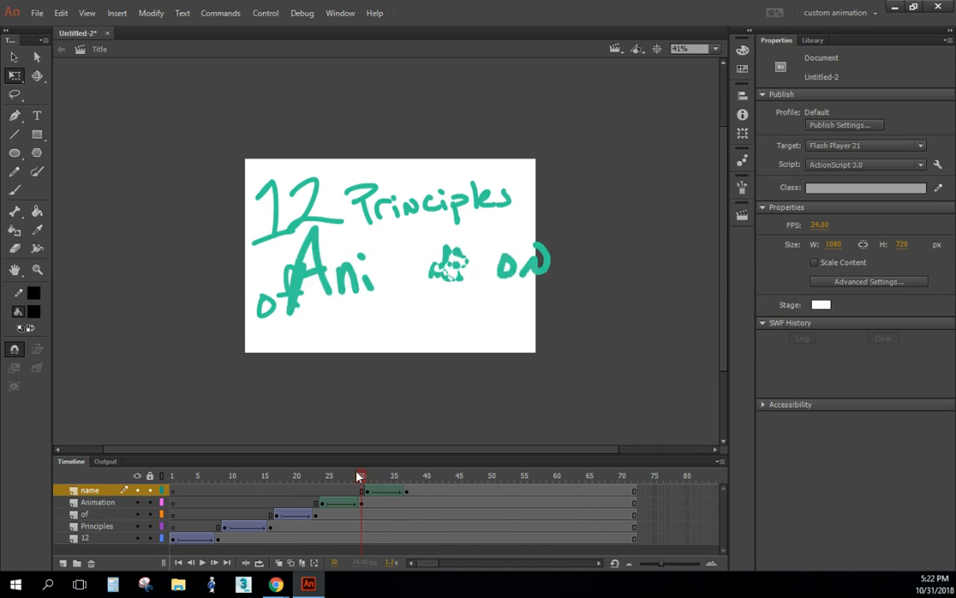
{"action": "left_click", "coordinate": [329, 475]}
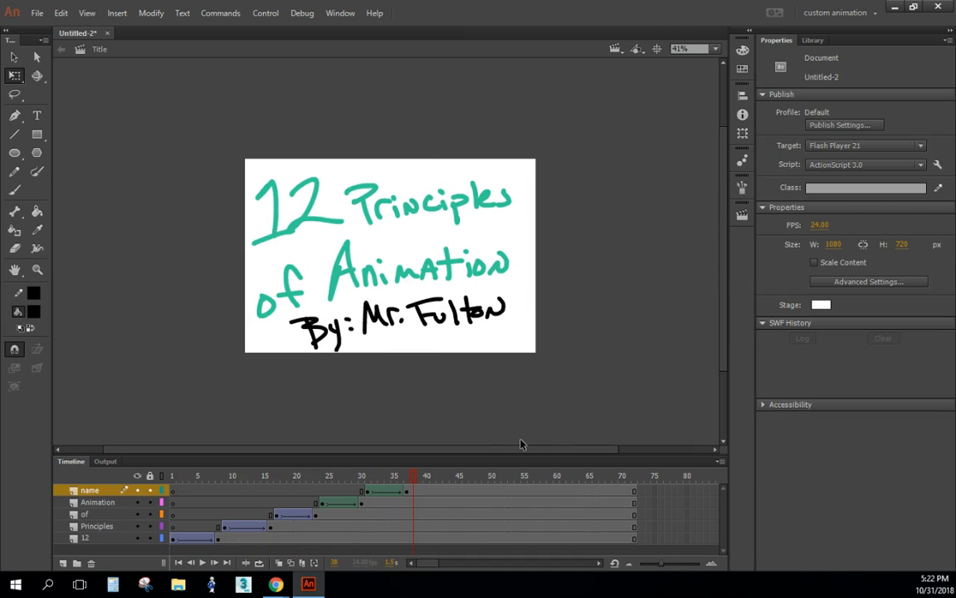
{"action": "mouse_move", "coordinate": [451, 497]}
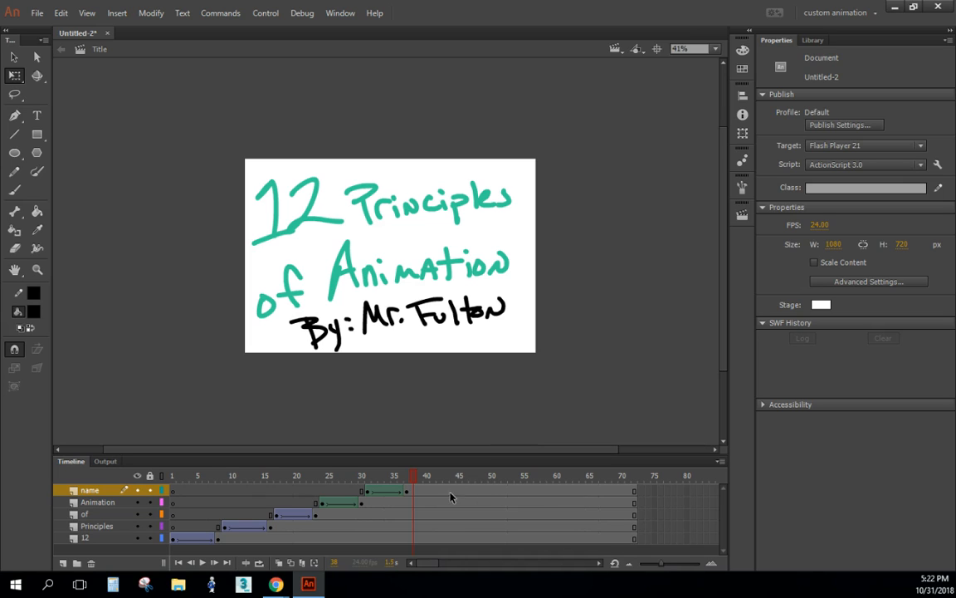
{"action": "mouse_move", "coordinate": [610, 492]}
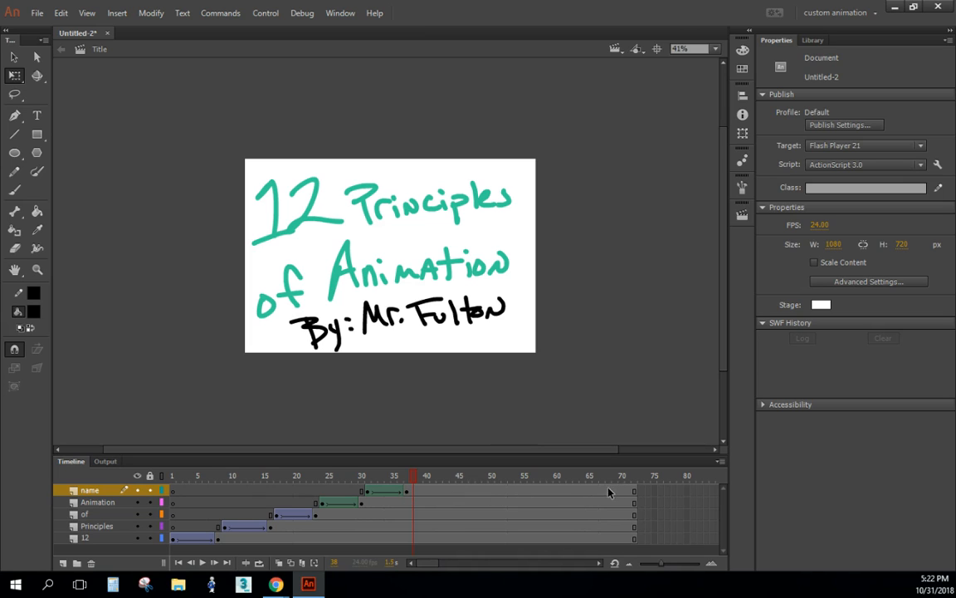
{"action": "mouse_move", "coordinate": [590, 512]}
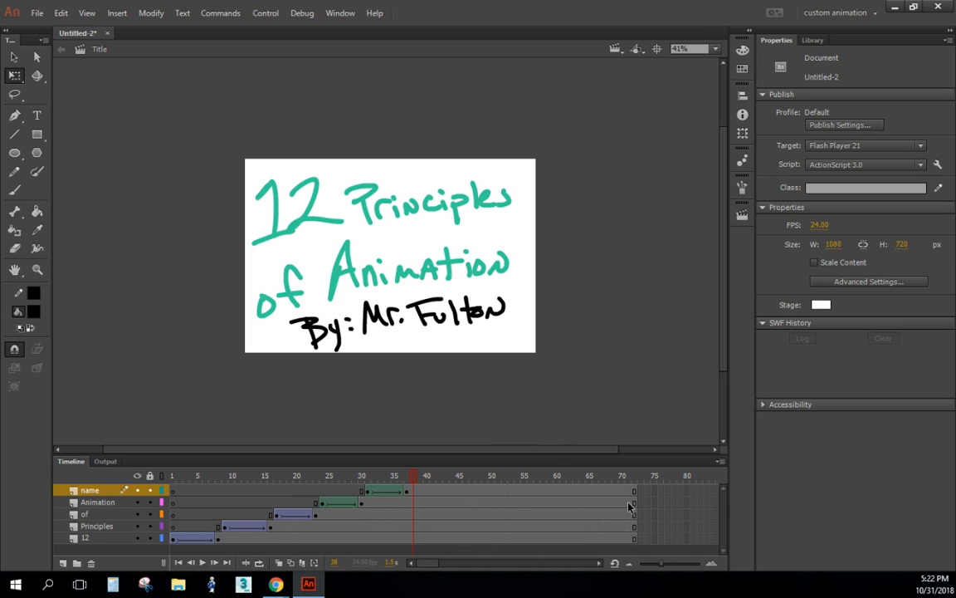
{"action": "mouse_move", "coordinate": [455, 578]}
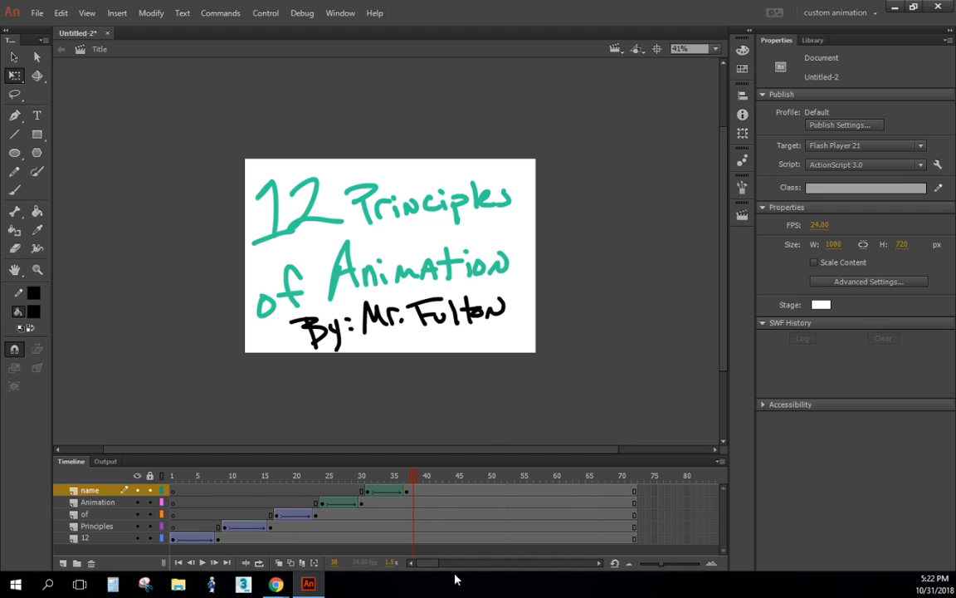
{"action": "mouse_move", "coordinate": [203, 450]}
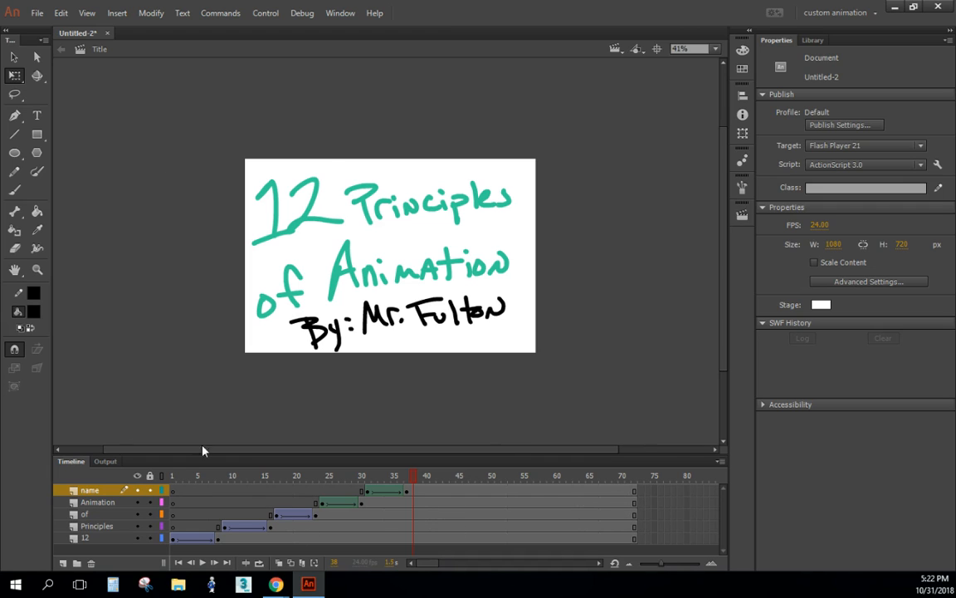
{"action": "mouse_move", "coordinate": [460, 150]}
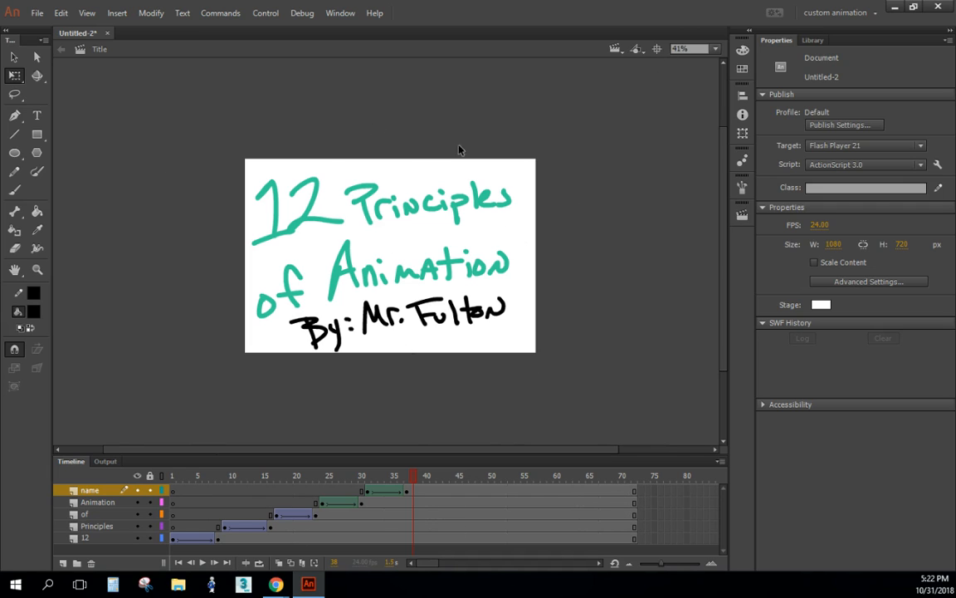
{"action": "mouse_move", "coordinate": [375, 433]}
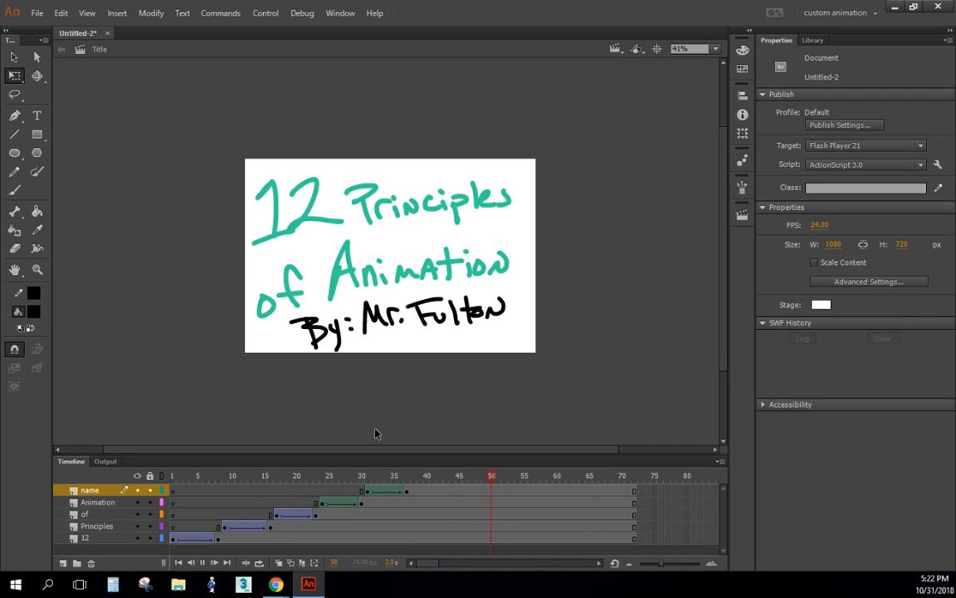
{"action": "left_click", "coordinate": [635, 475]}
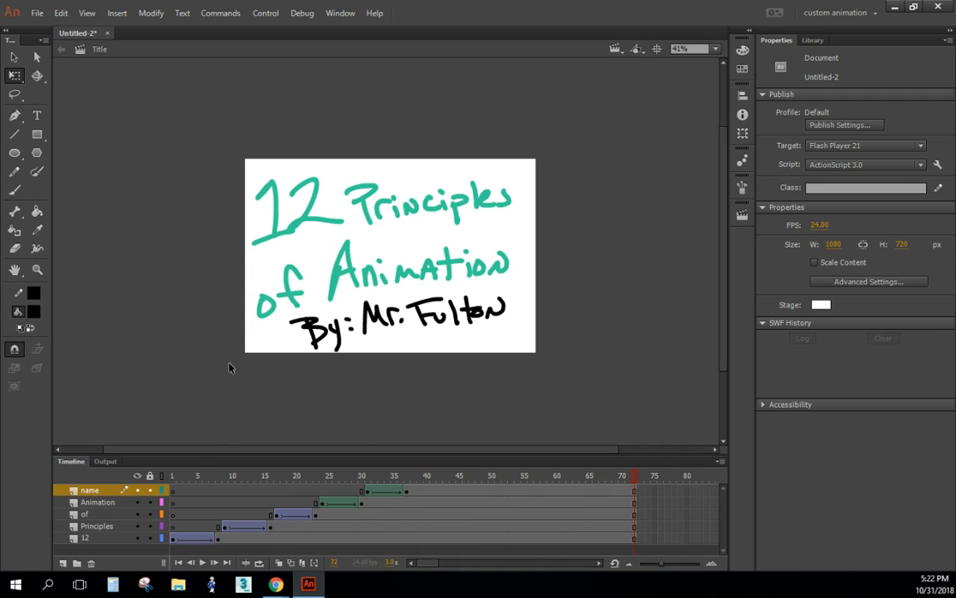
{"action": "left_click", "coordinate": [171, 476]}
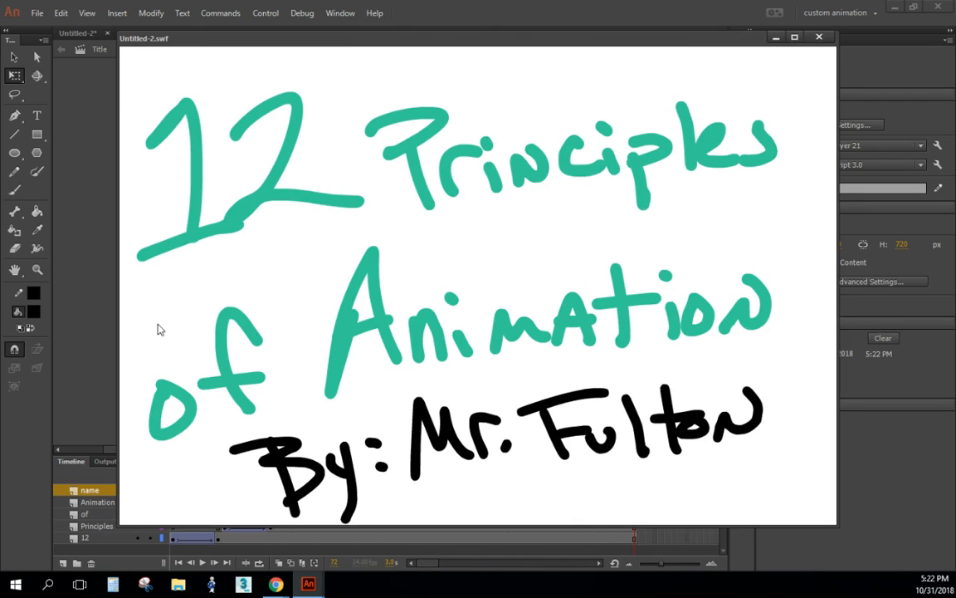
{"action": "mouse_move", "coordinate": [328, 363]}
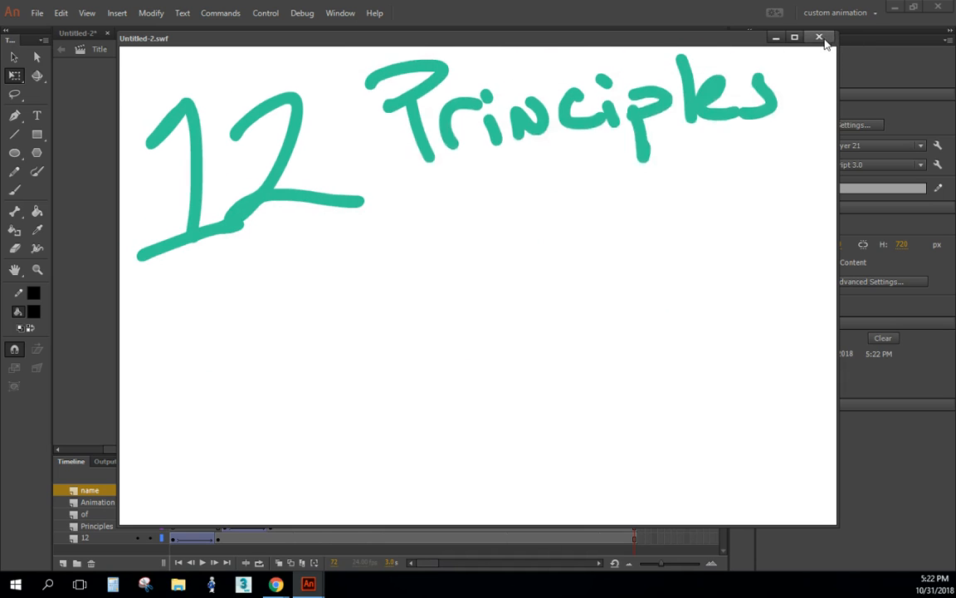
{"action": "left_click", "coordinate": [819, 37]}
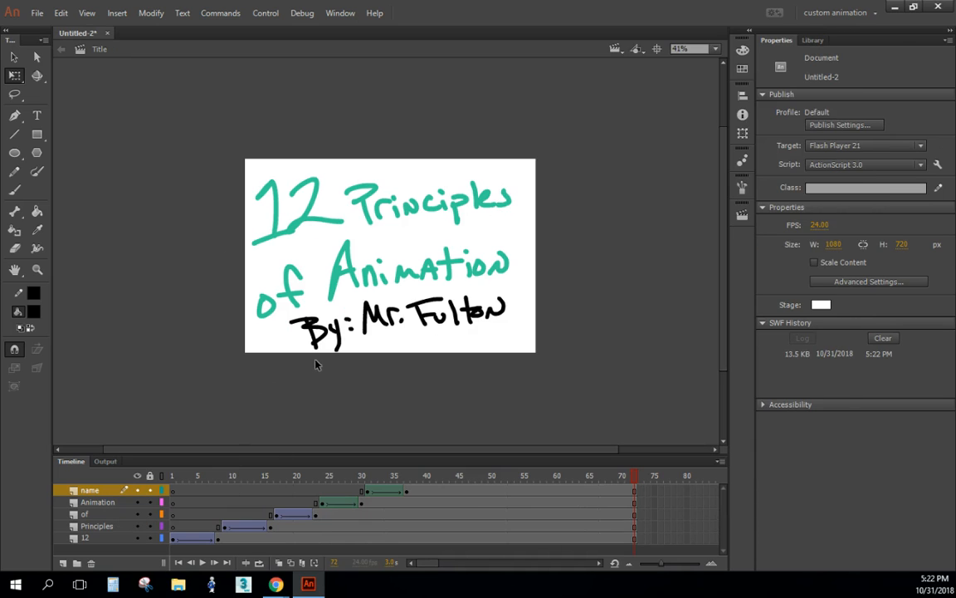